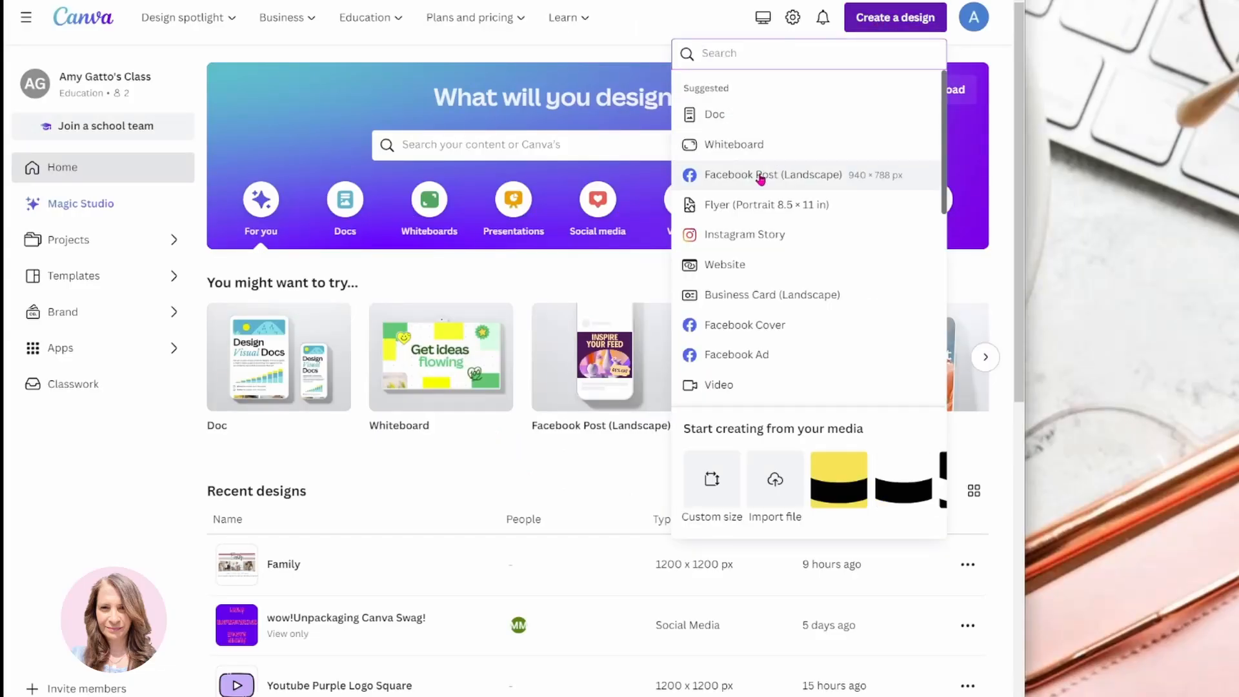
Create a new blank custom-size design of 1200 × 1200 px
click(711, 480)
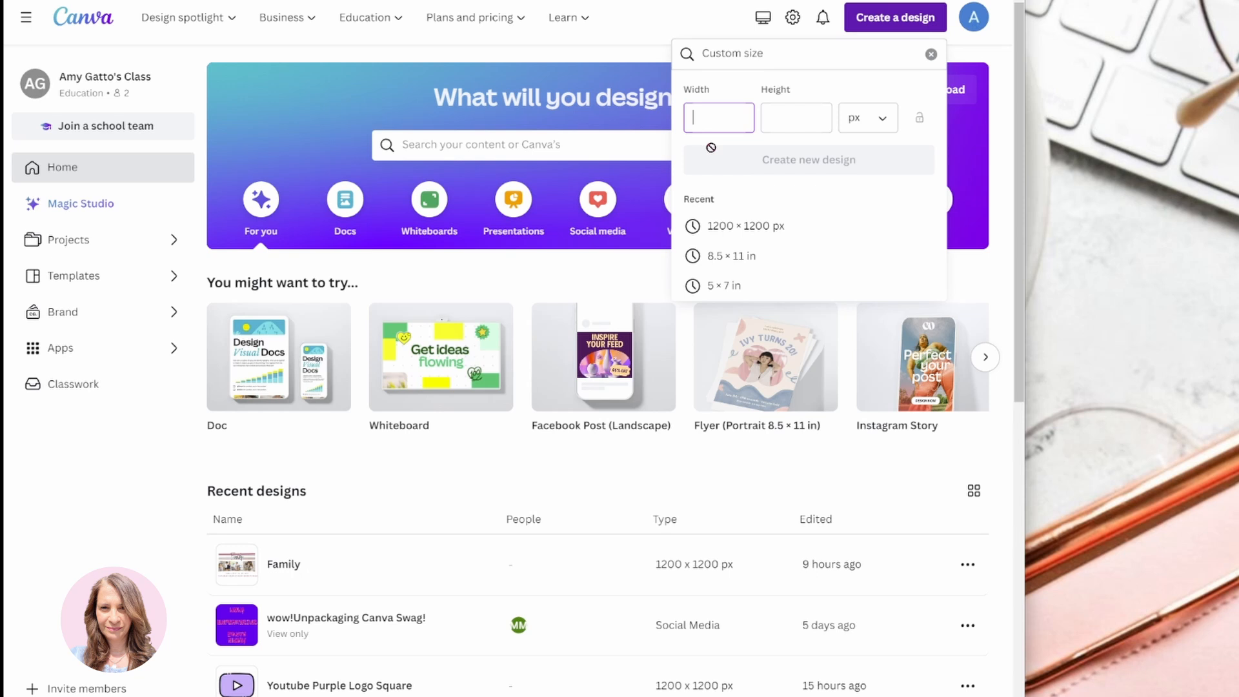
text(1200)
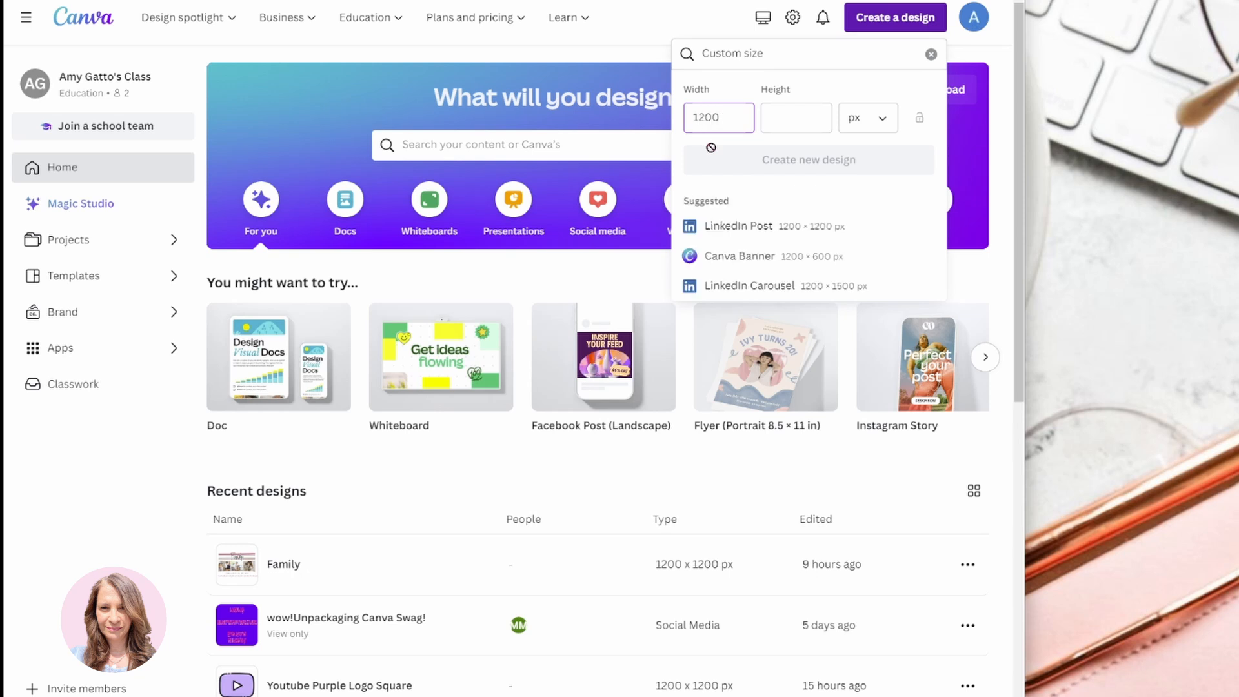
text(1)
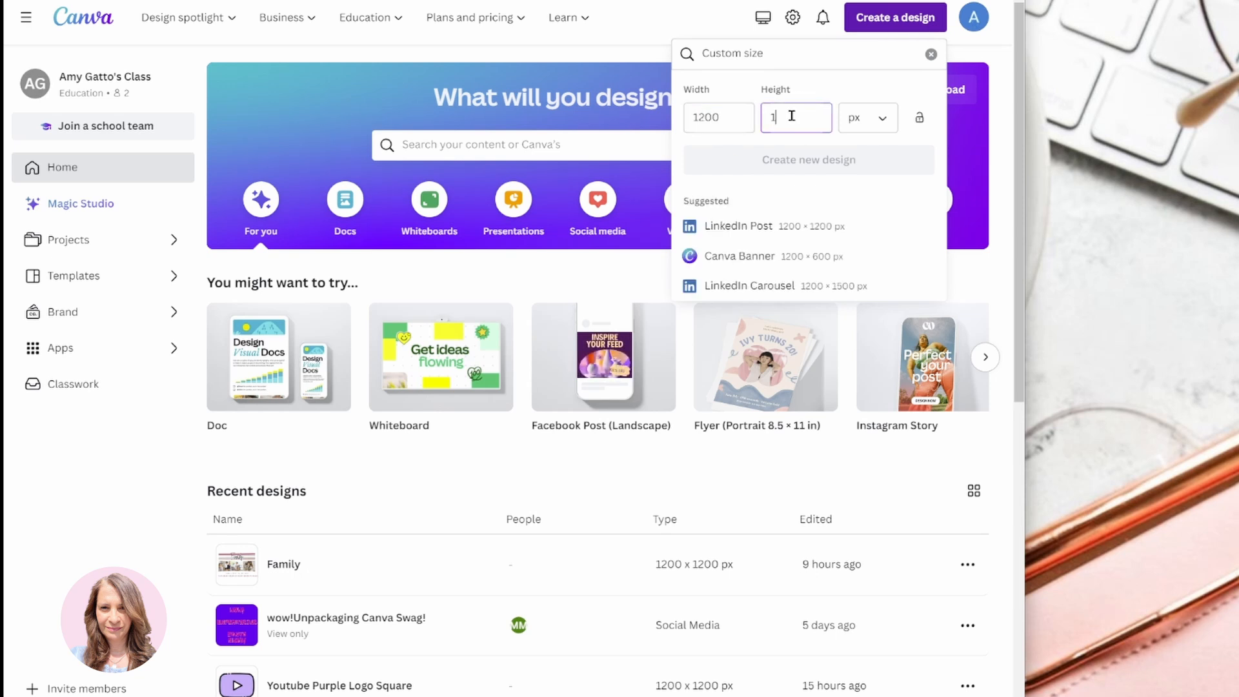
text(200)
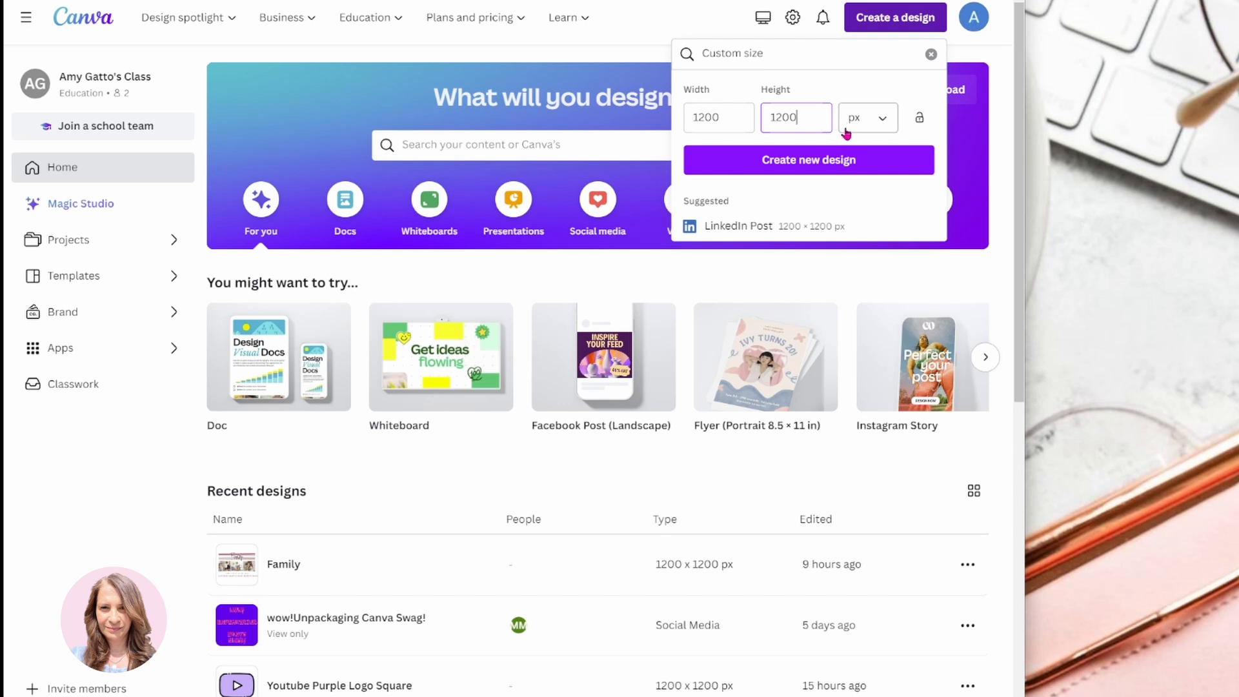
click(807, 160)
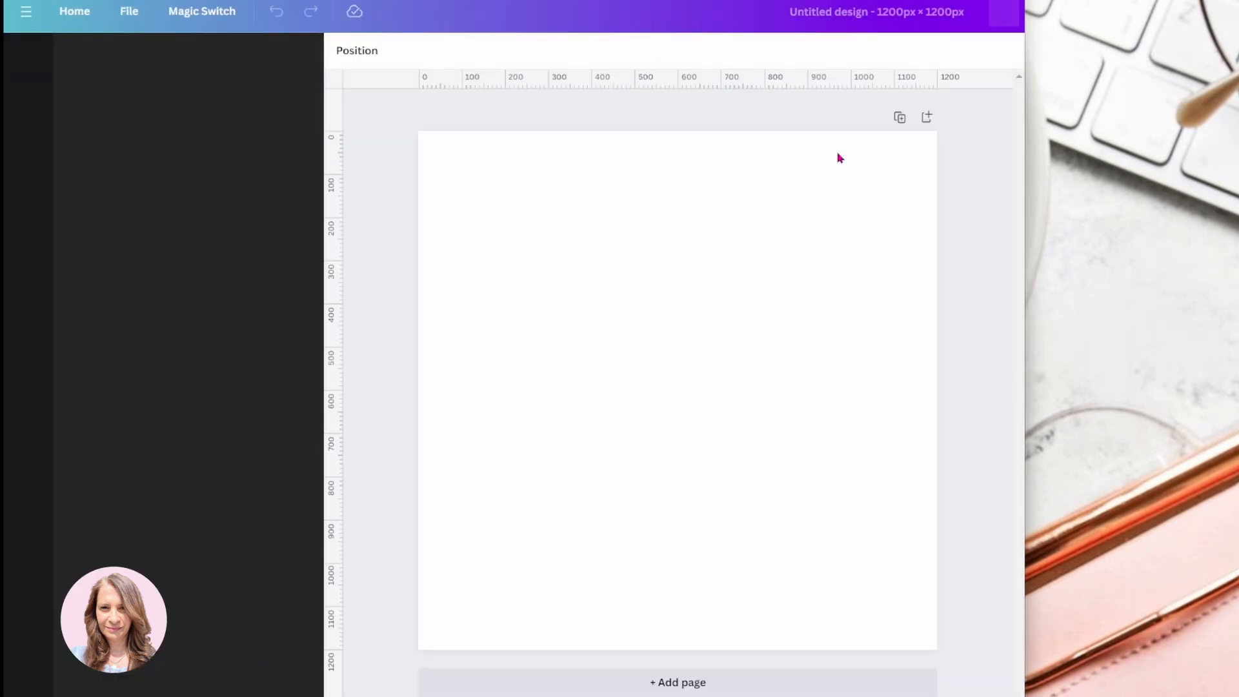
Search Elements for 'grid' and add a three-column photo grid to the page
click(26, 60)
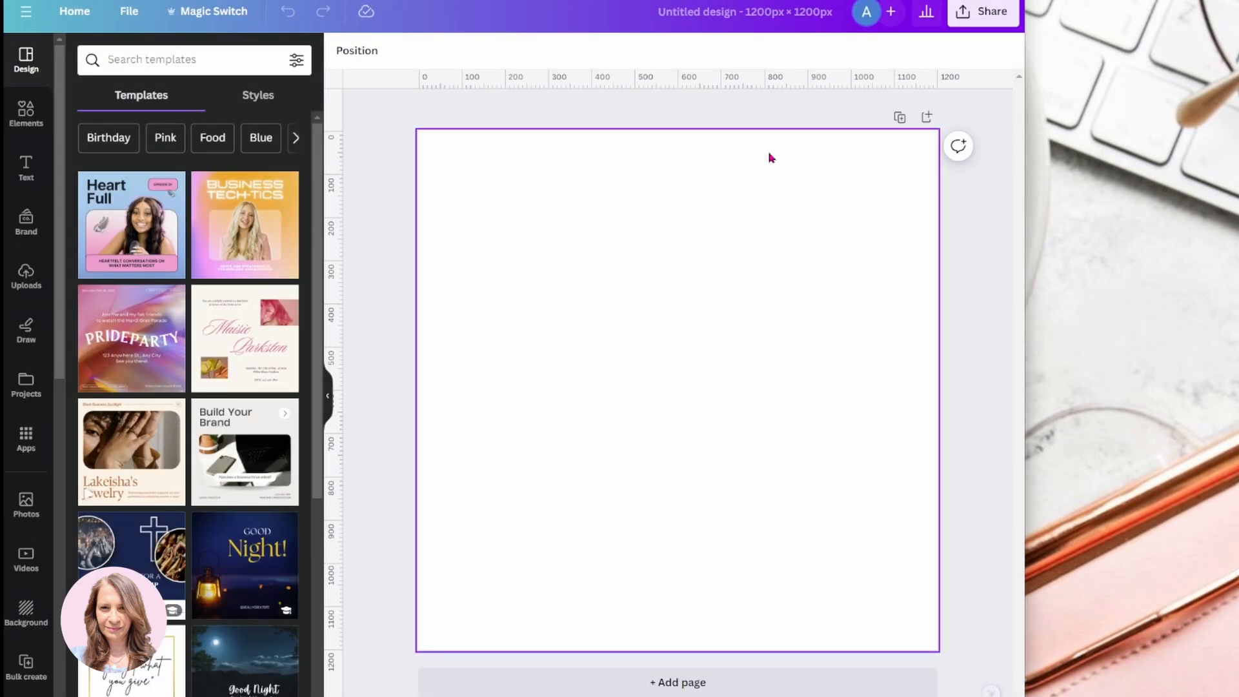
mouse_move(424, 415)
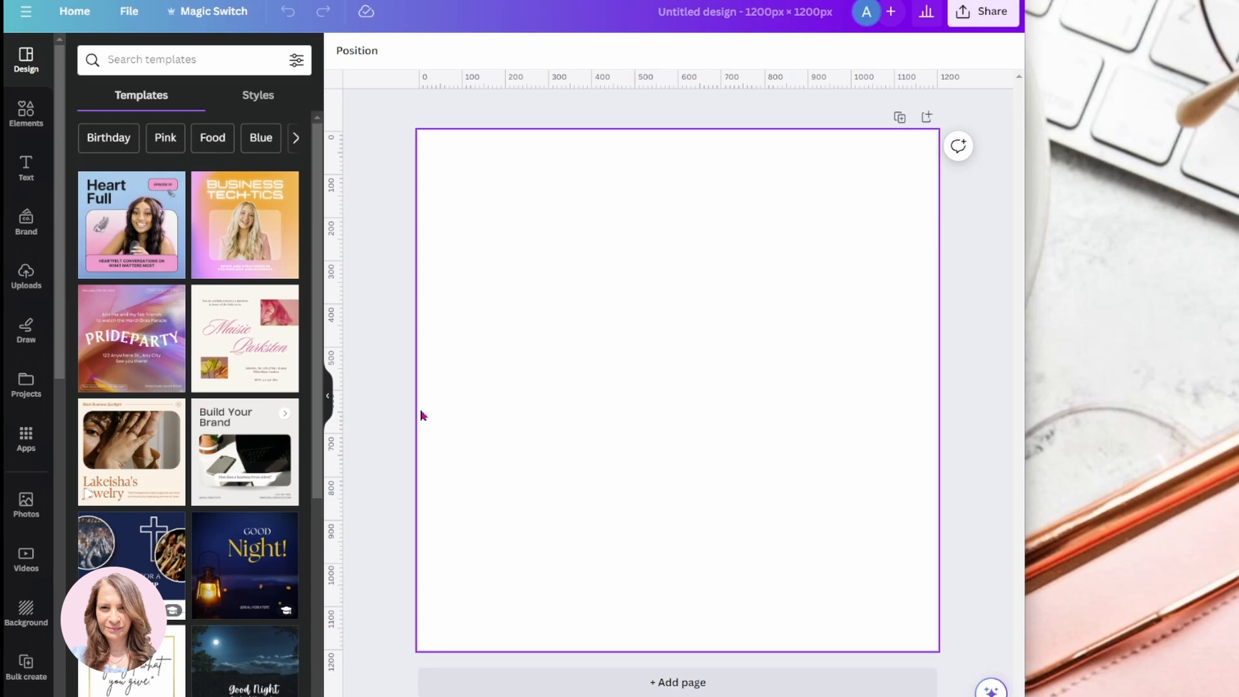
text(grid)
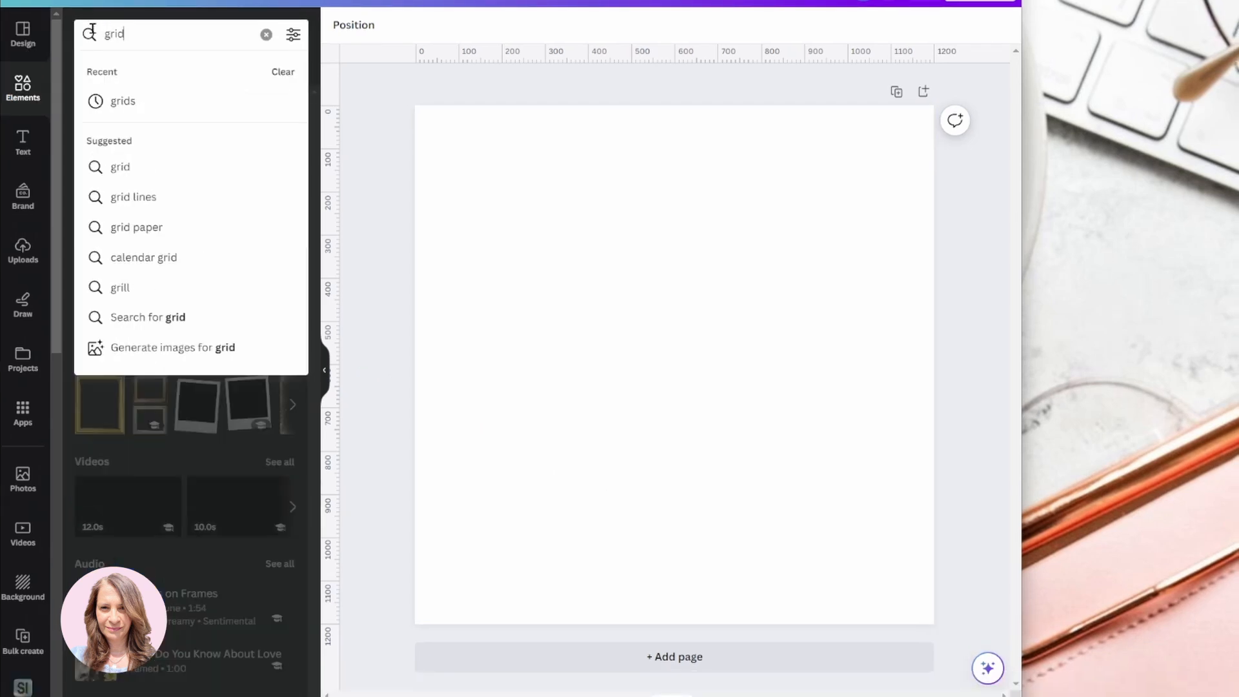
key(Enter)
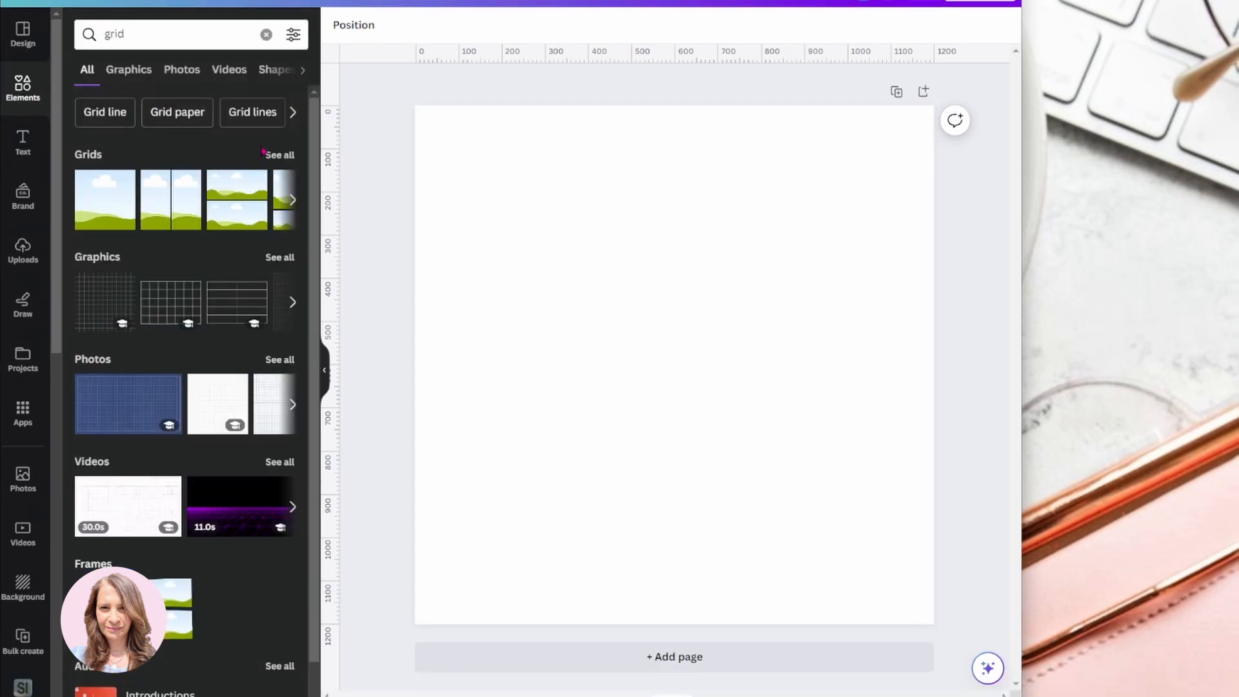
click(278, 155)
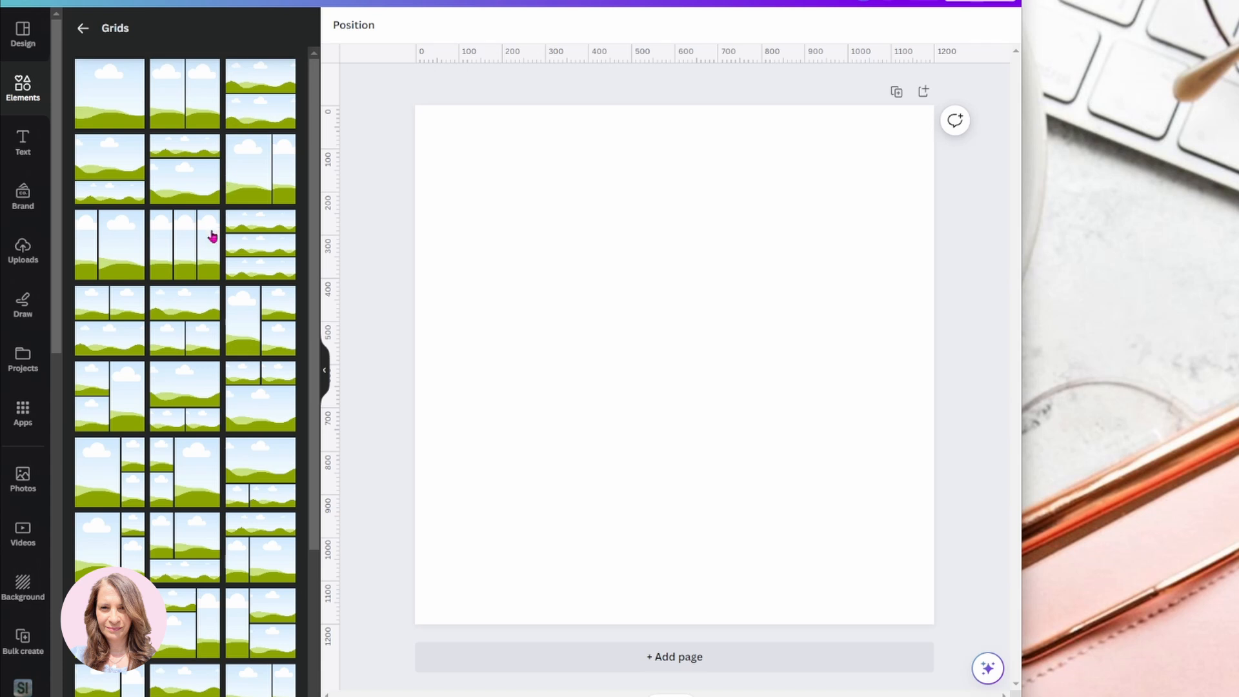
scroll(down, 3)
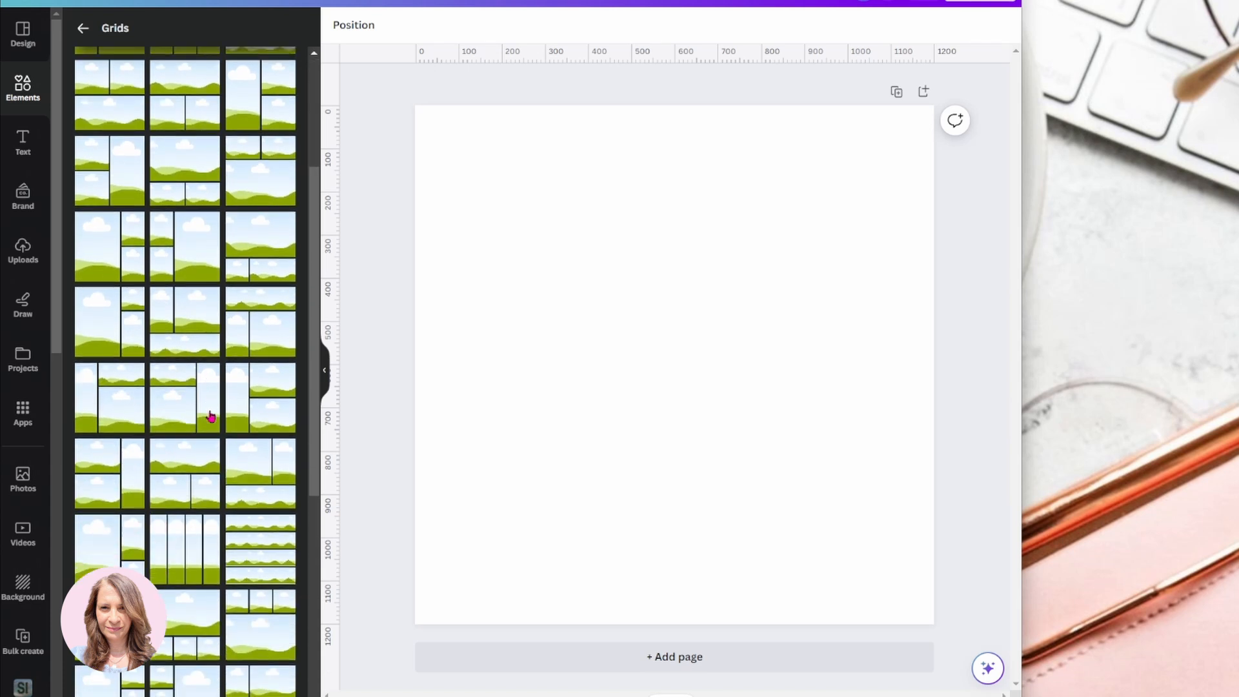
scroll(down, 3)
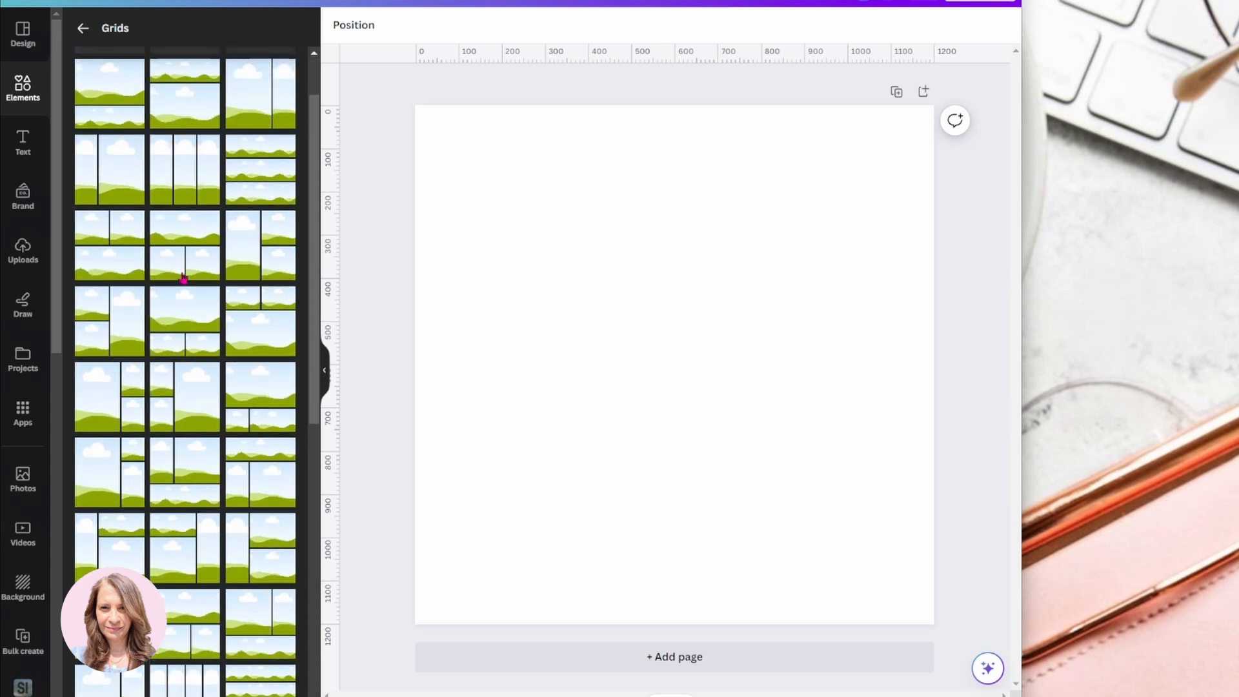
click(184, 245)
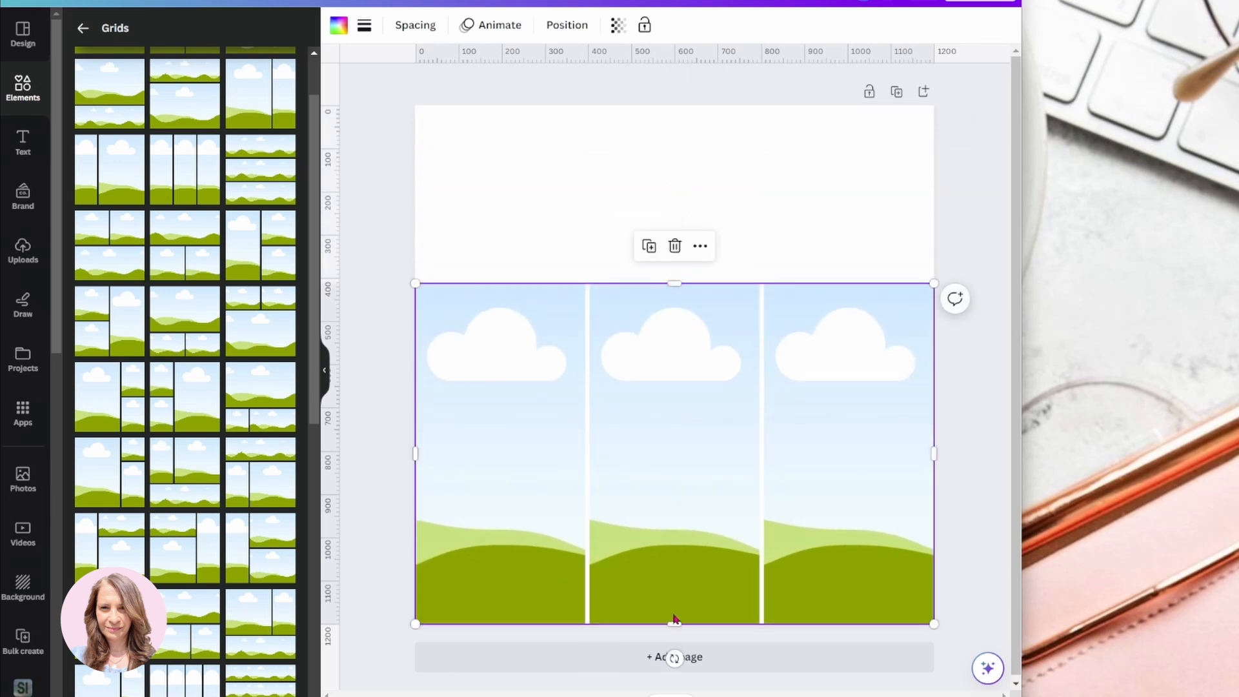
Reshape the grid into a wide horizontal strip extending past both page edges
drag(673, 623, 673, 487)
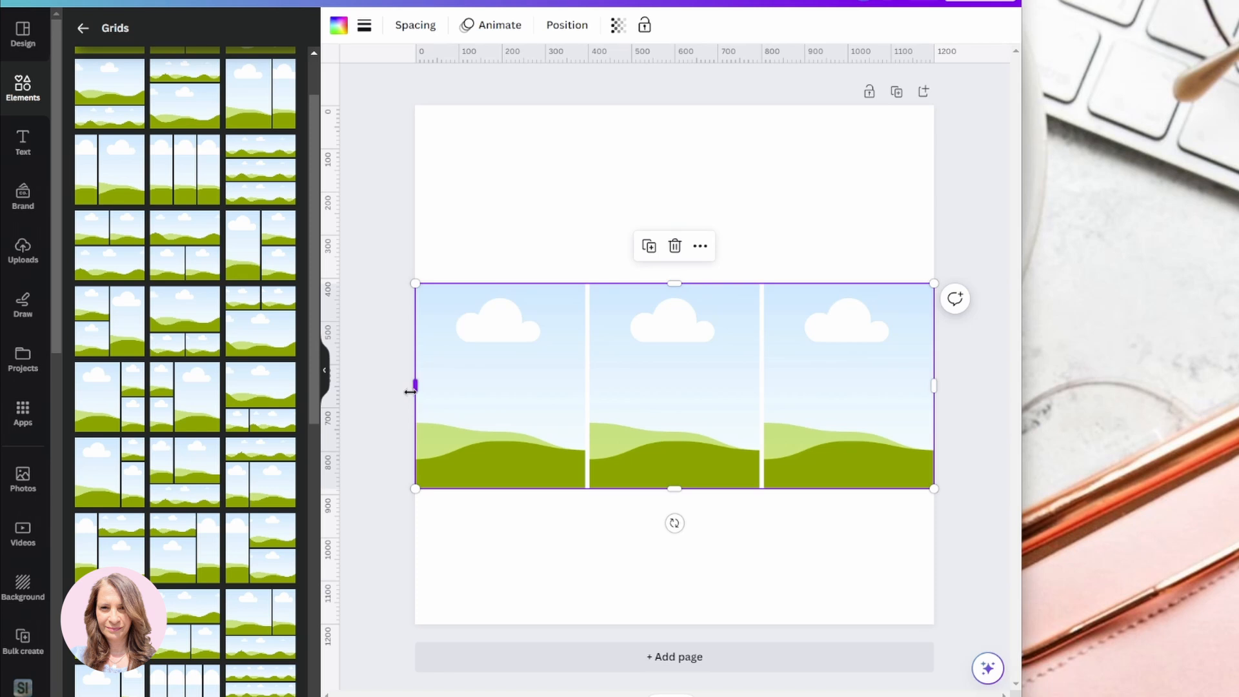
drag(415, 384, 354, 384)
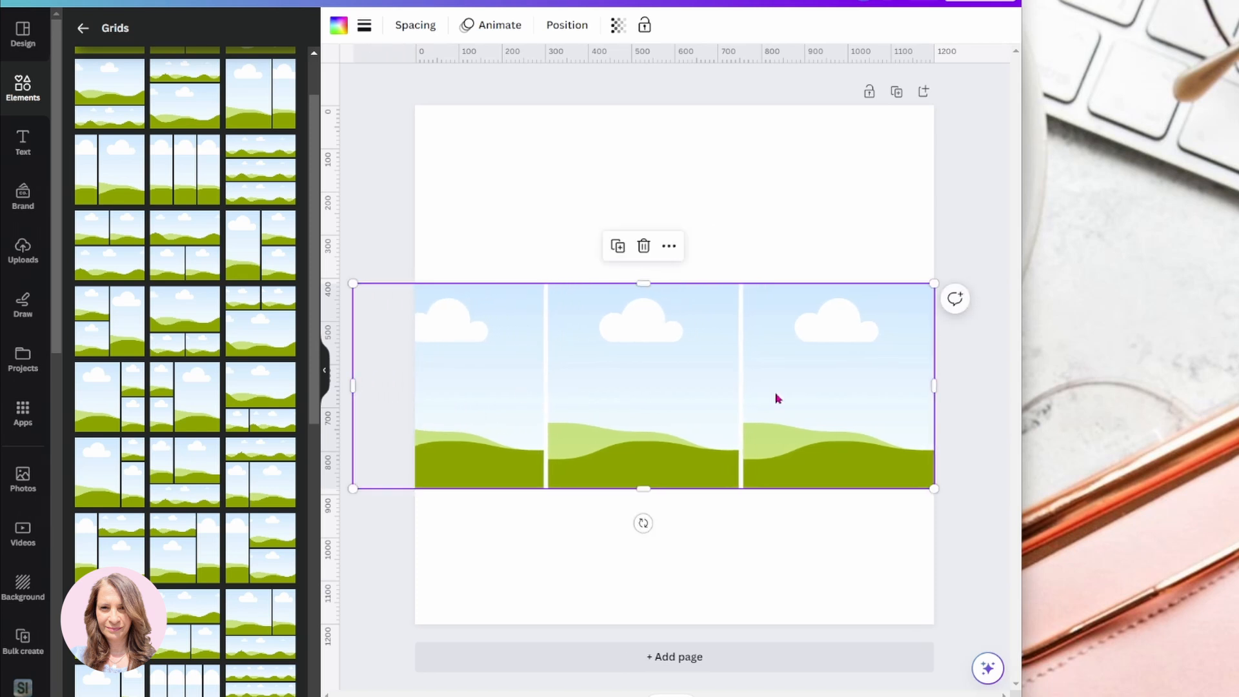
drag(934, 386, 1008, 386)
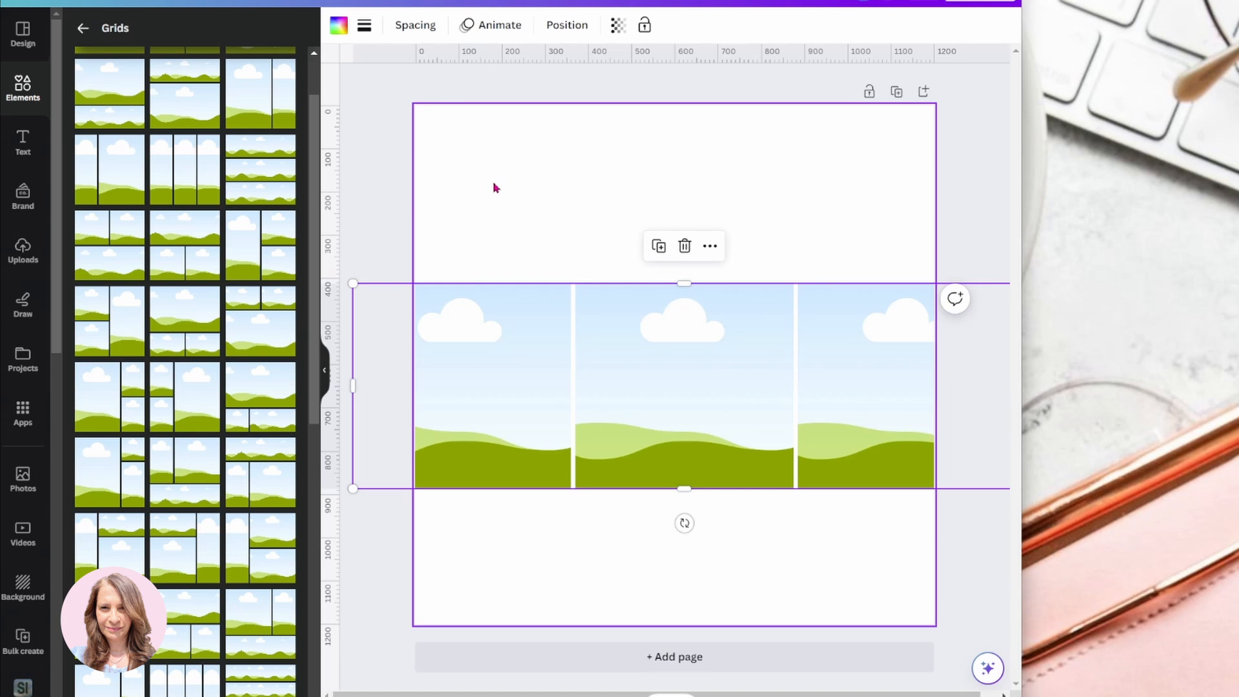
Give the middle photo of the grid a solid black border
click(655, 385)
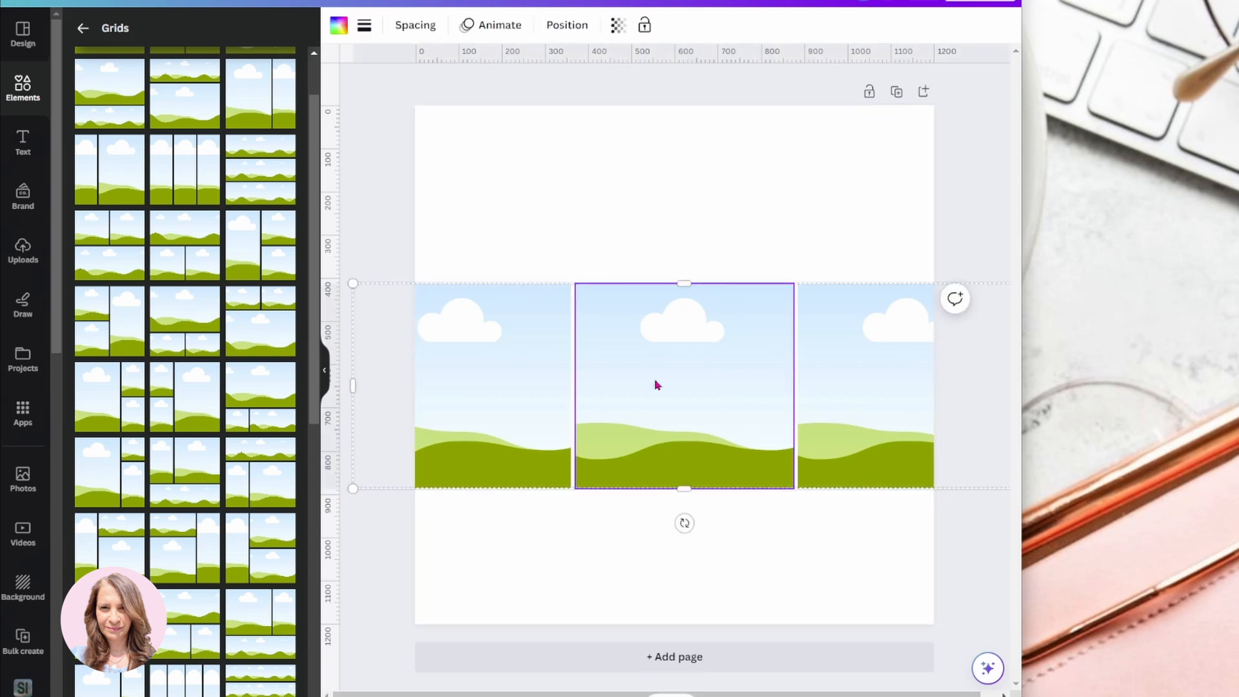
click(364, 24)
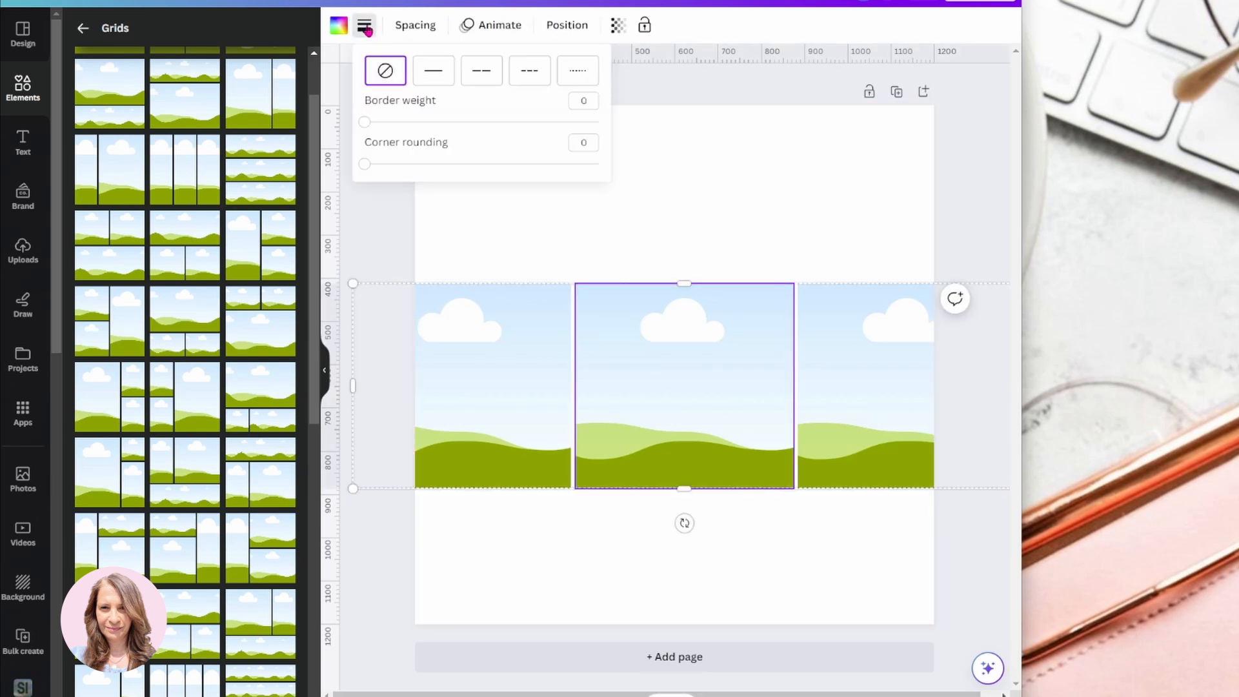
click(433, 71)
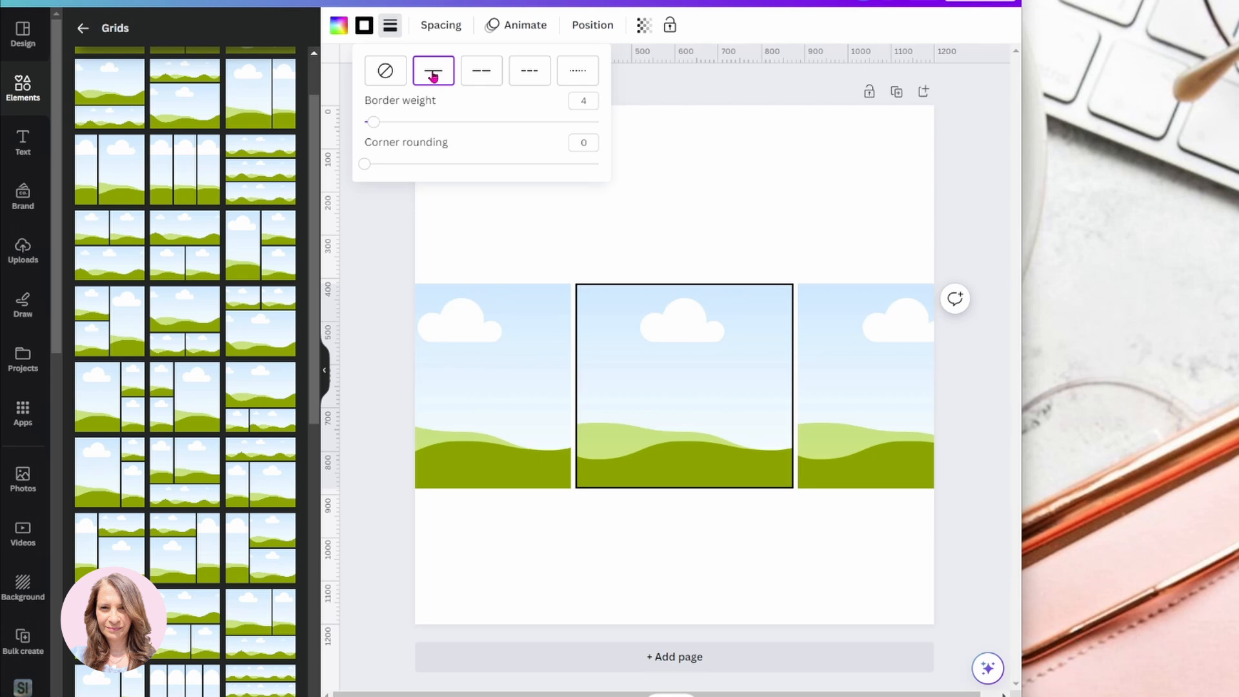
click(684, 386)
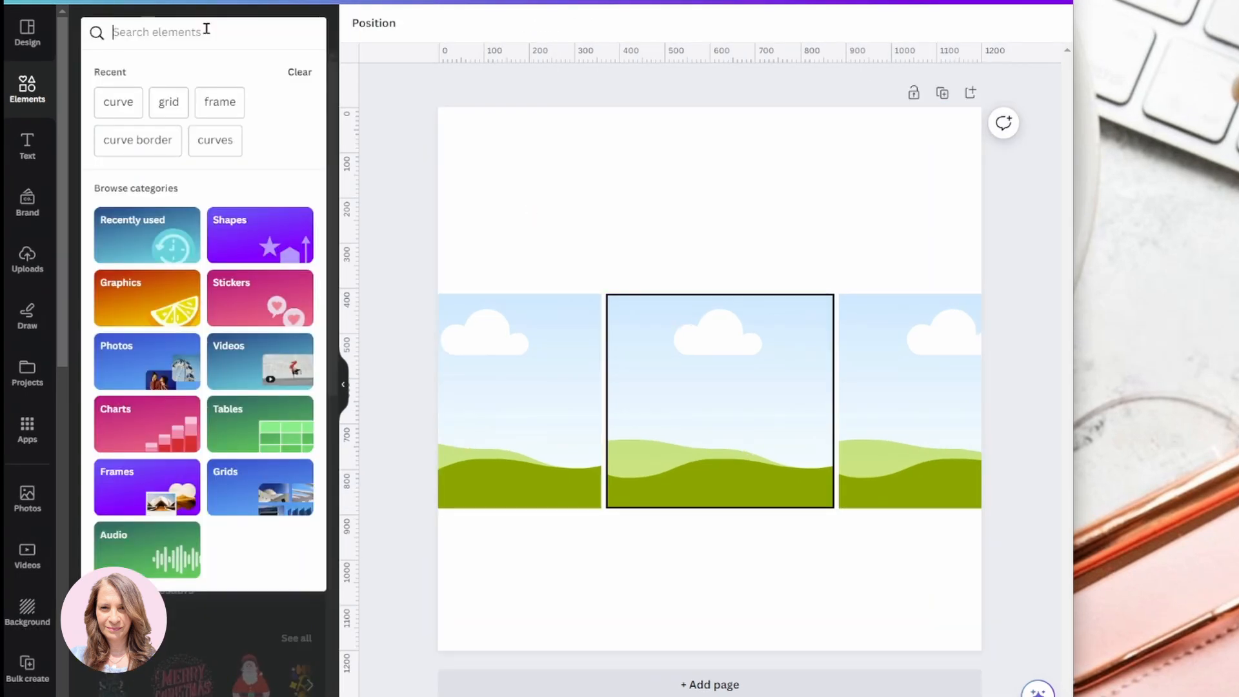
Search Elements for 'curve' and browse all curve border graphics
text(curve border)
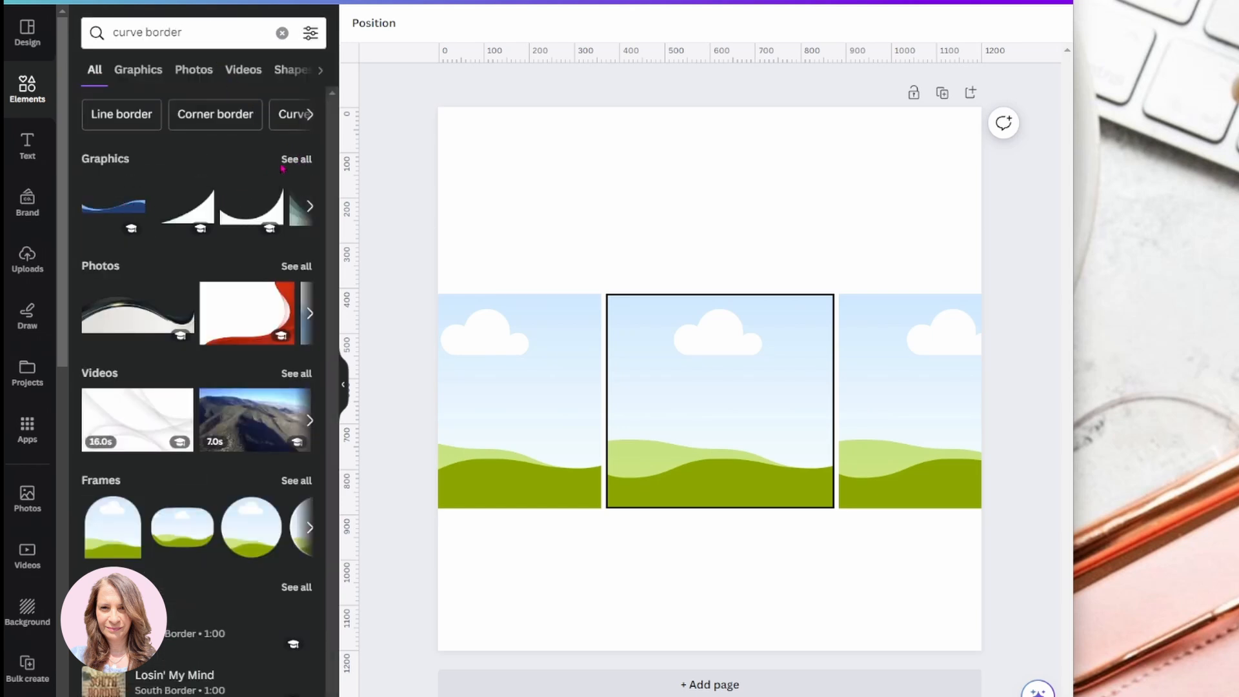
click(138, 70)
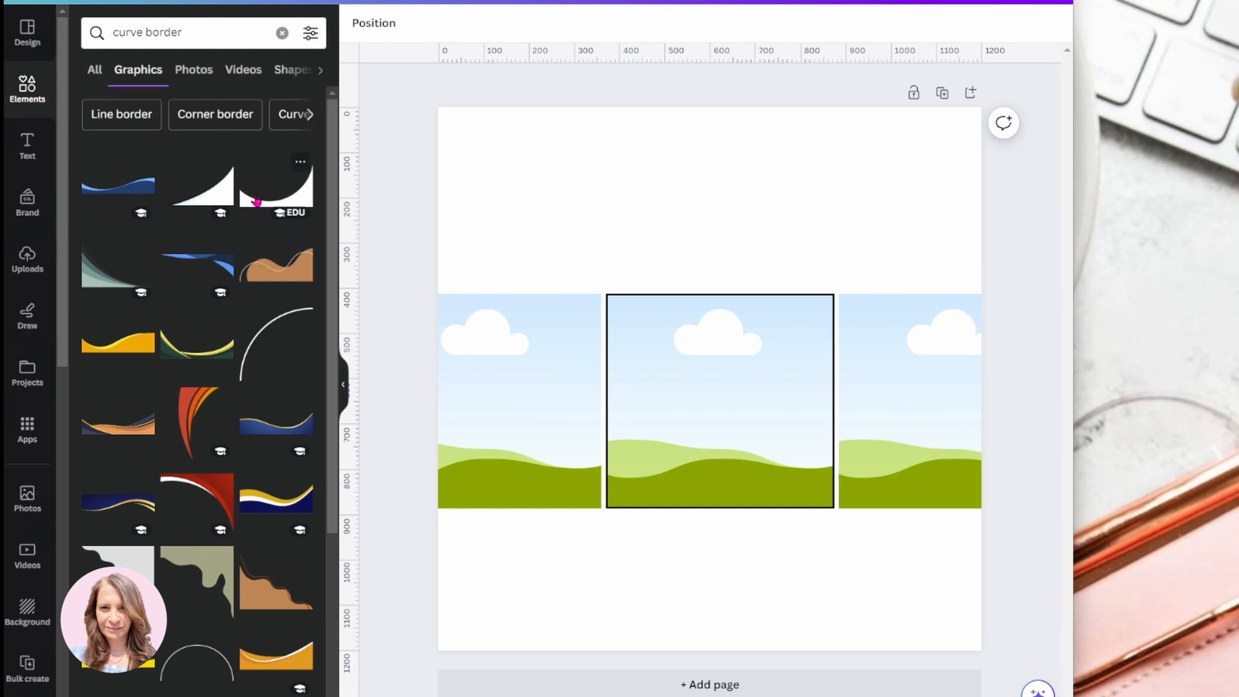
scroll(down, 3)
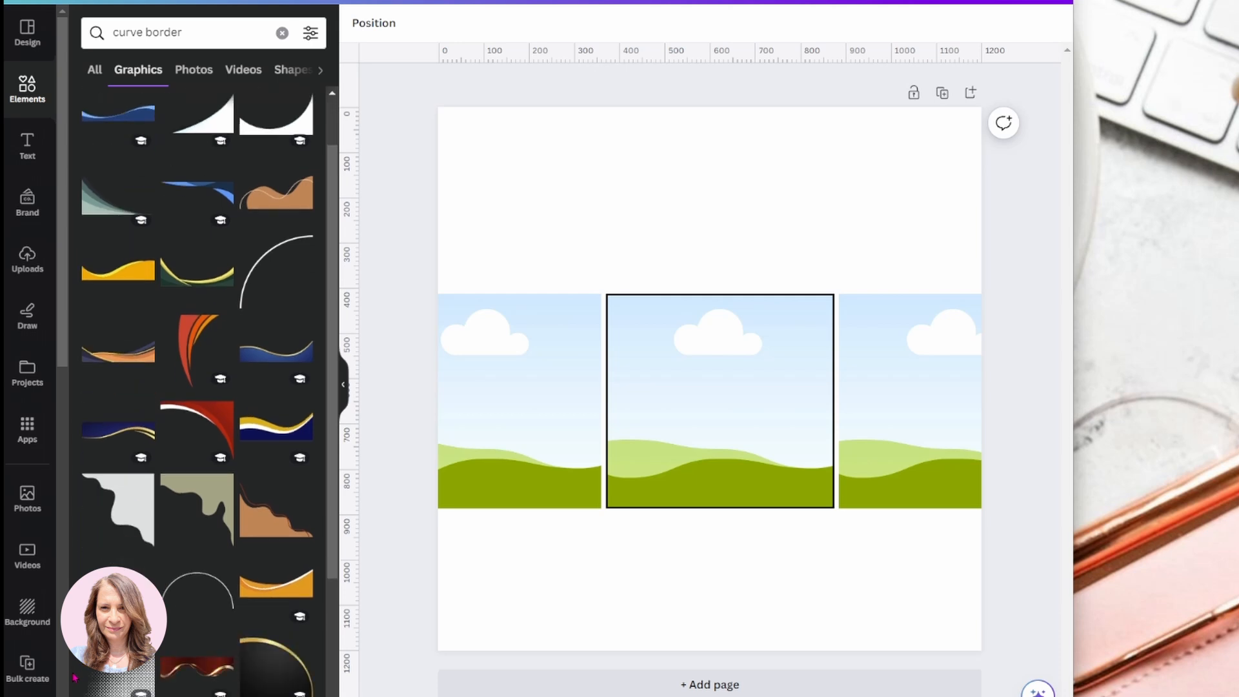
scroll(down, 3)
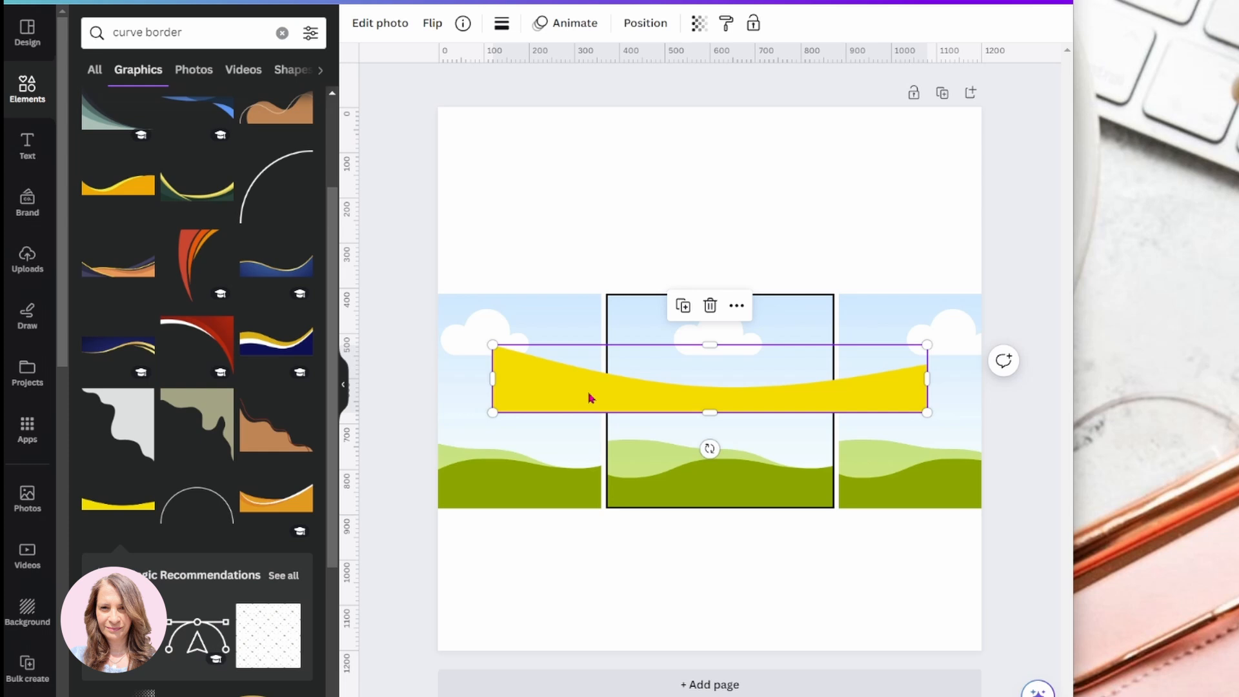
mouse_move(513, 381)
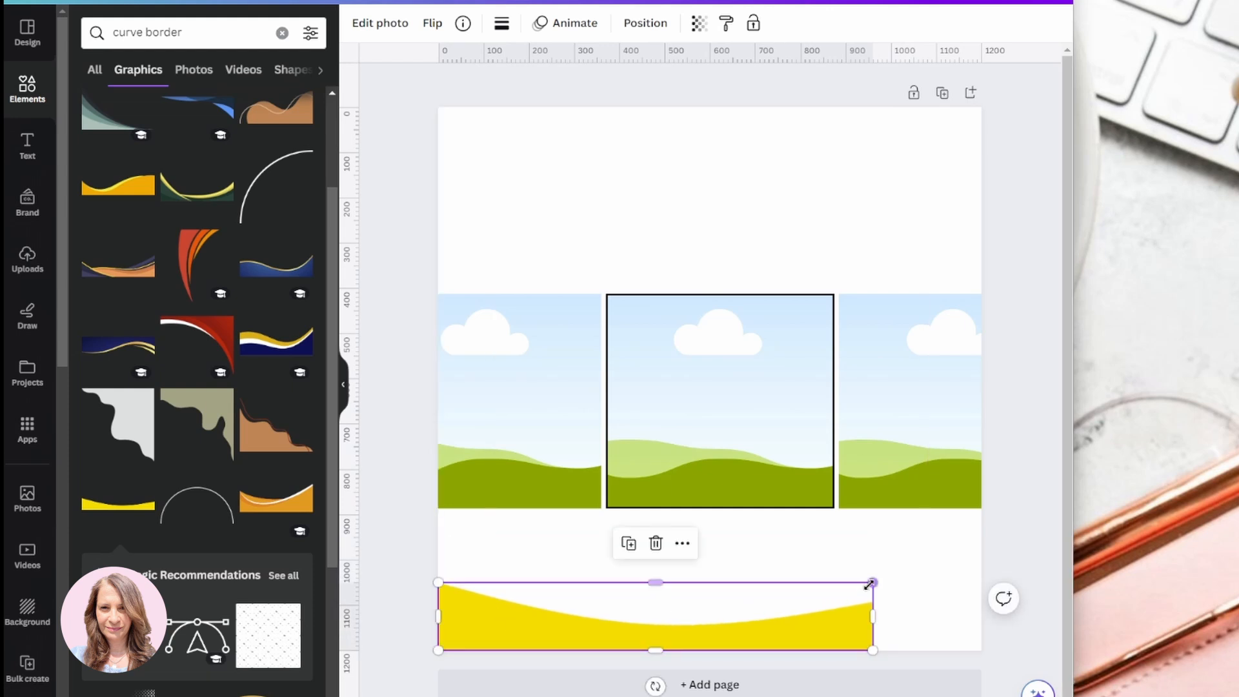
Enlarge the yellow curve graphic to span the full width of the page bottom
drag(871, 583, 980, 566)
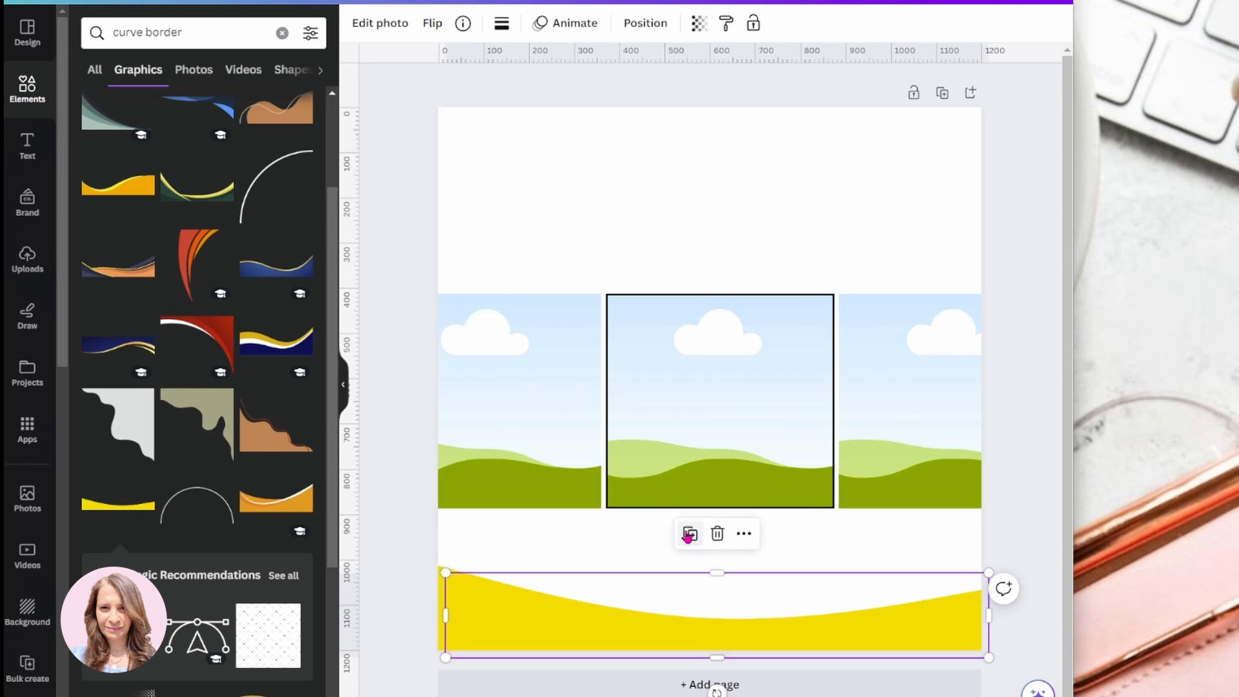
click(431, 23)
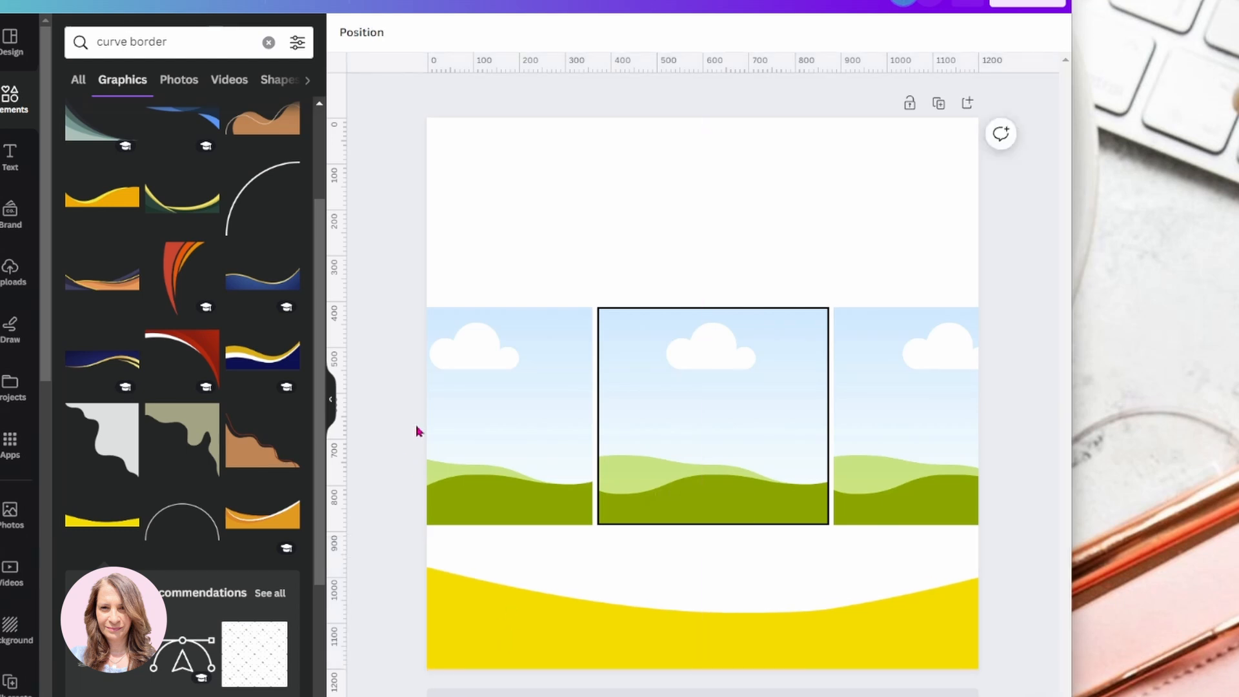
Move the photo grid lower and raise the yellow curve over the photos' bottom edge
click(683, 414)
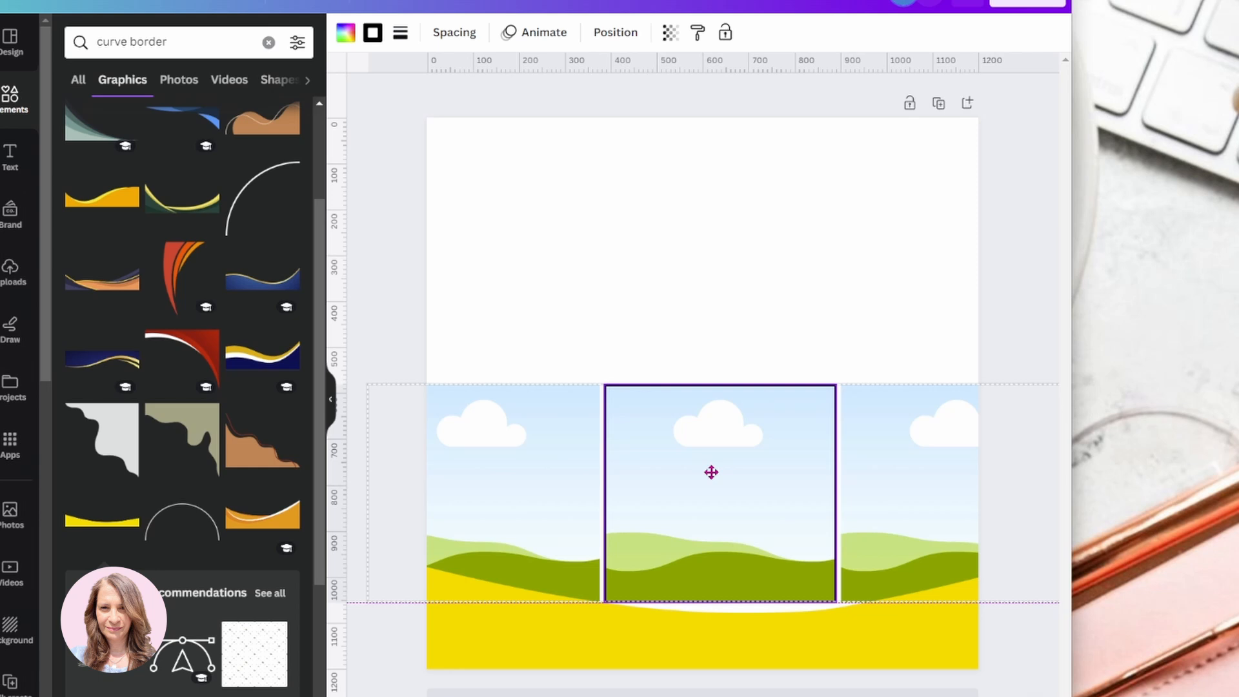
click(710, 472)
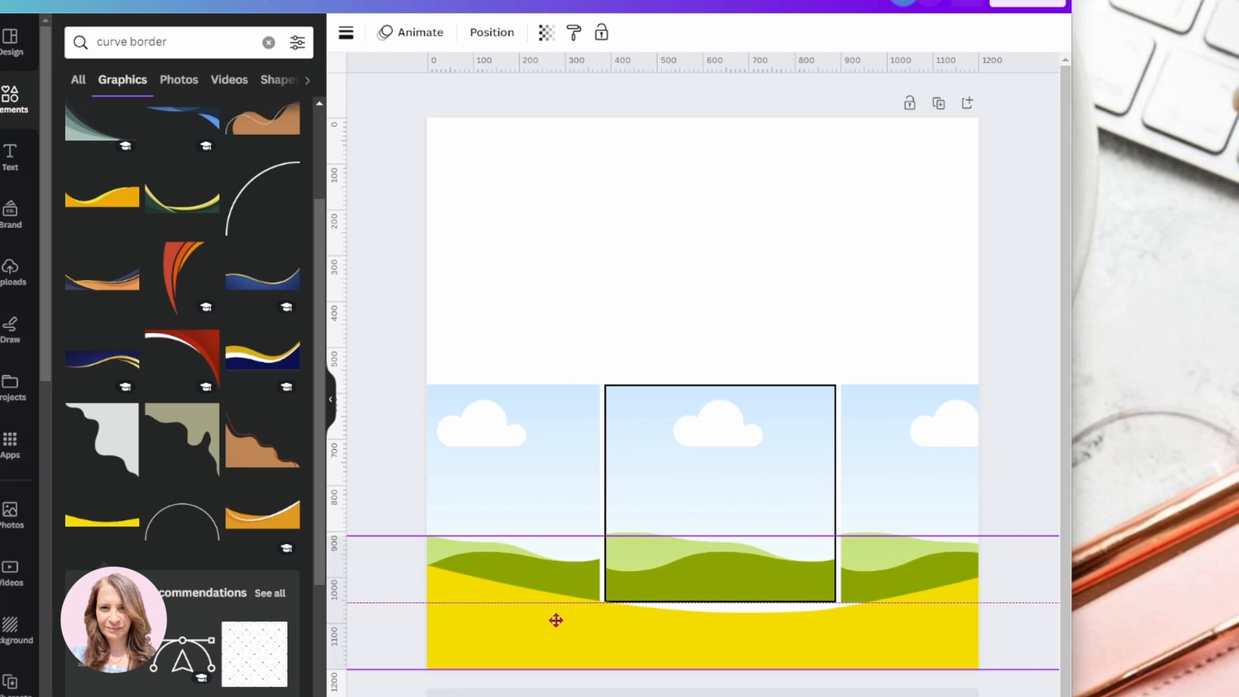
drag(555, 619, 554, 612)
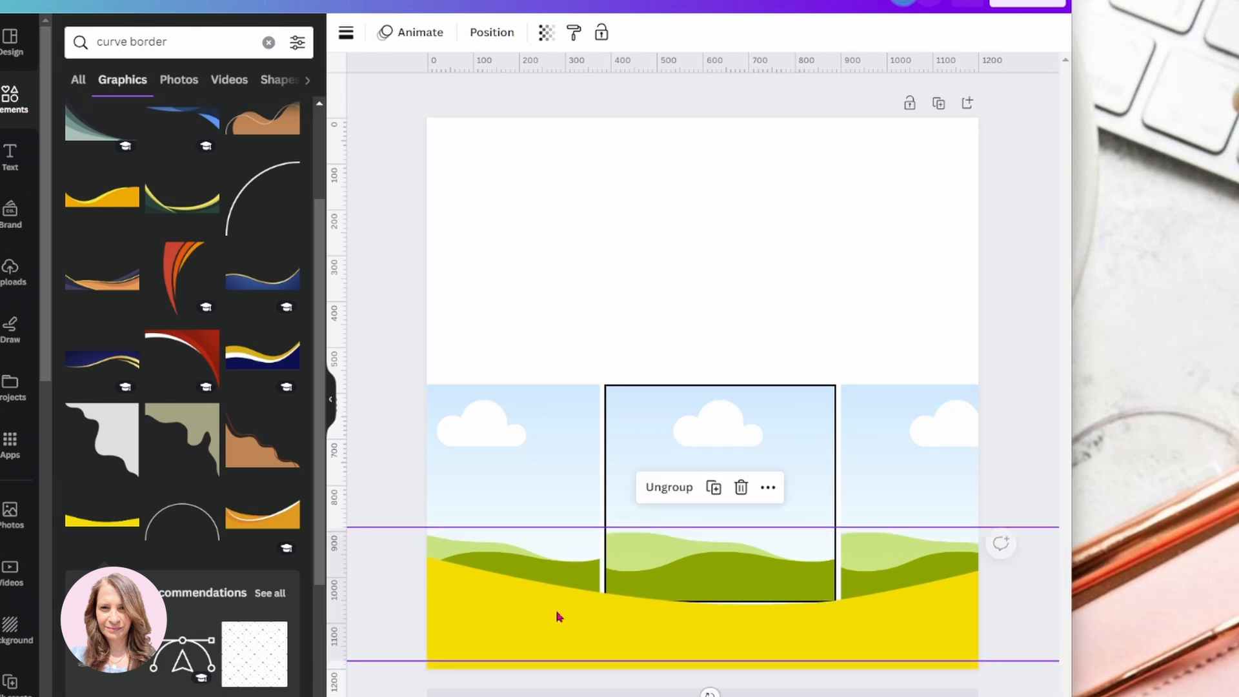
click(397, 218)
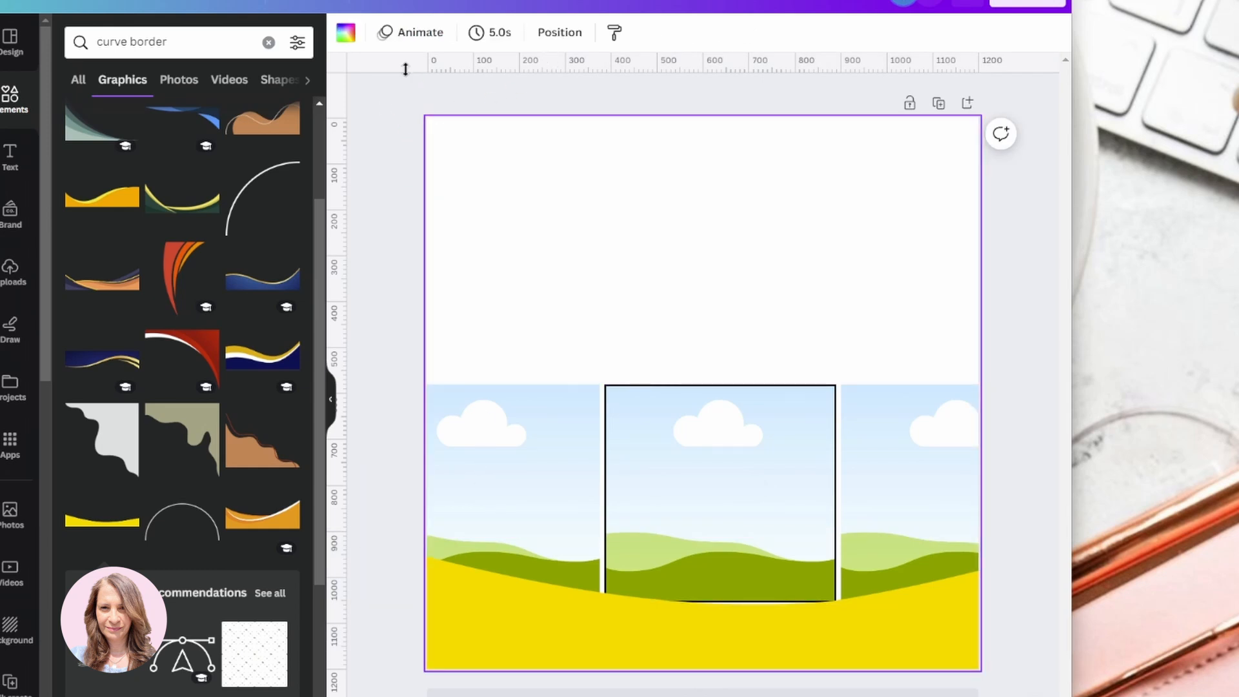
click(558, 32)
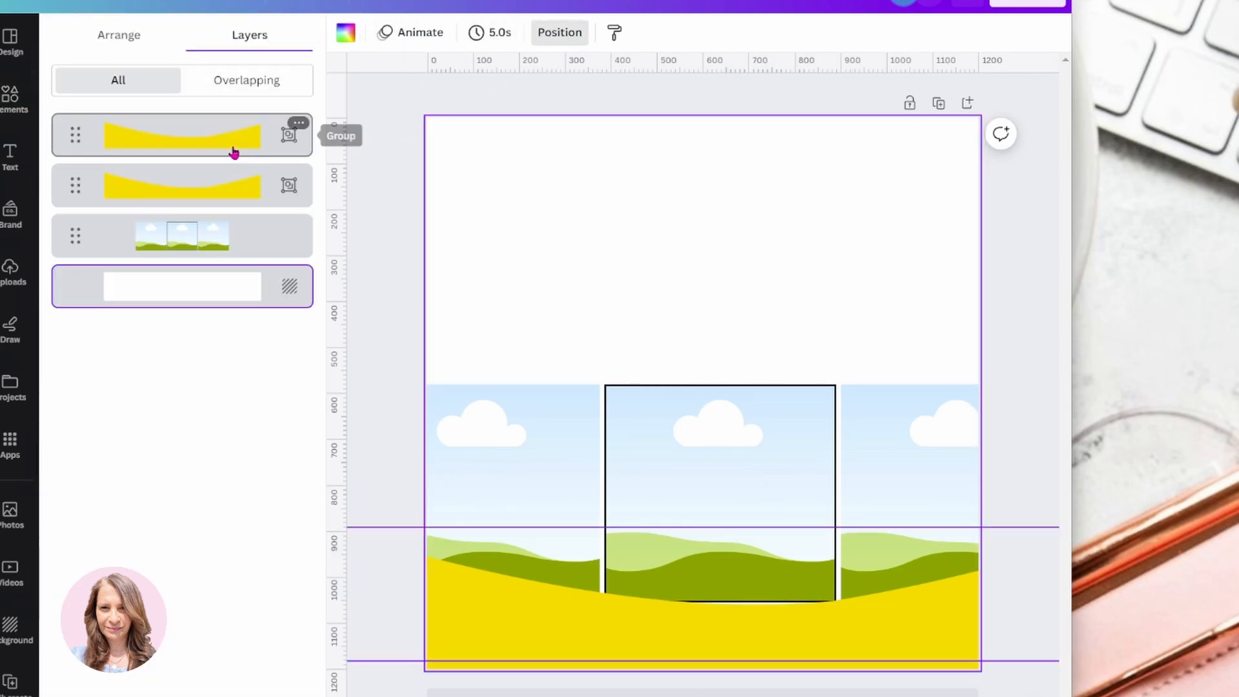
click(207, 139)
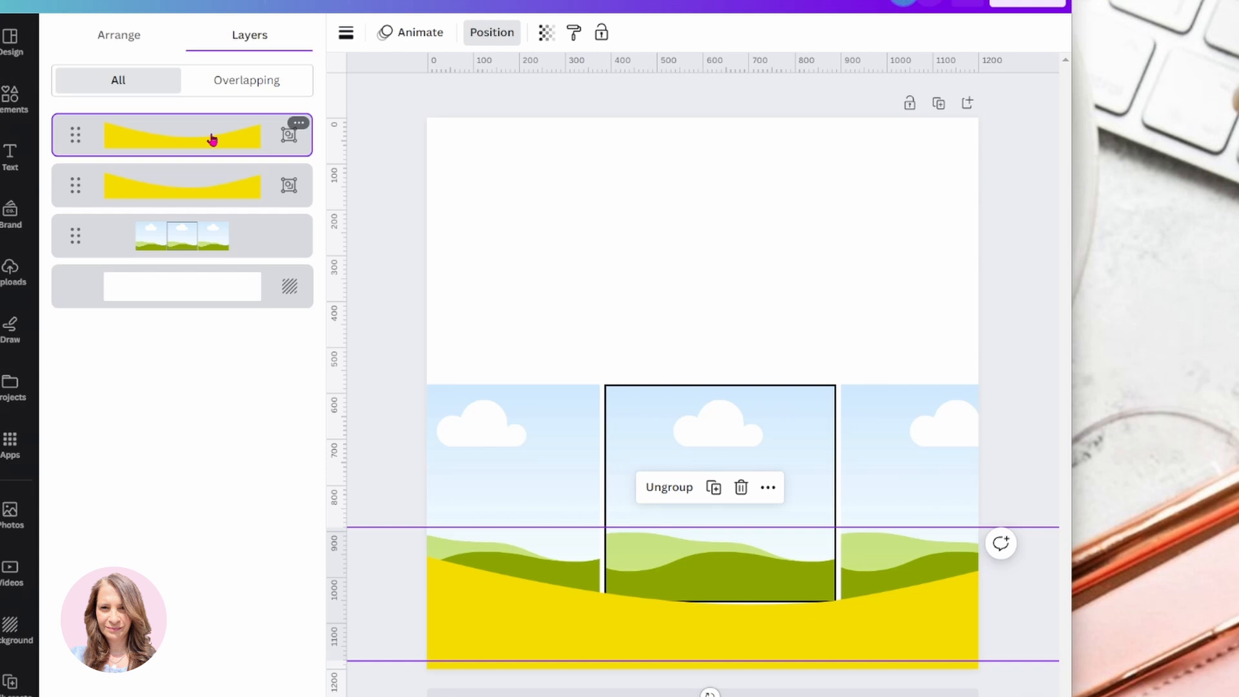
click(298, 123)
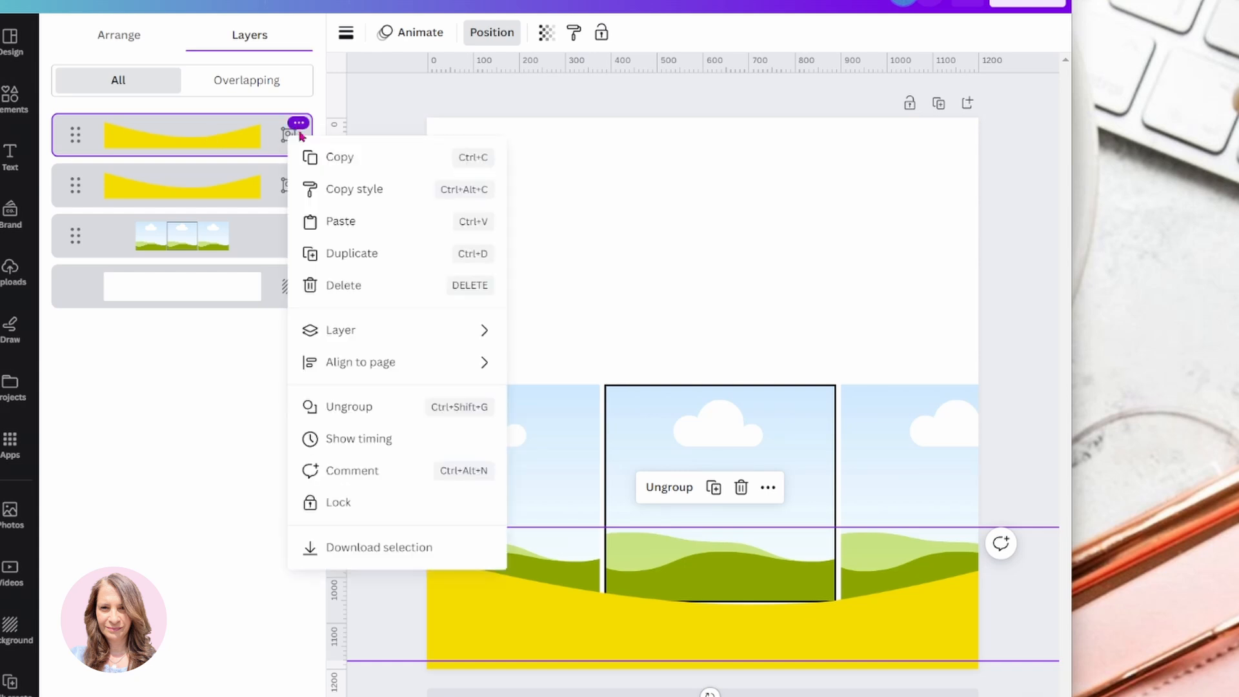
mouse_move(349, 412)
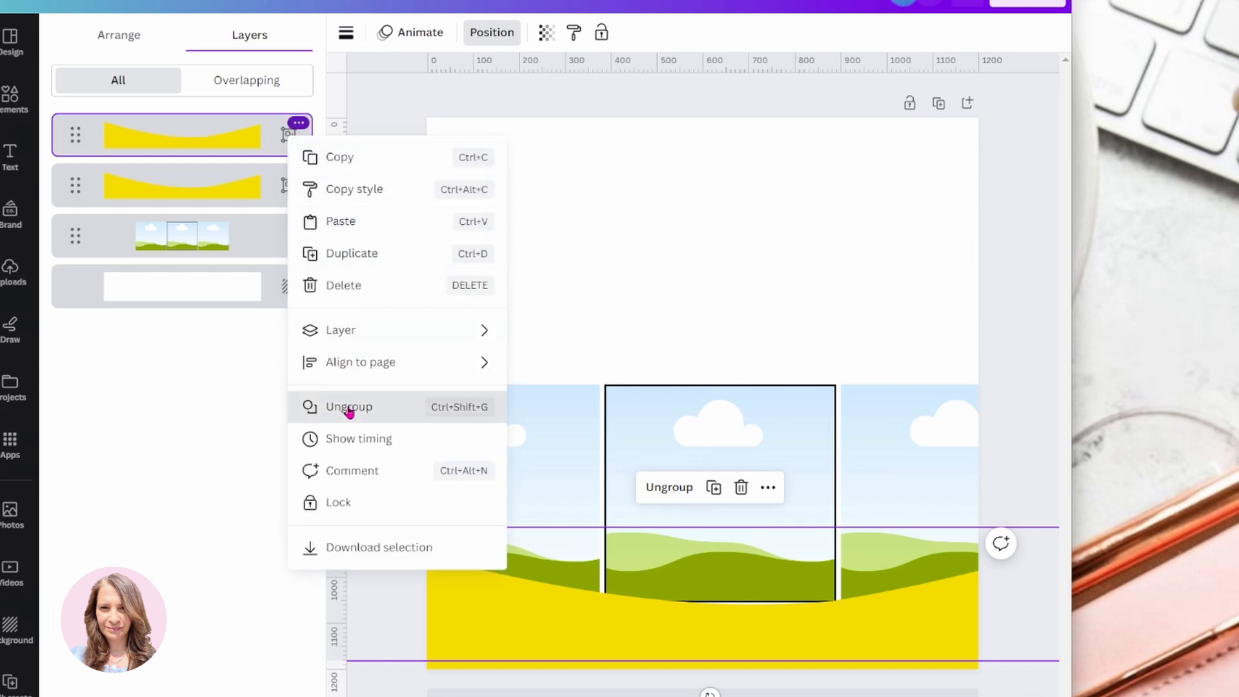
click(348, 407)
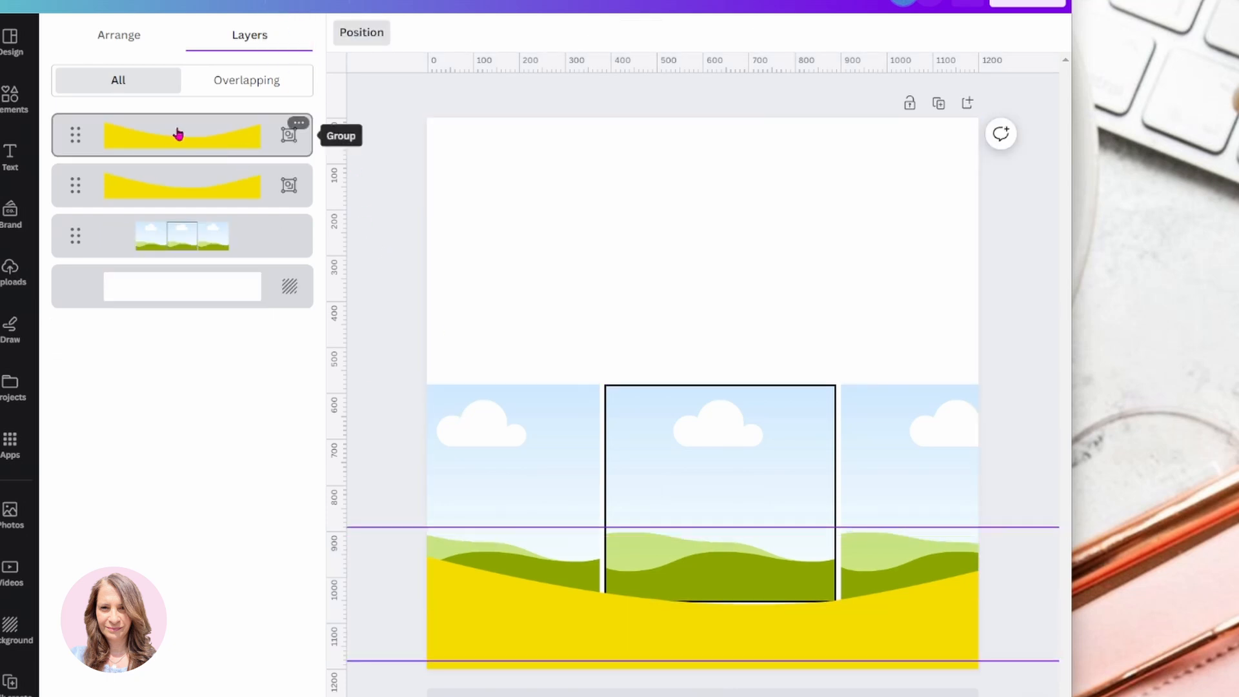
click(206, 144)
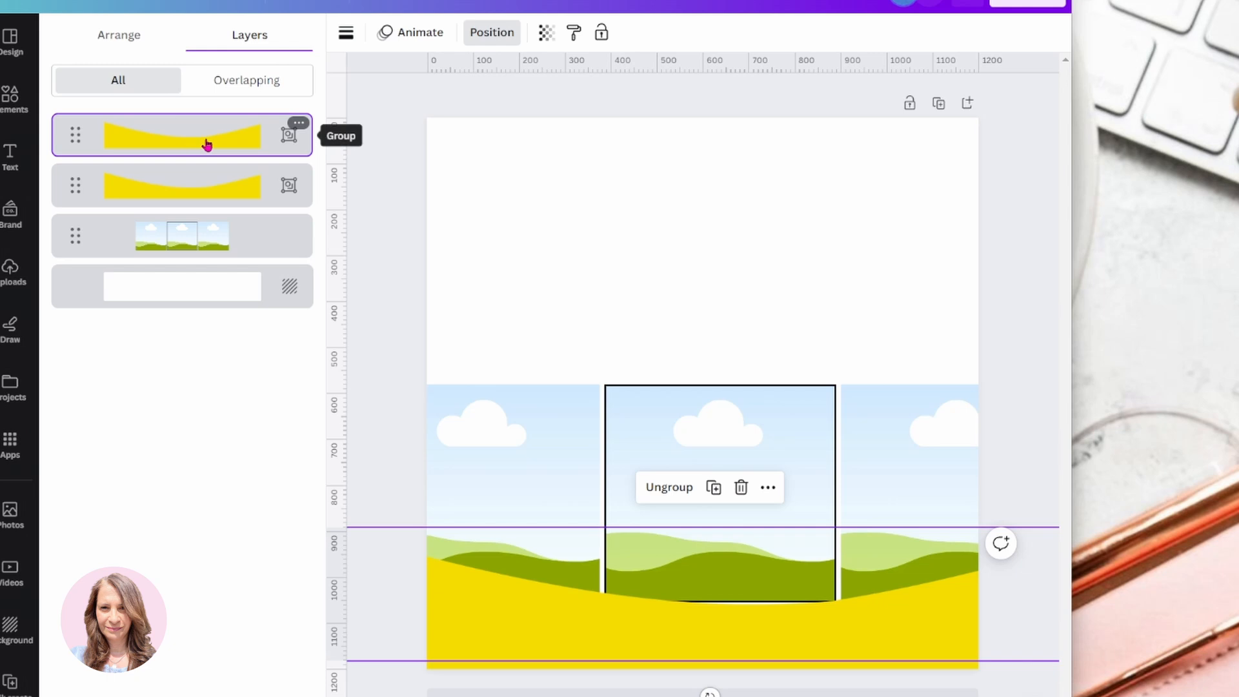
mouse_move(485, 600)
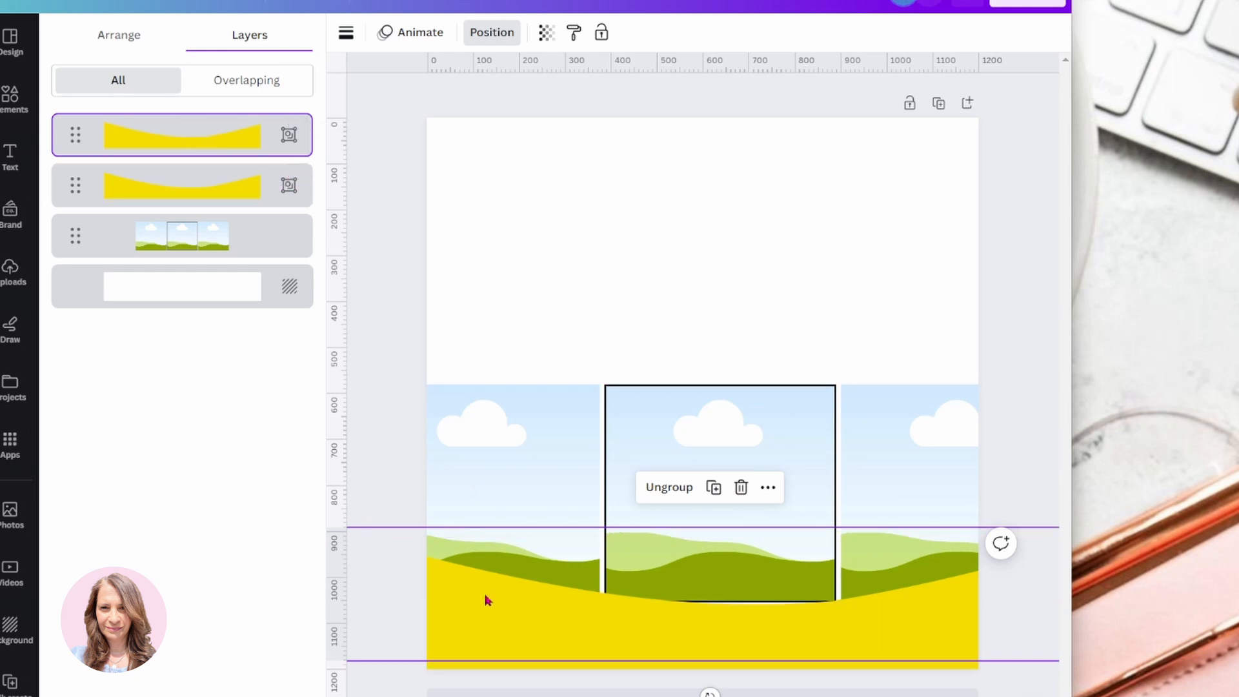
mouse_move(928, 629)
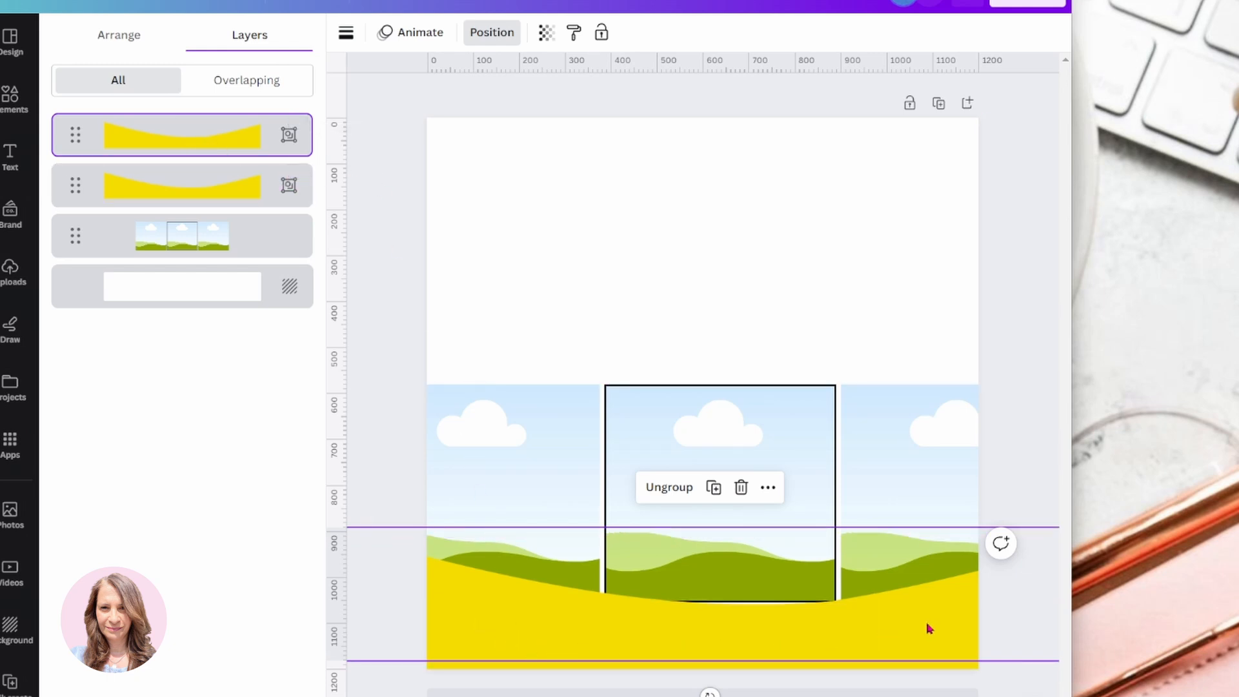
mouse_move(507, 642)
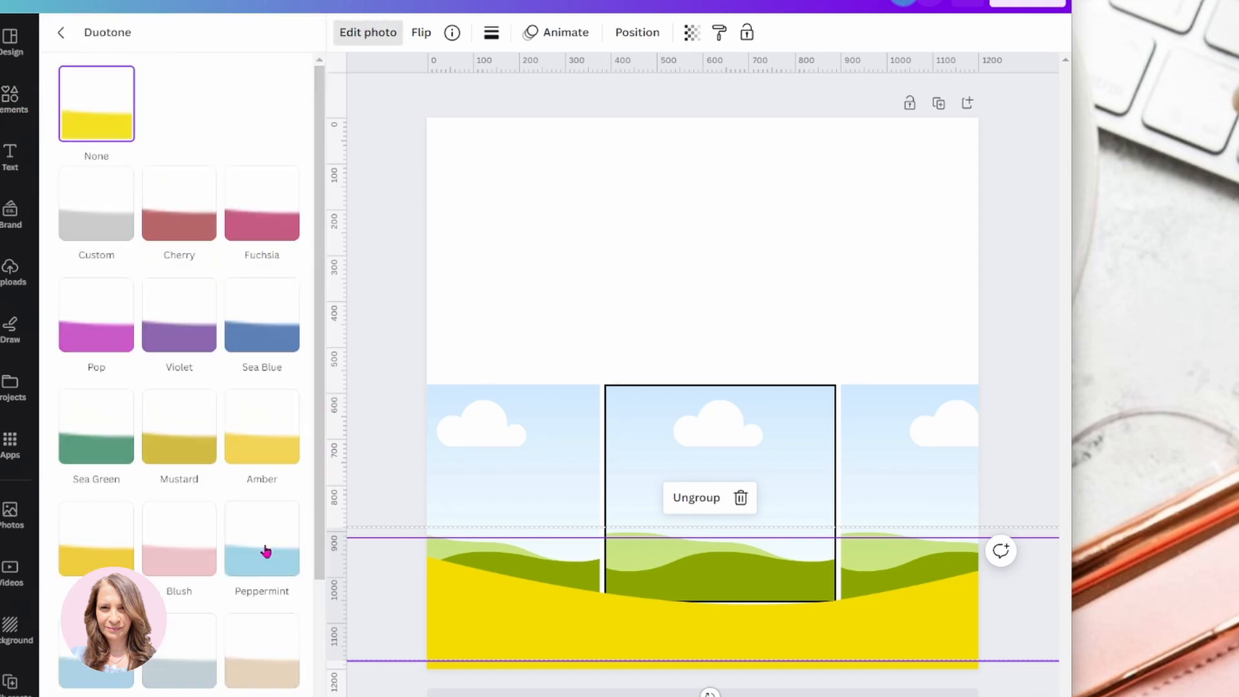
Apply a custom duotone with white highlights and shadows to both yellow curved bands
click(96, 204)
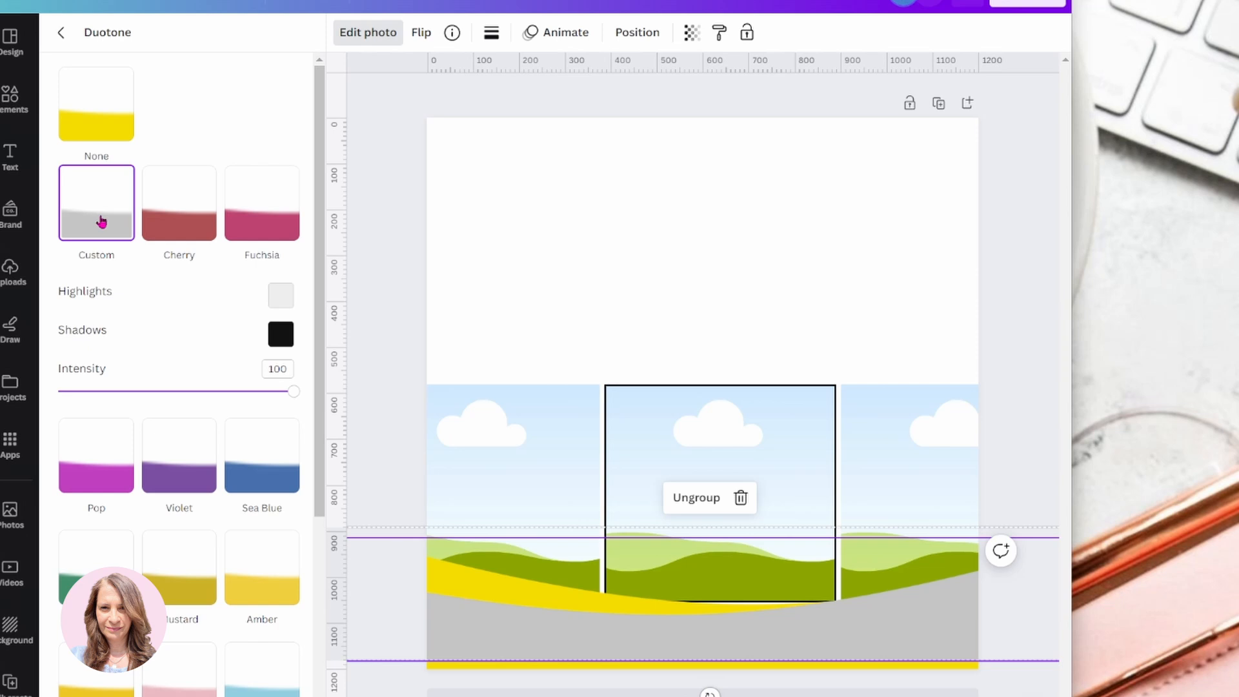
mouse_move(281, 297)
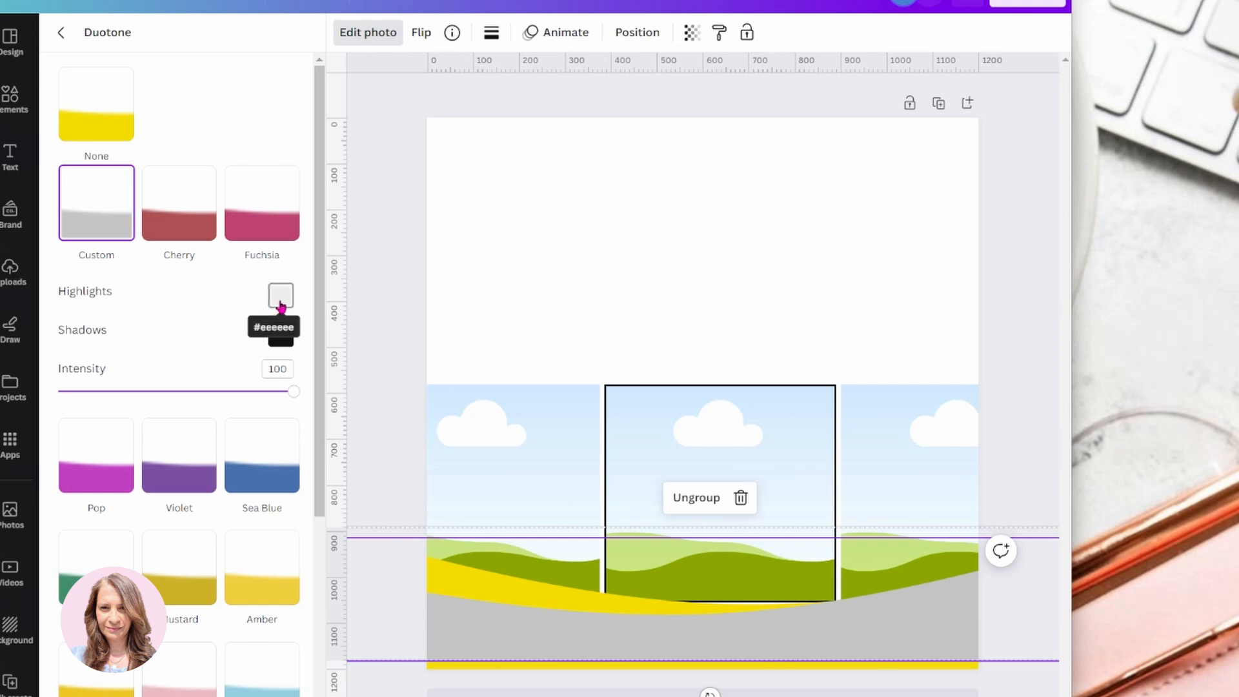
click(281, 295)
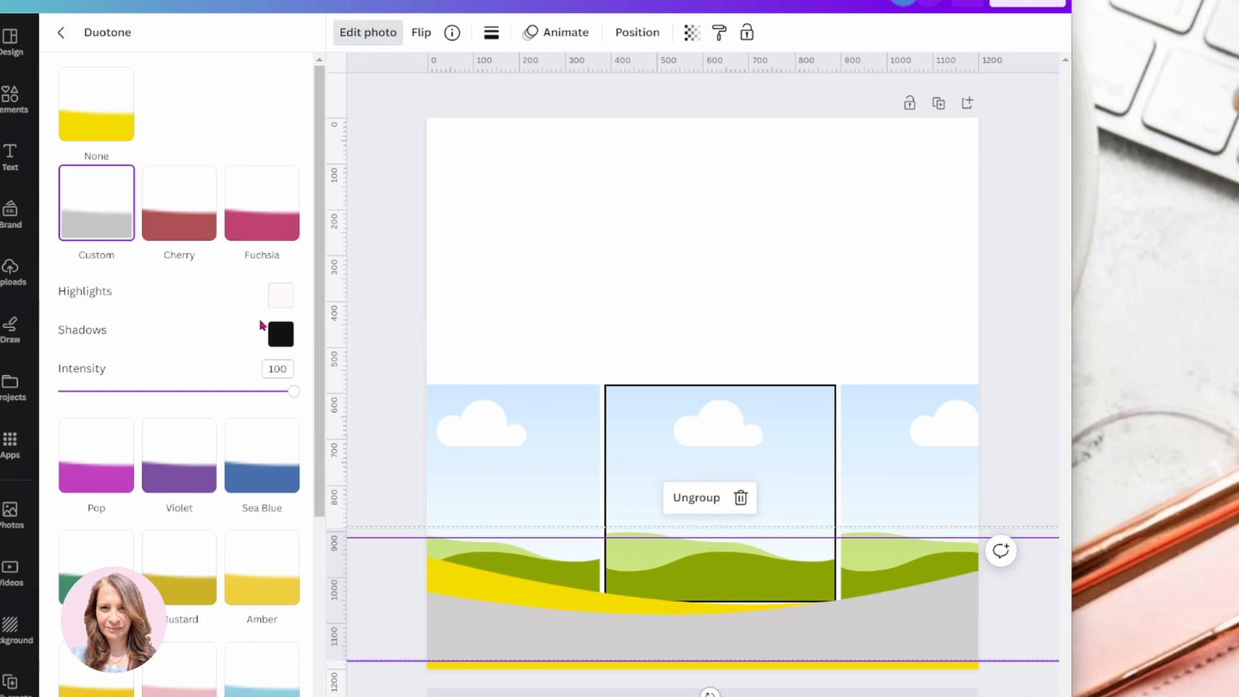
click(280, 334)
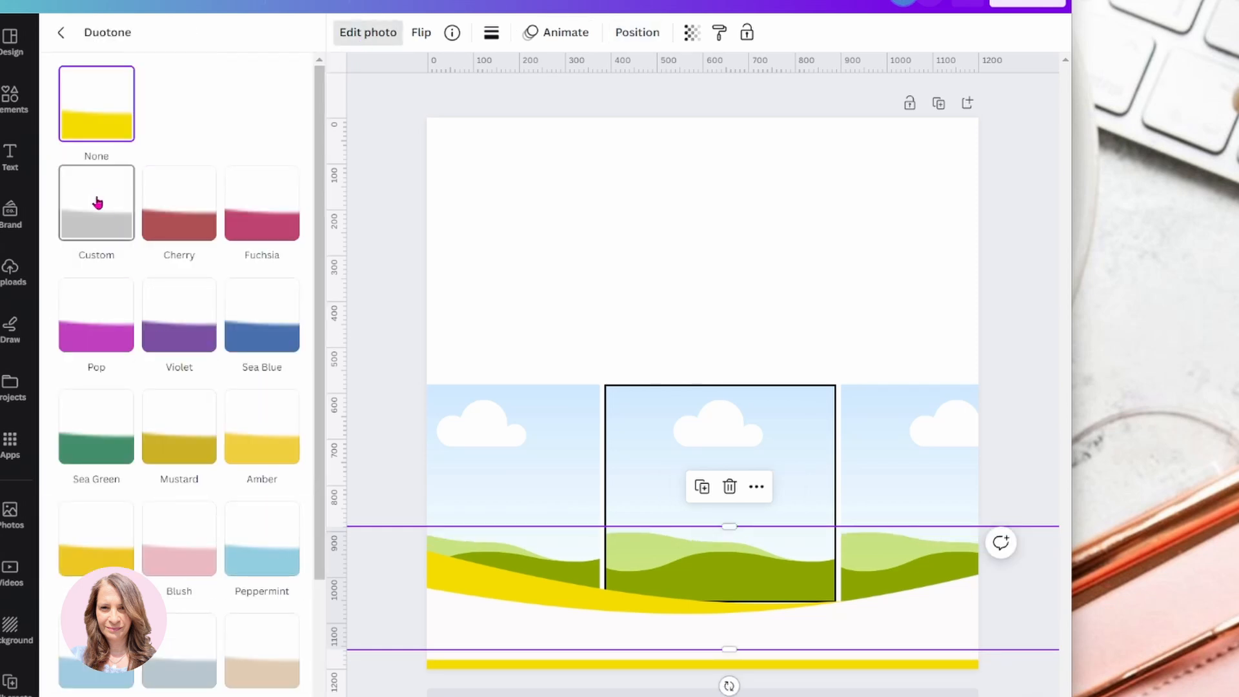
click(96, 201)
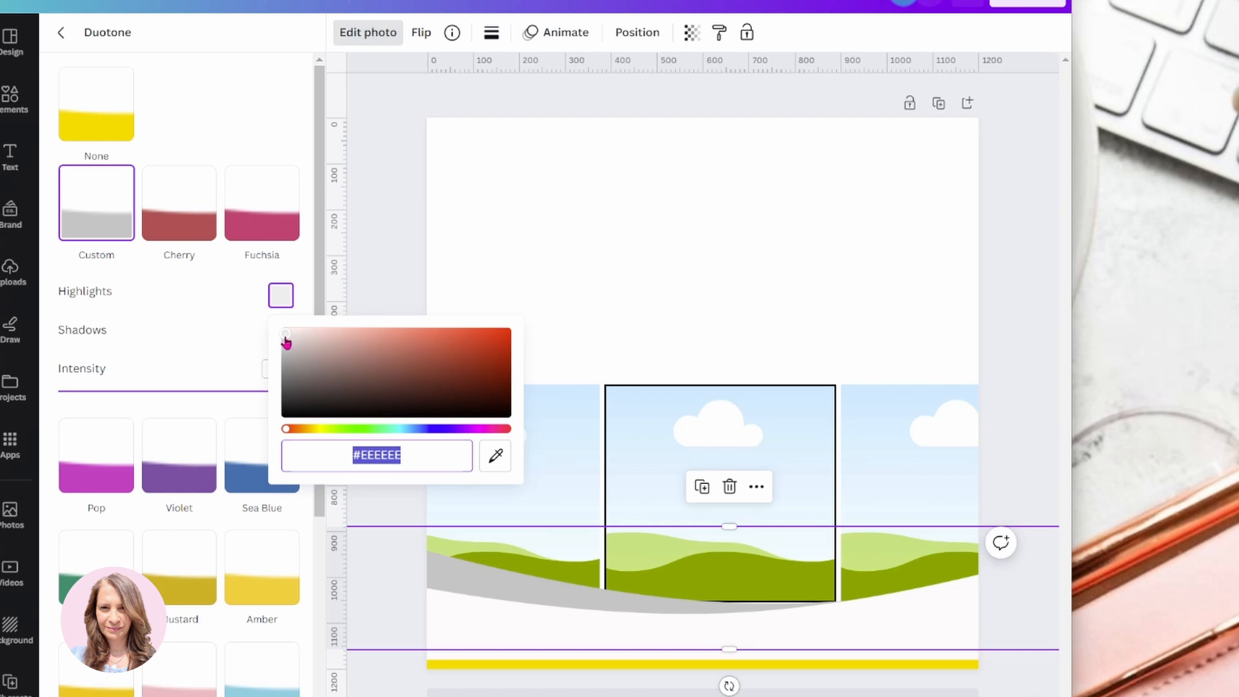
click(282, 334)
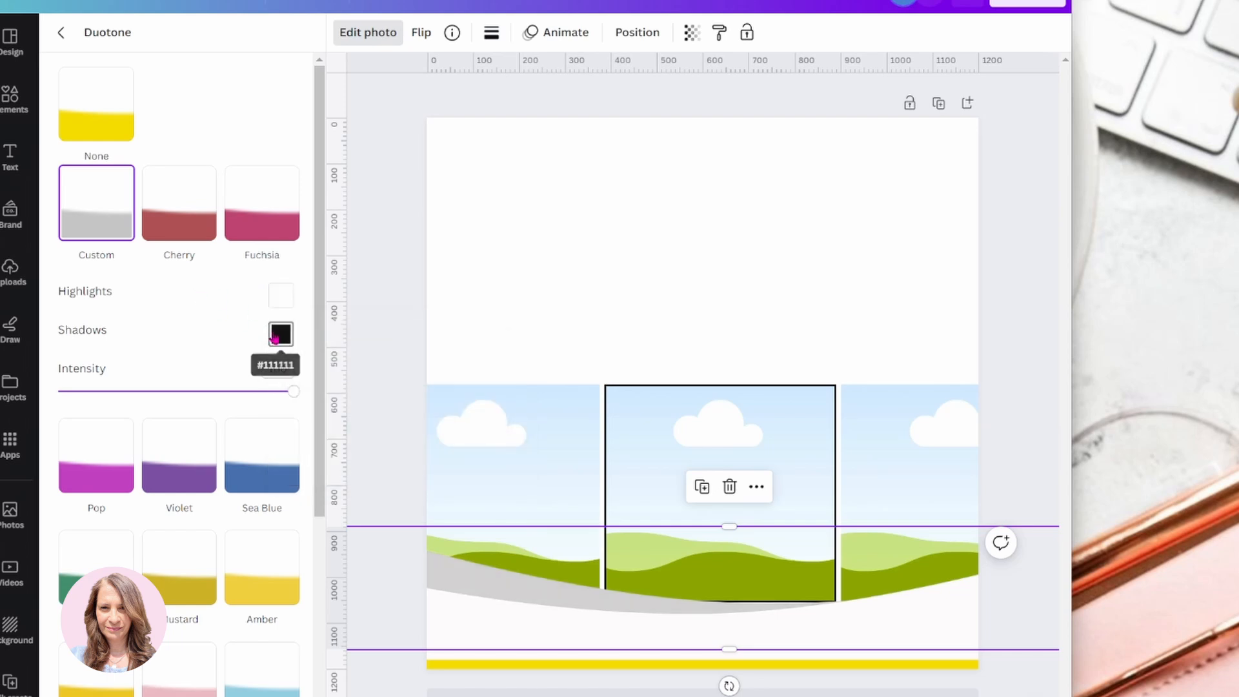
click(280, 334)
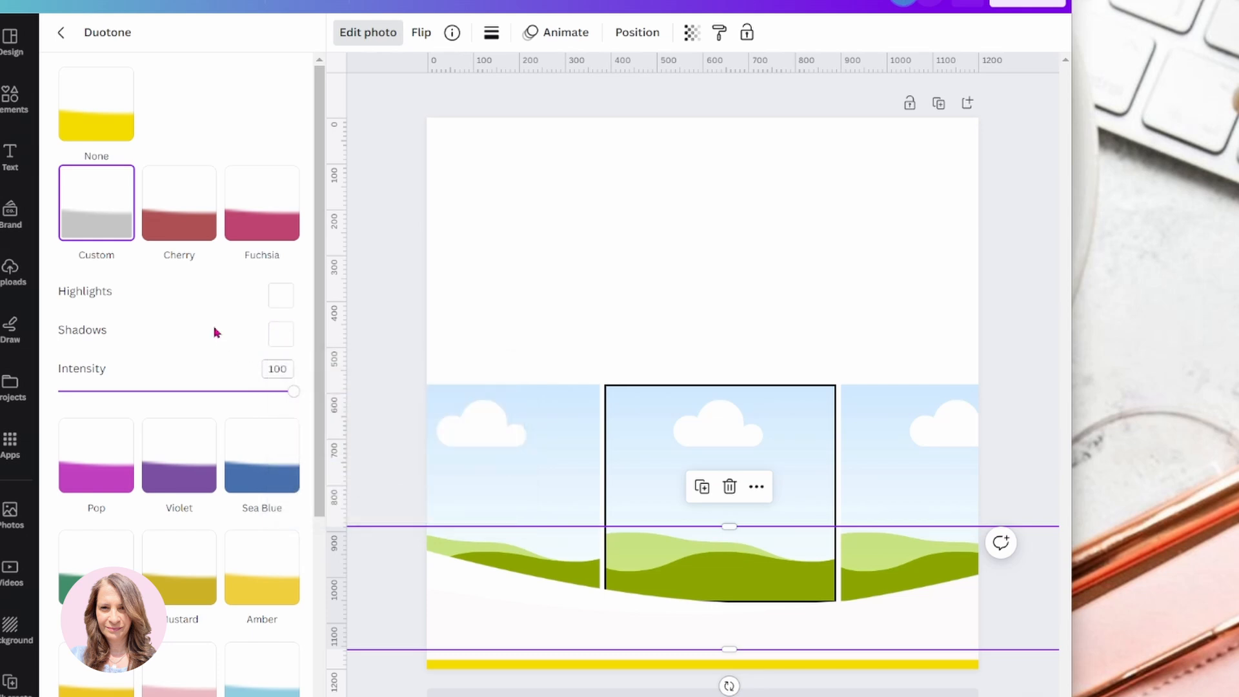
mouse_move(366, 240)
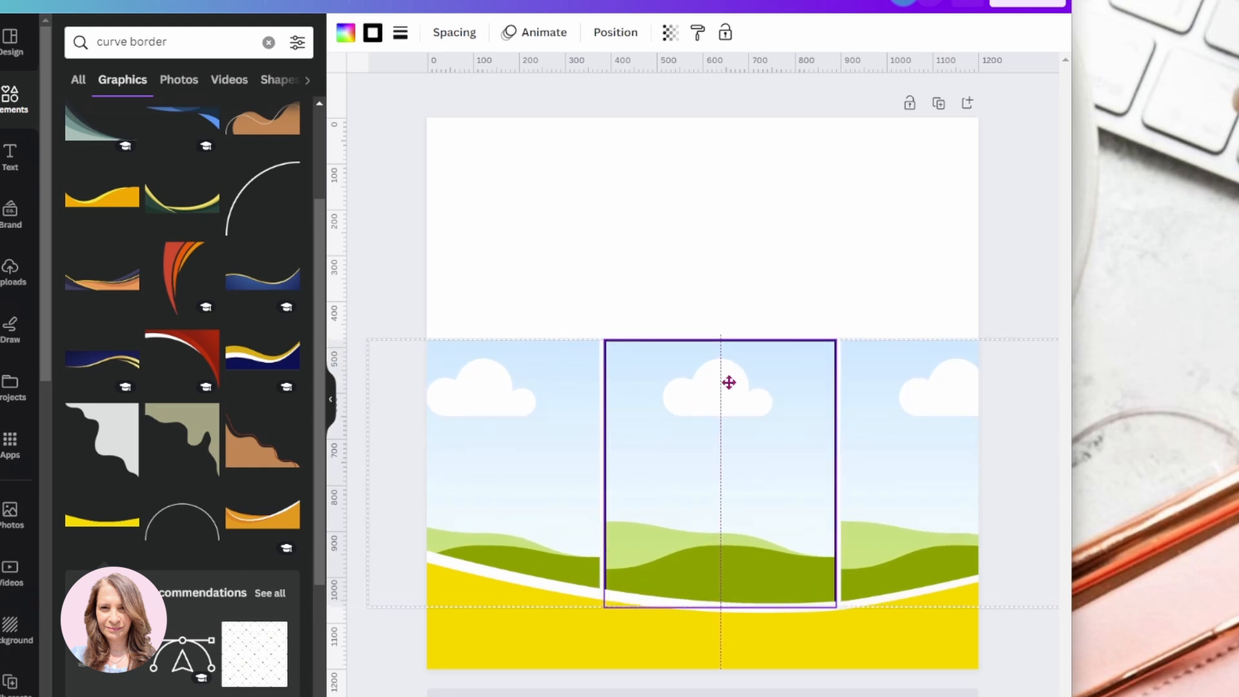
Deselect the grid and nudge the bottom curved border into place
click(387, 255)
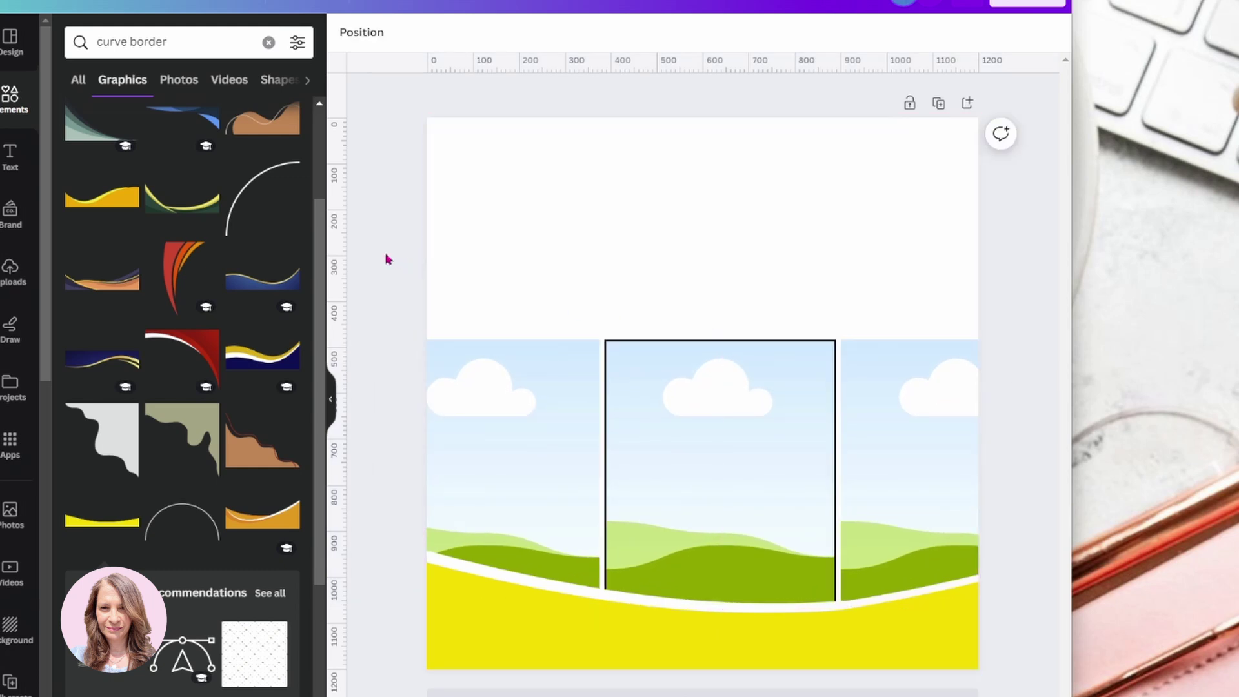
mouse_move(390, 617)
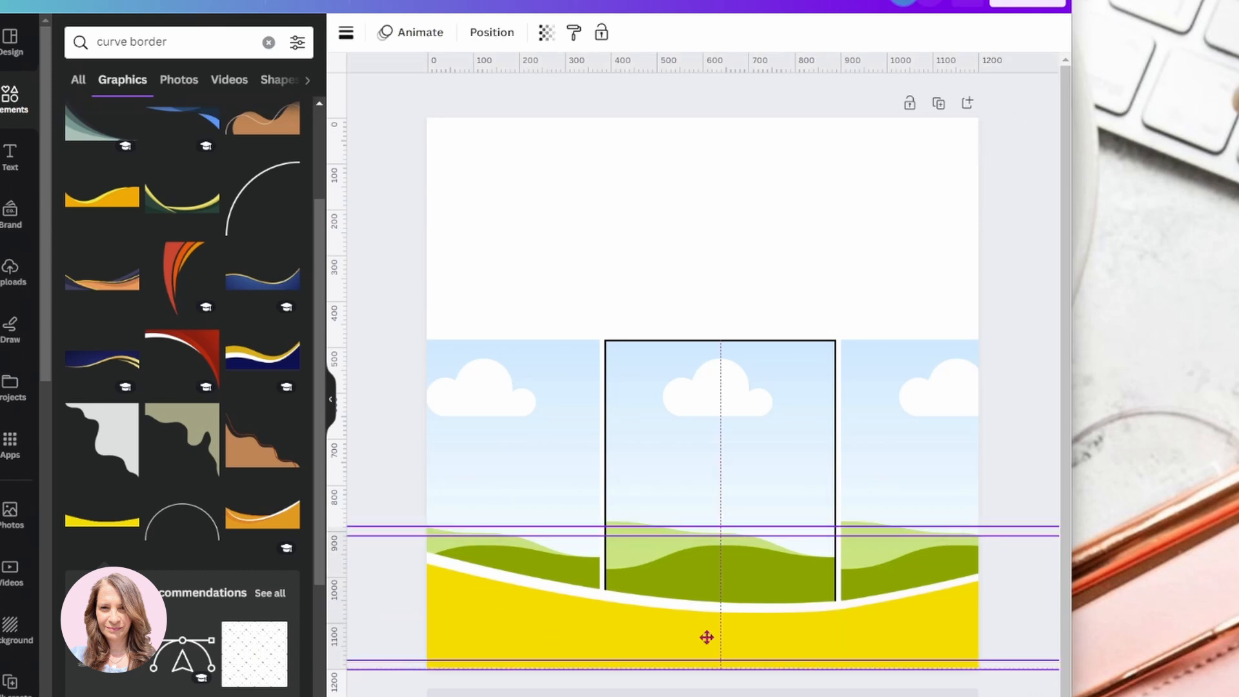
drag(706, 636, 688, 639)
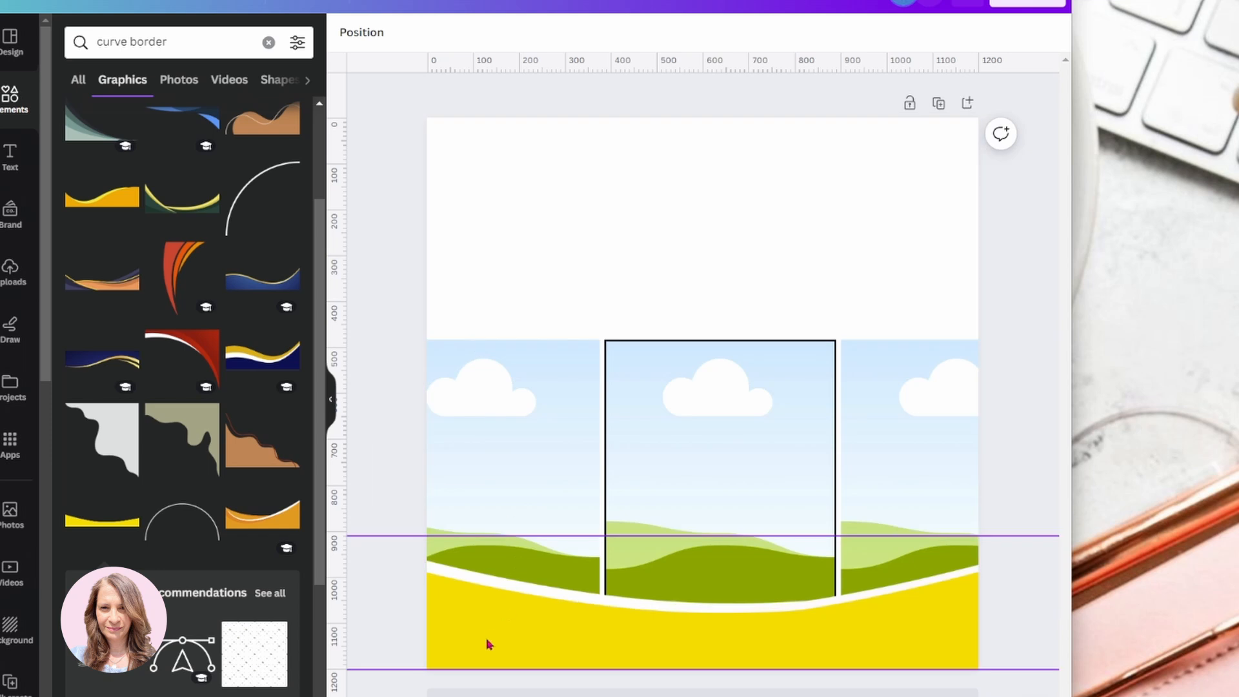
mouse_move(599, 649)
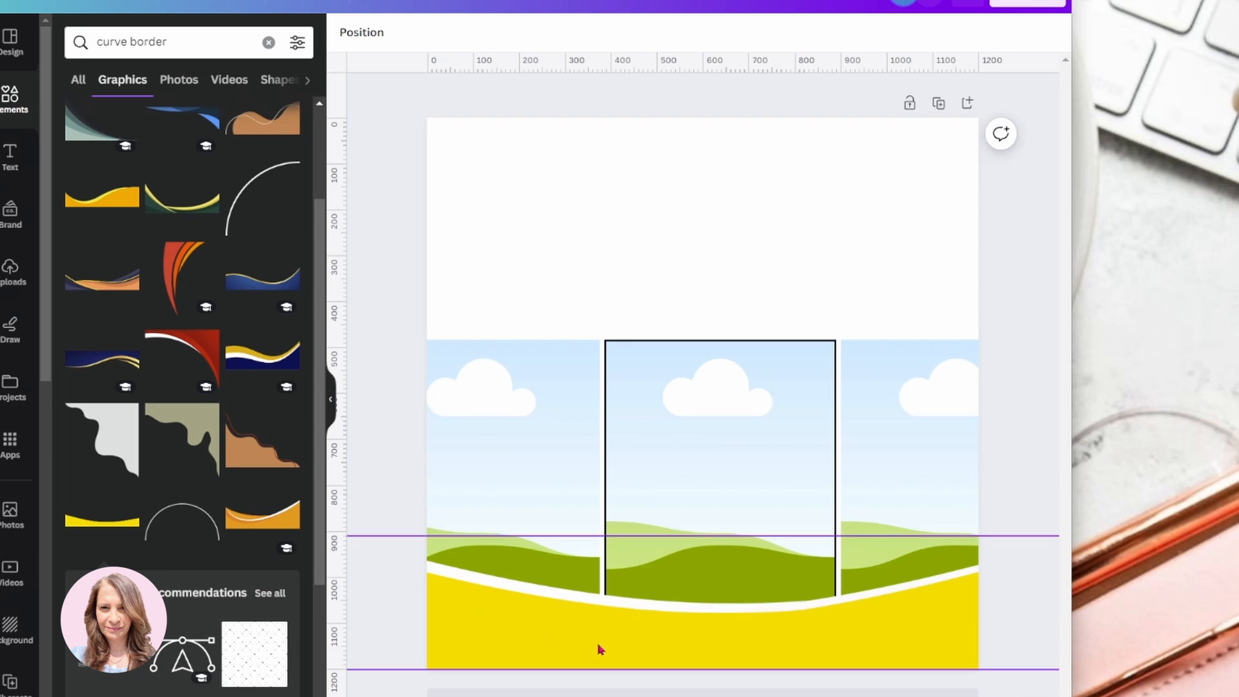
mouse_move(465, 596)
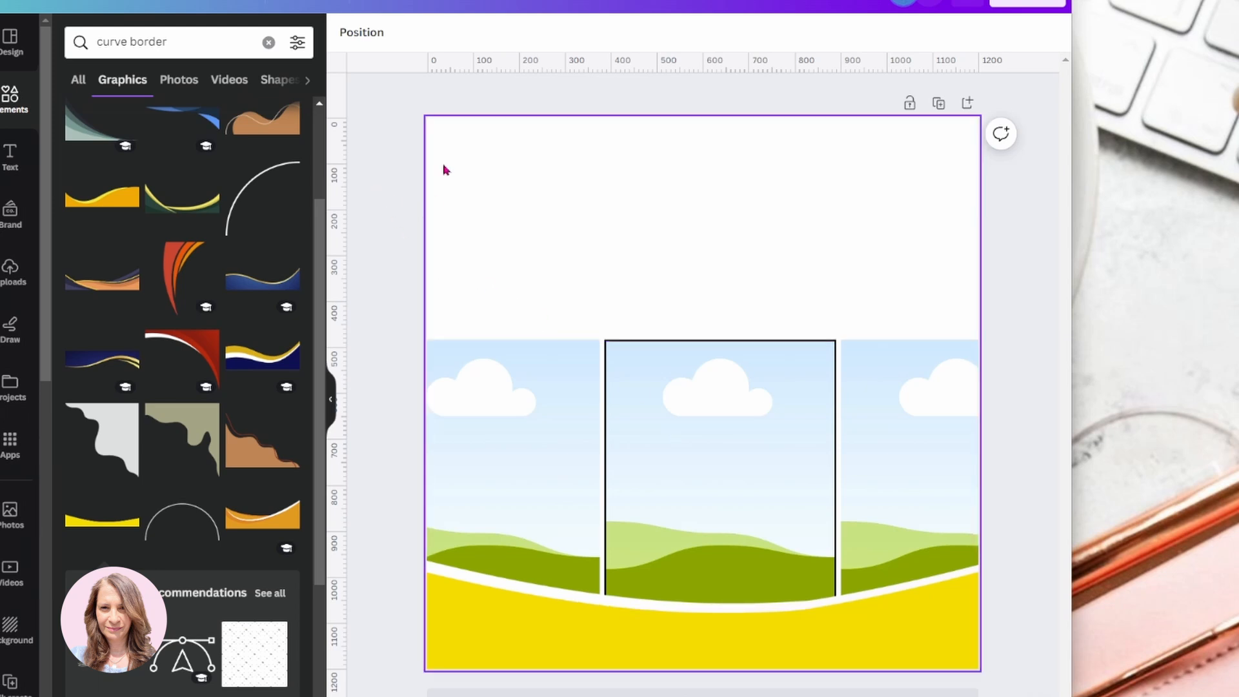
mouse_move(445, 330)
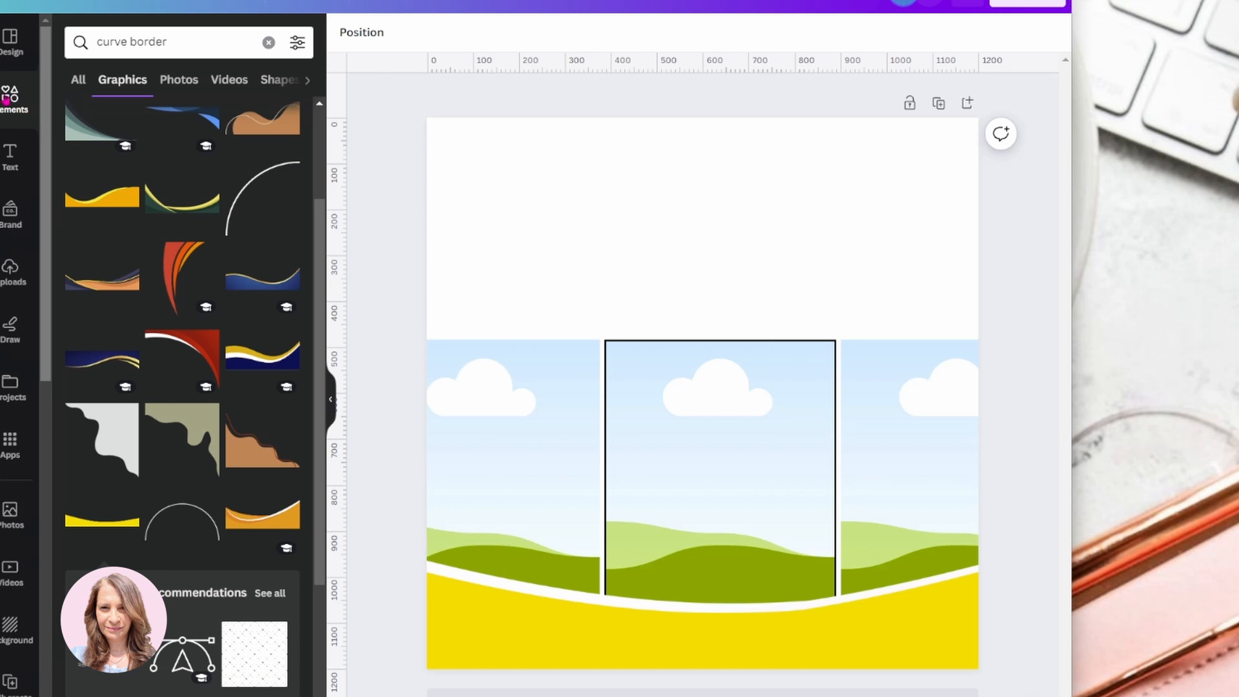
Add a circle, stretch it into a page-wide ellipse and lower it over the photo tops
click(269, 41)
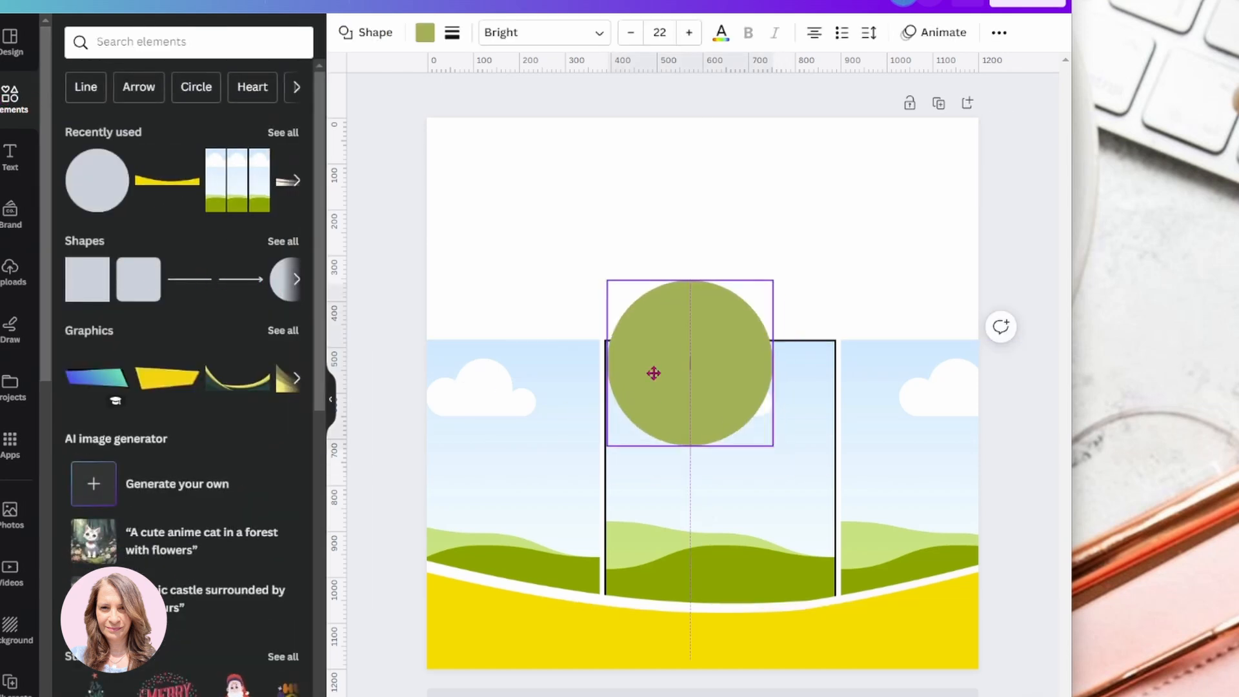
drag(653, 373, 668, 287)
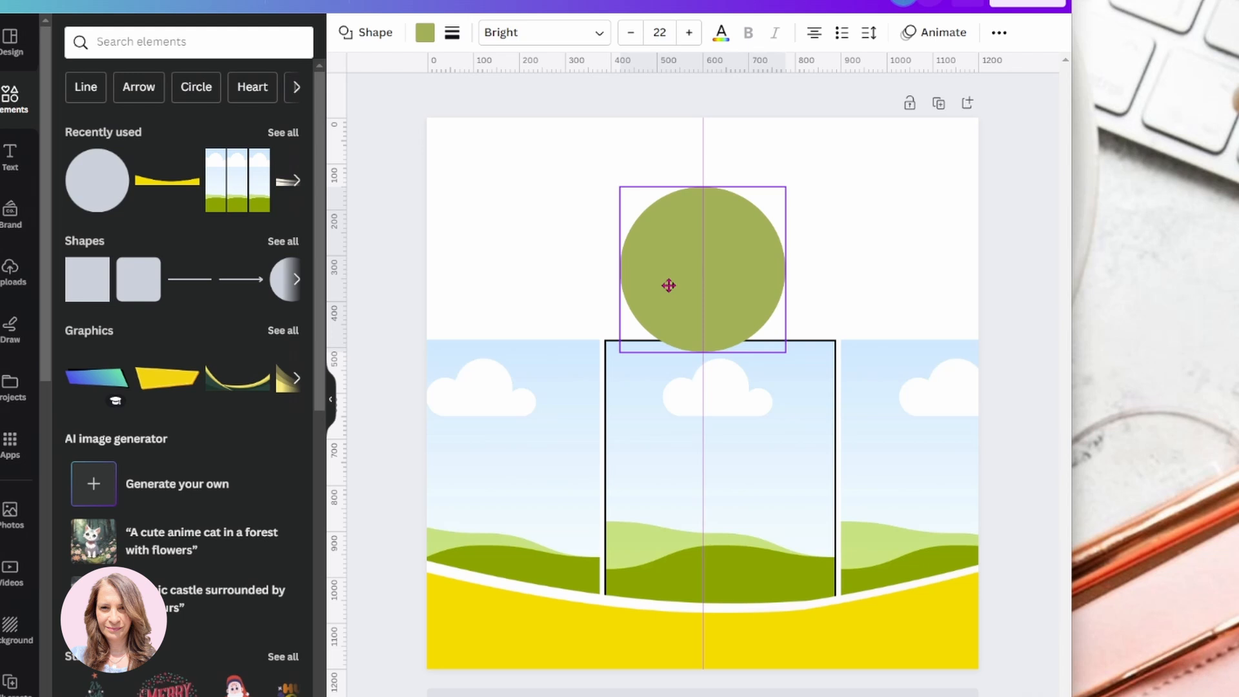
drag(786, 286, 978, 285)
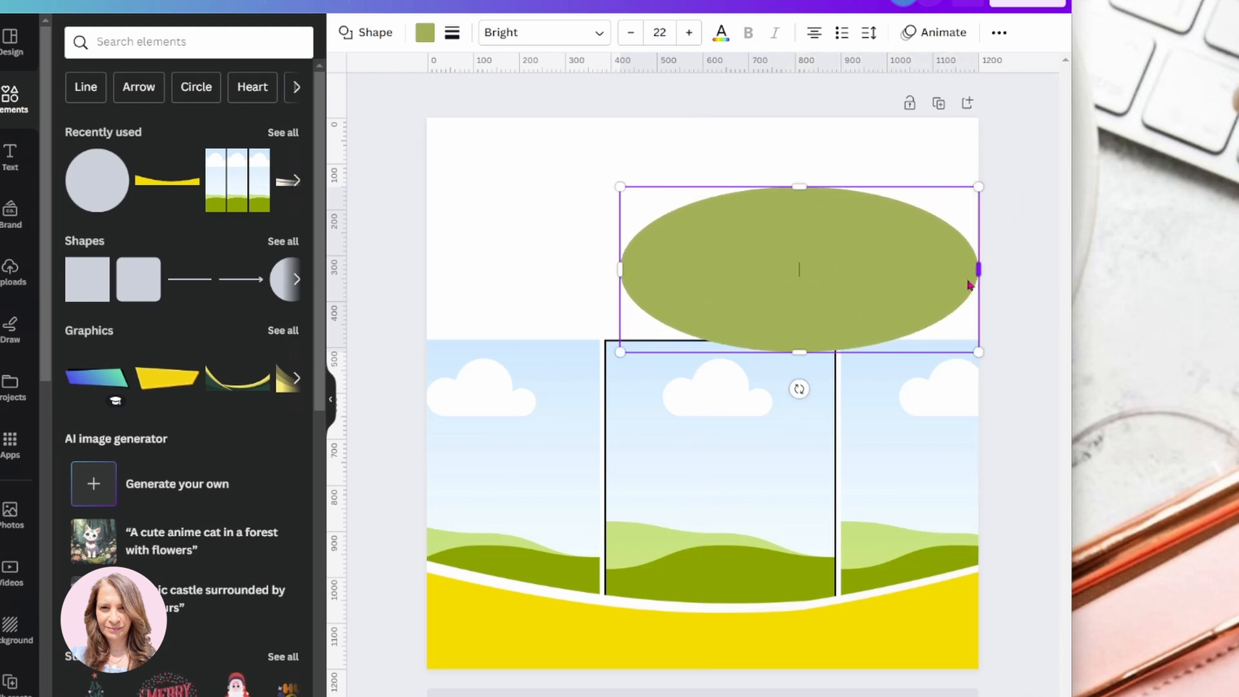
drag(978, 270, 379, 270)
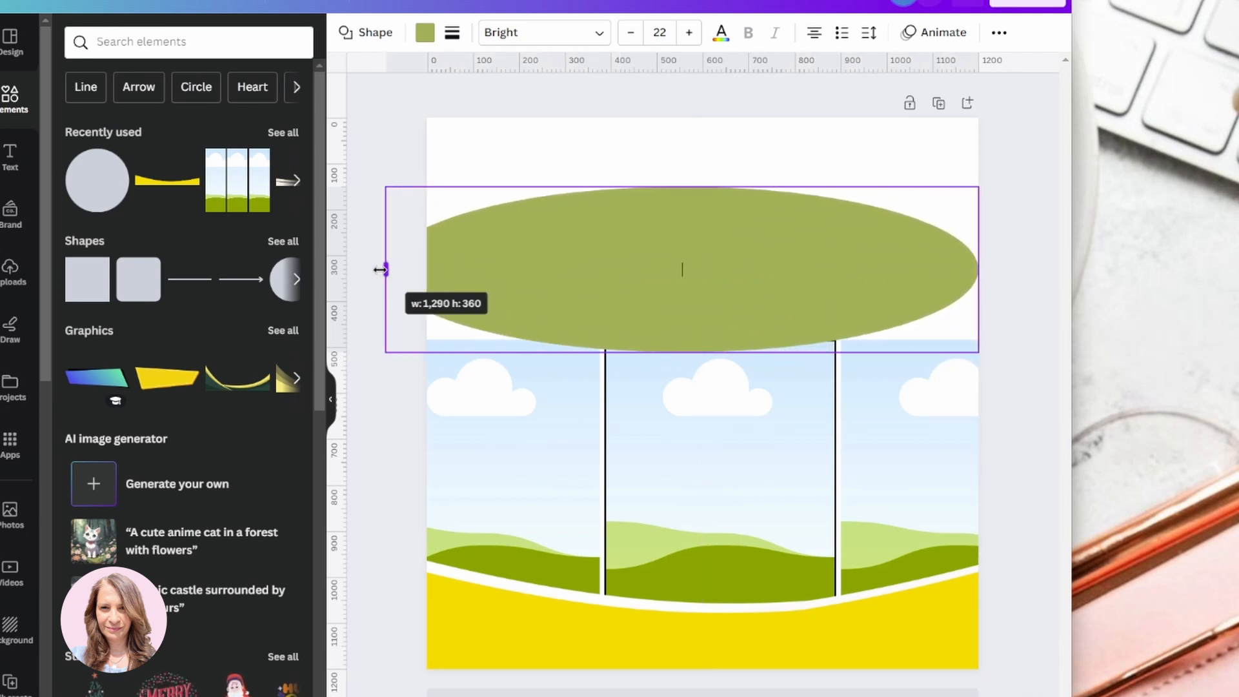
drag(682, 269, 698, 299)
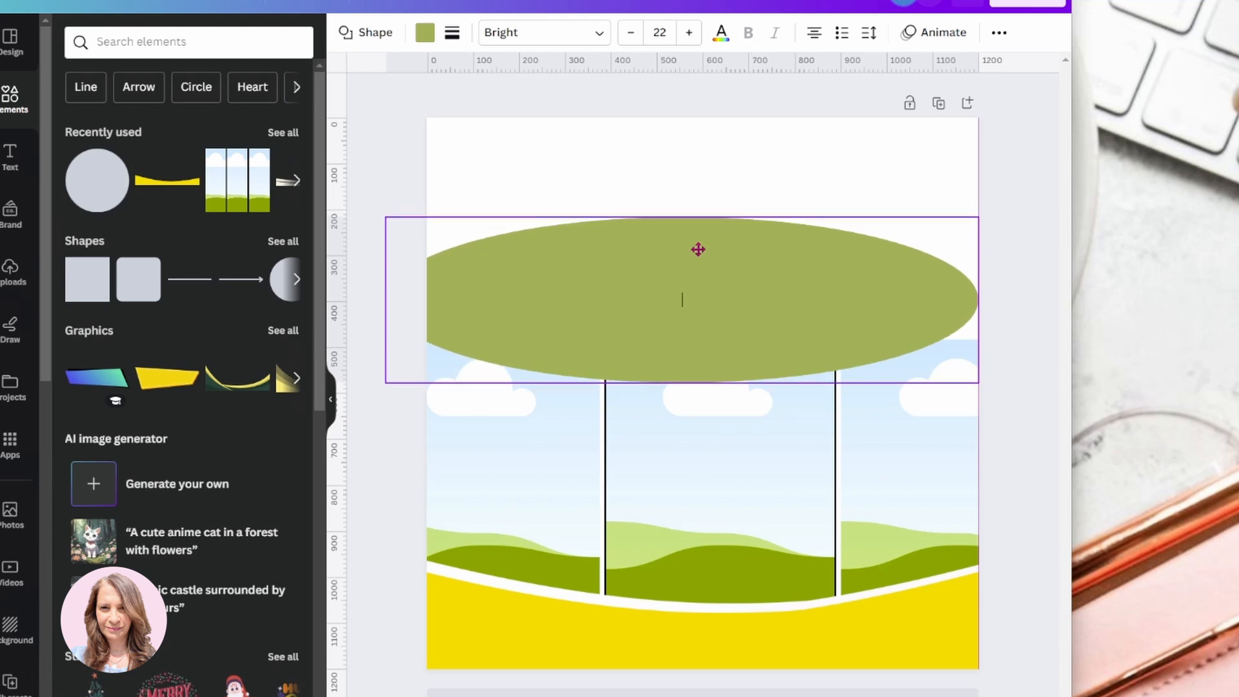
drag(698, 249, 702, 269)
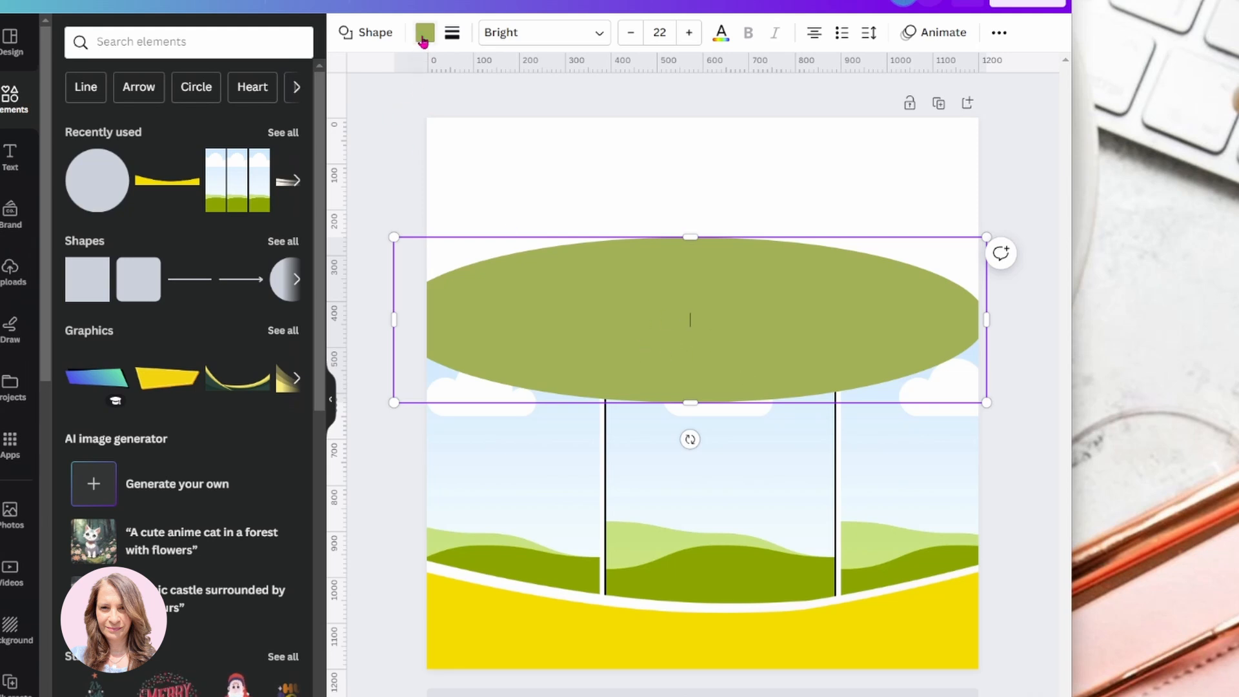
Recolour the ellipse gray and set the page background to gray
click(424, 32)
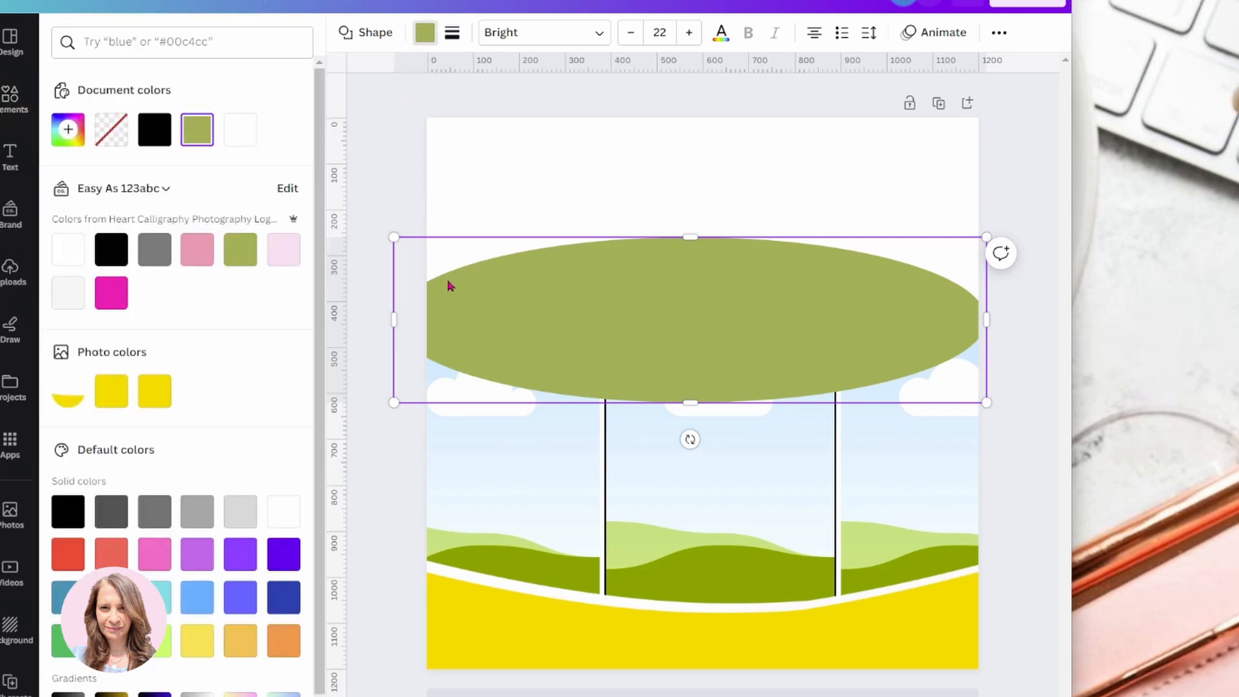
click(196, 511)
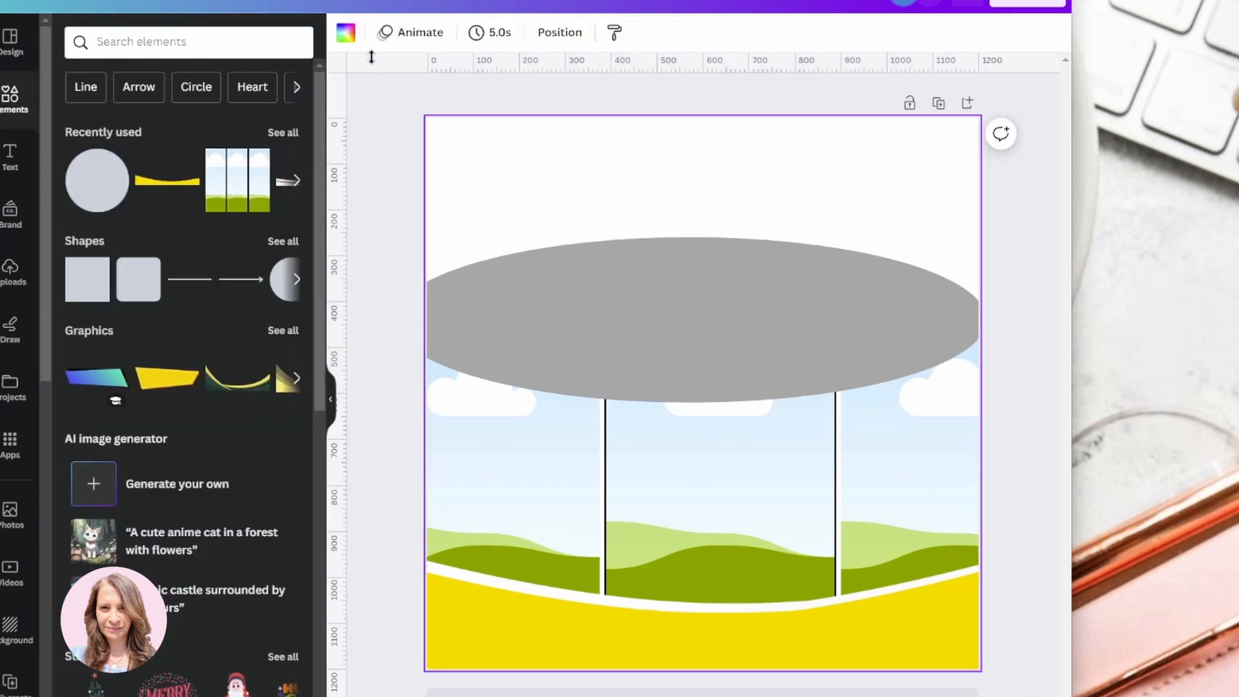
click(346, 33)
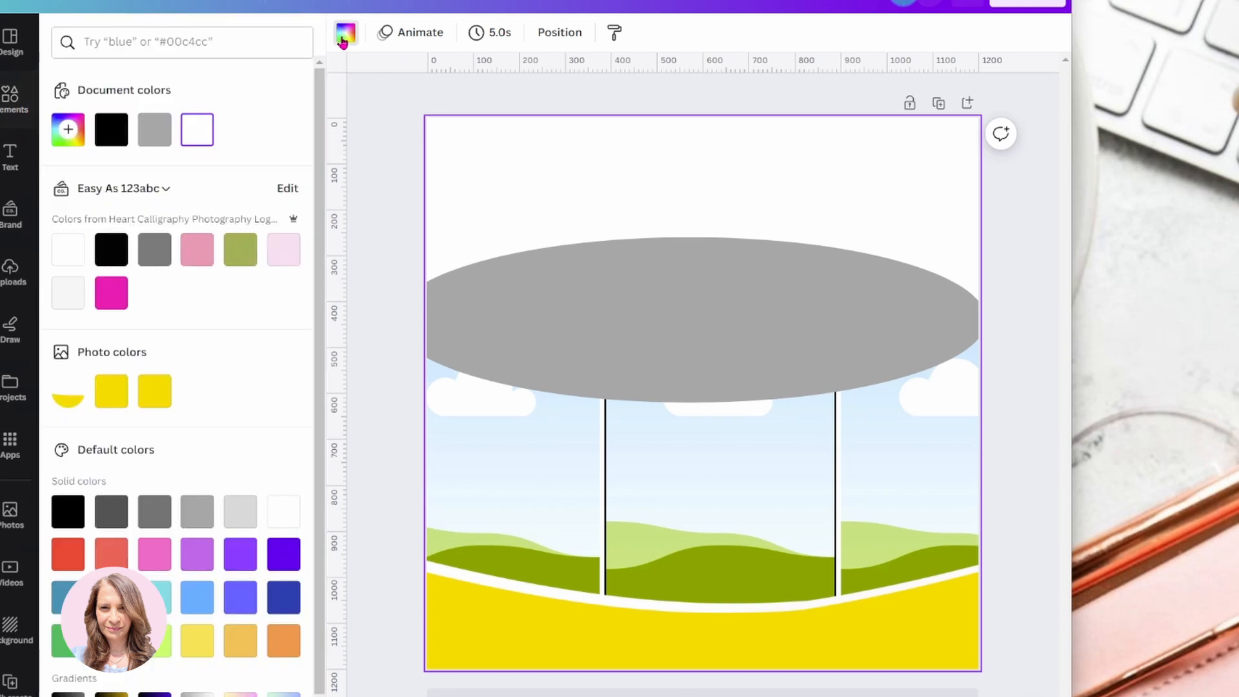
click(155, 250)
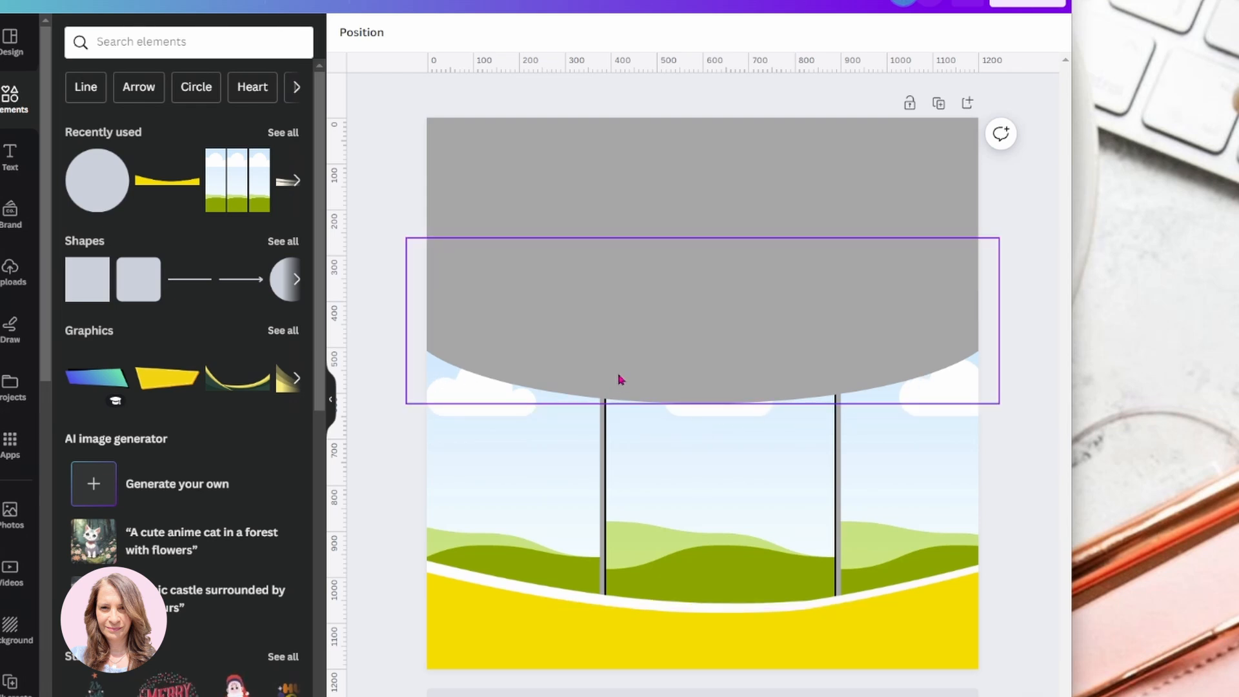
mouse_move(696, 378)
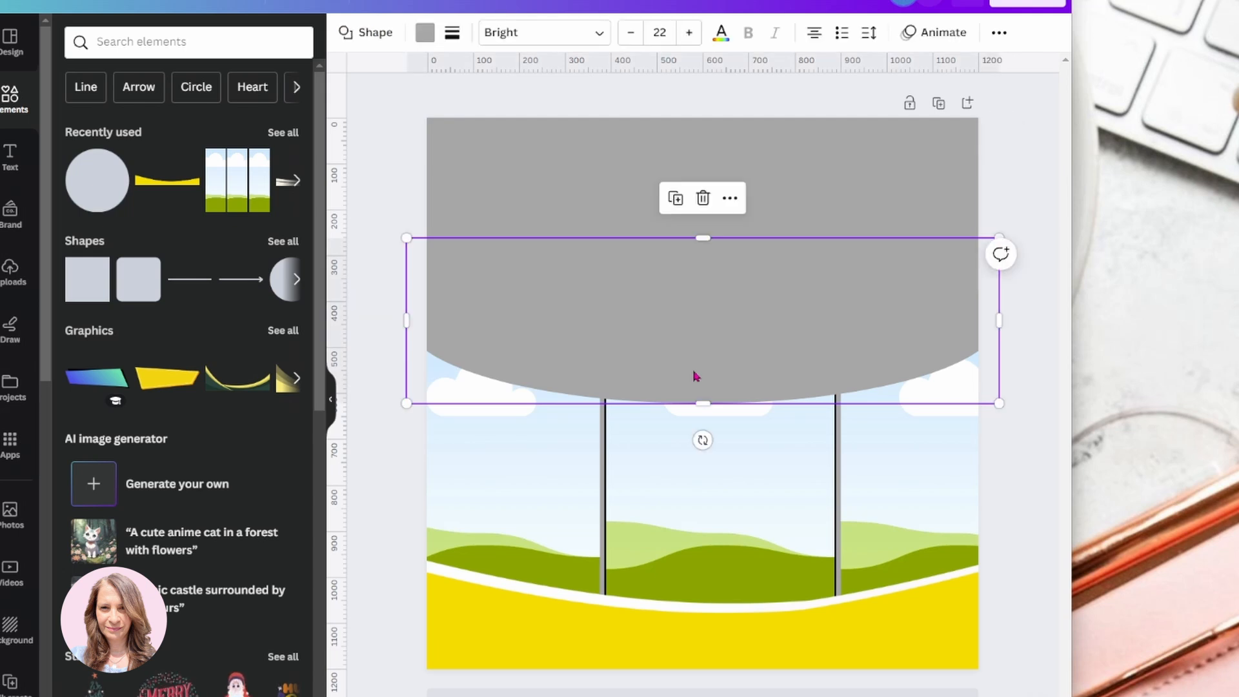
mouse_move(705, 364)
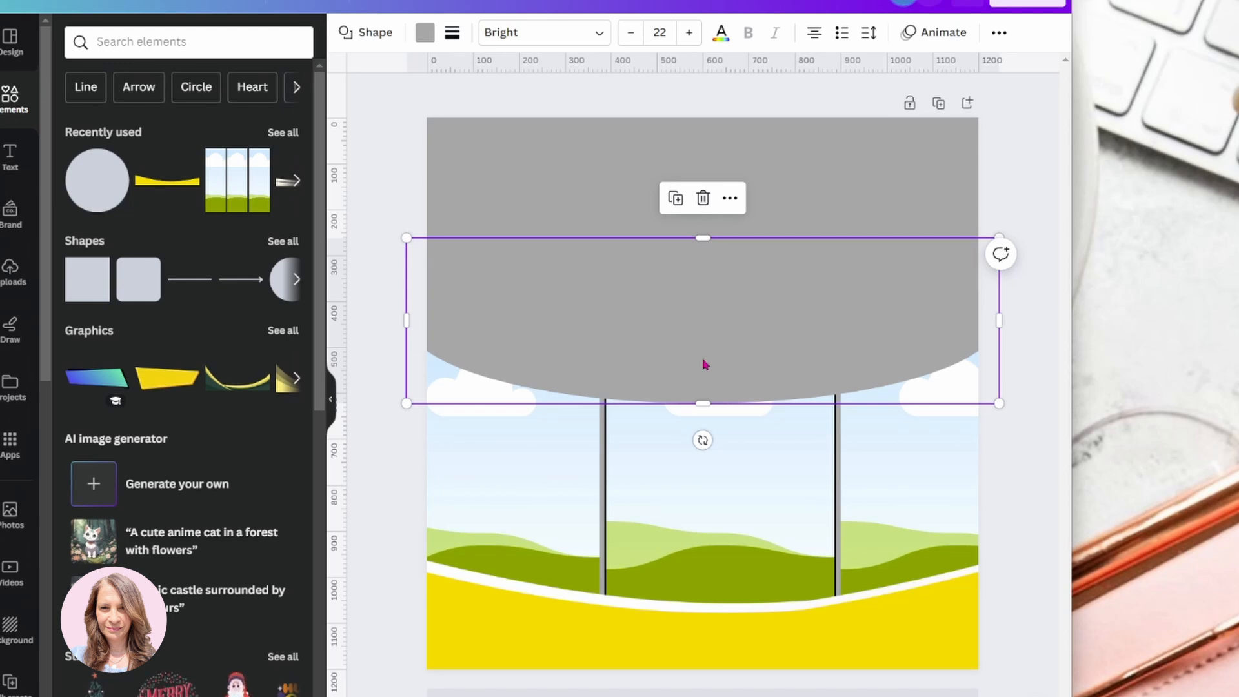
Find a 'round shade' graphic in Elements and place it under the band's curve
click(162, 41)
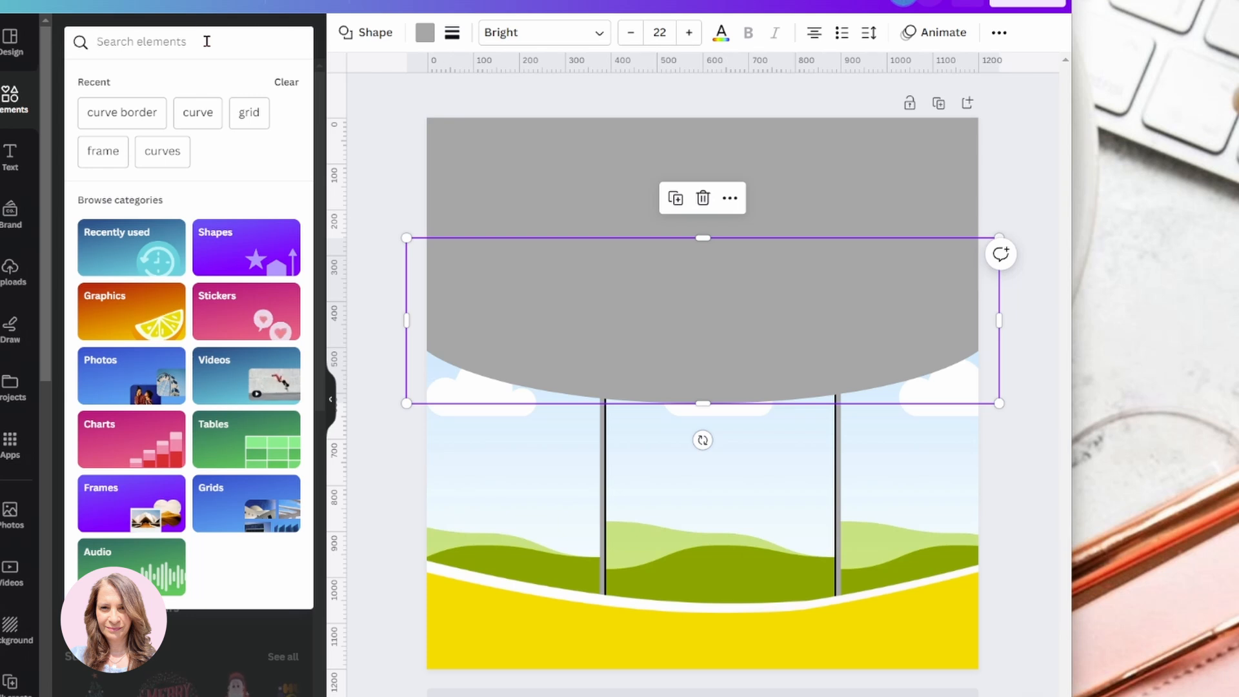
text(round shade)
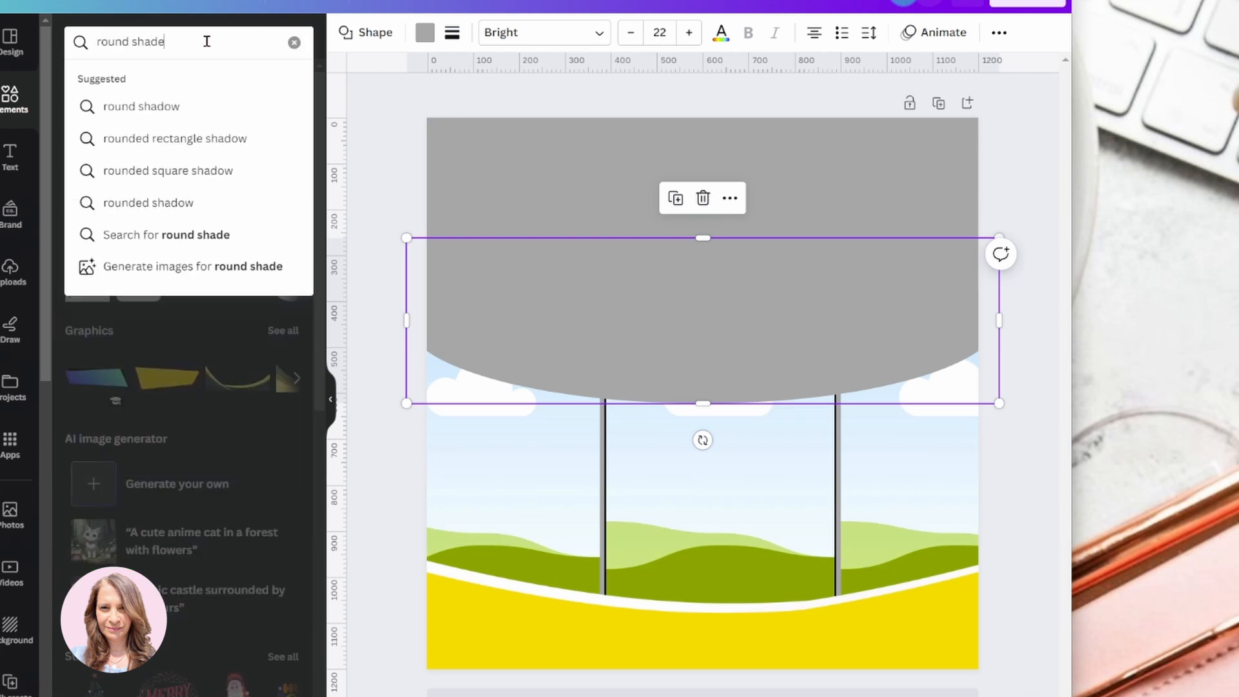
key(Enter)
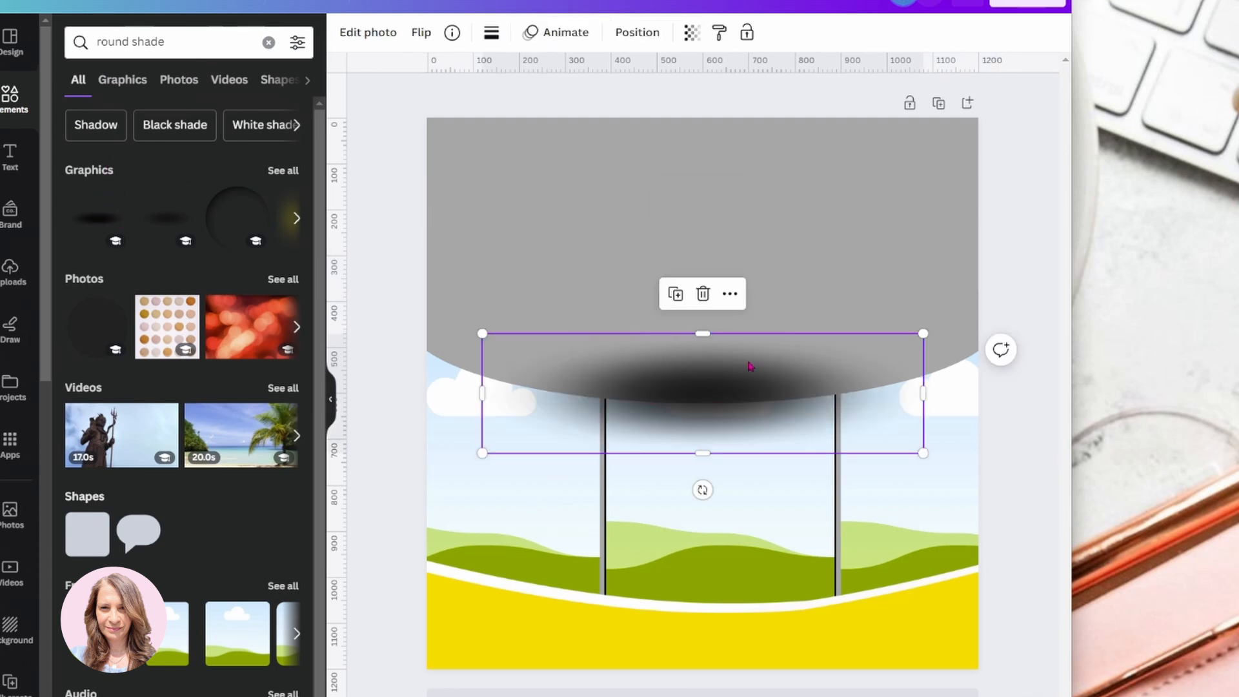
drag(702, 392, 581, 350)
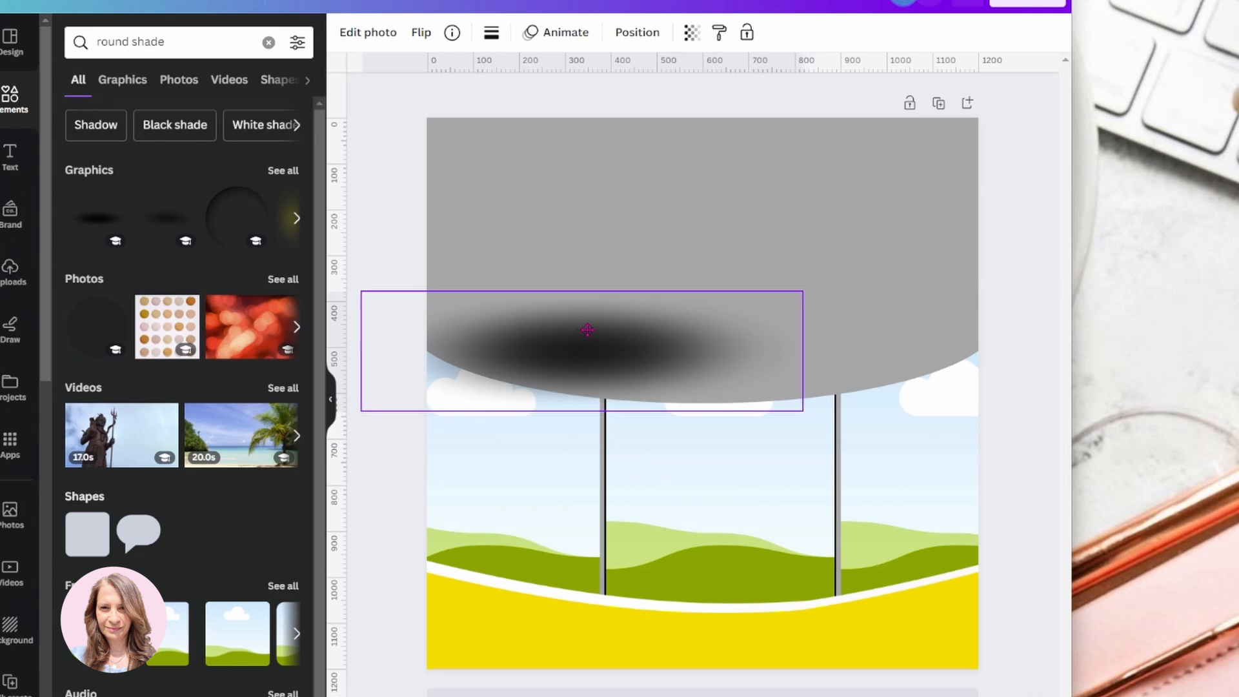
Send the shadow behind the gray circle in Layers and flatten its height along the edge
click(586, 330)
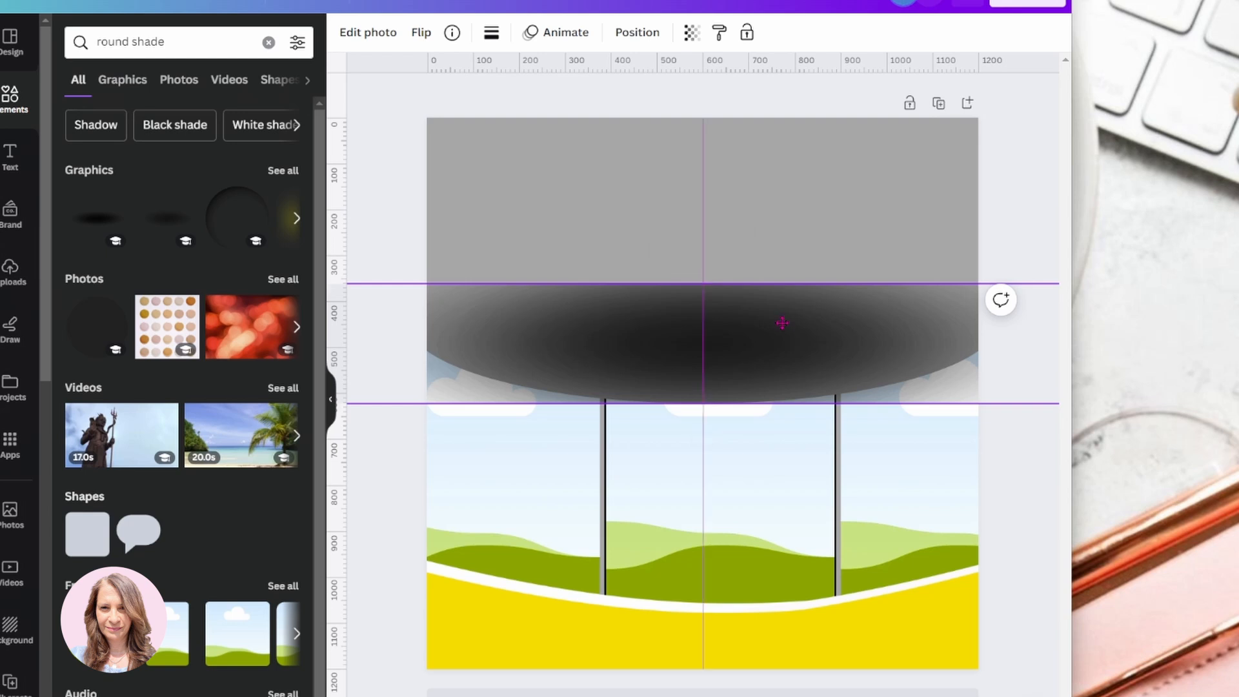
click(782, 324)
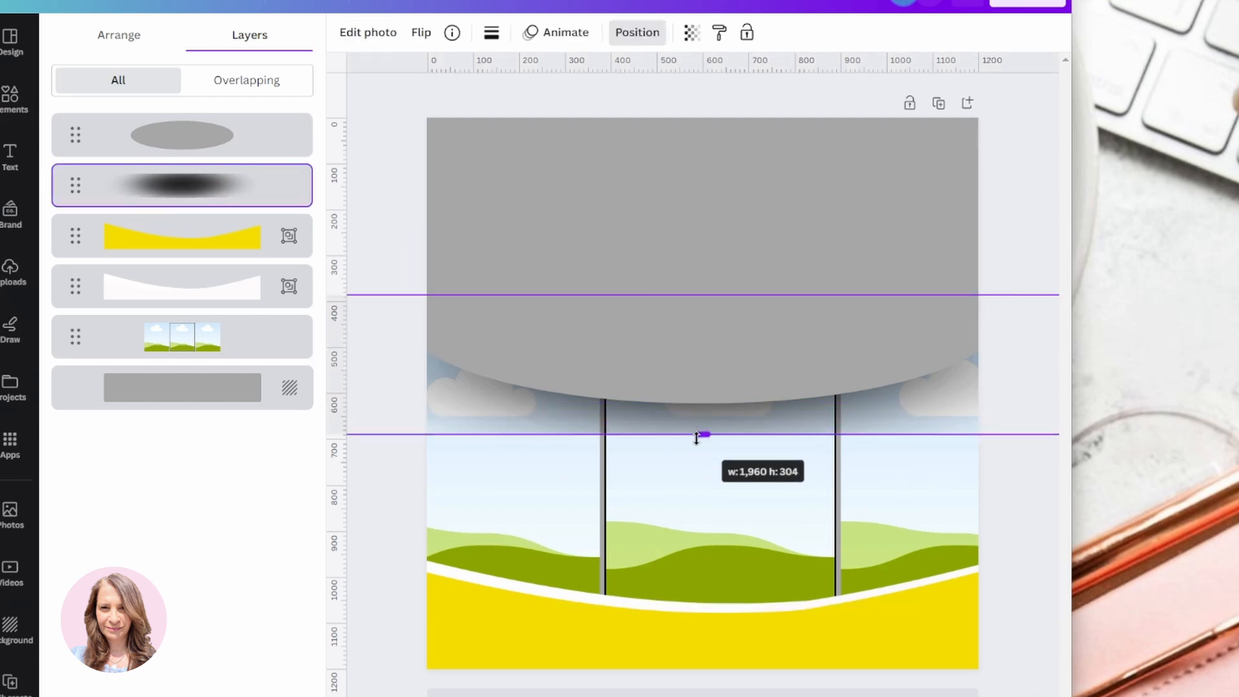
drag(702, 435, 702, 476)
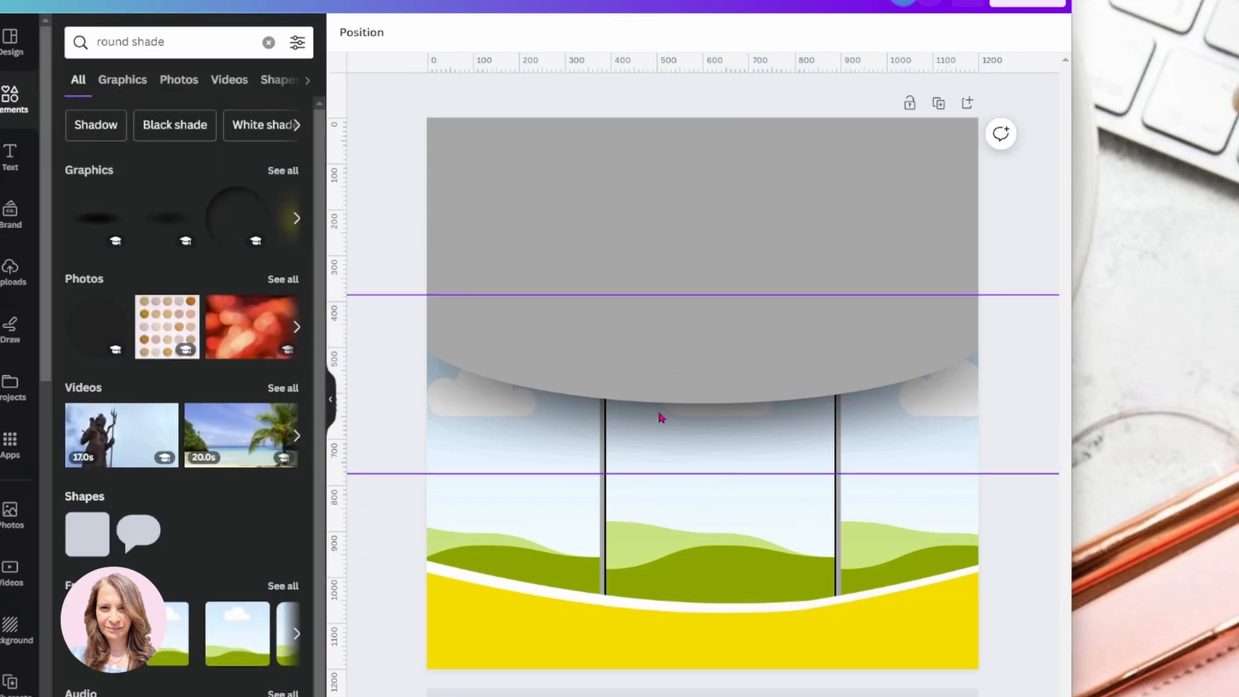
click(661, 417)
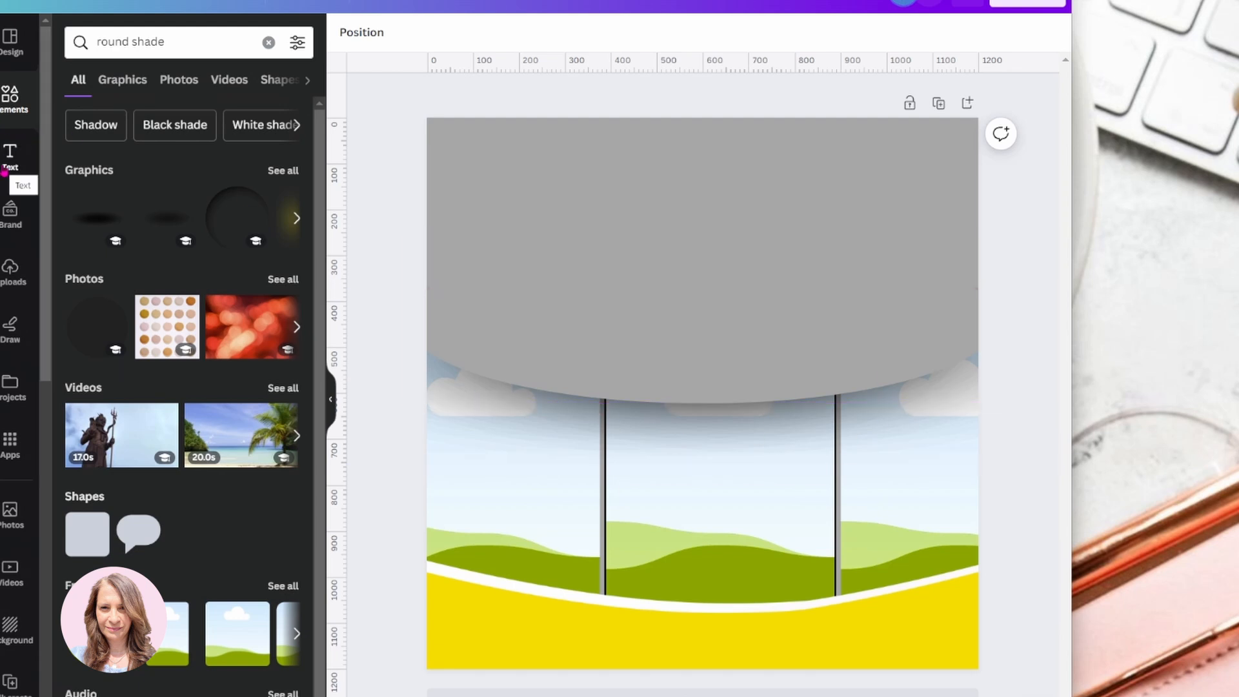
Add a Heading text box and move it up into the gray band for the business name
click(10, 154)
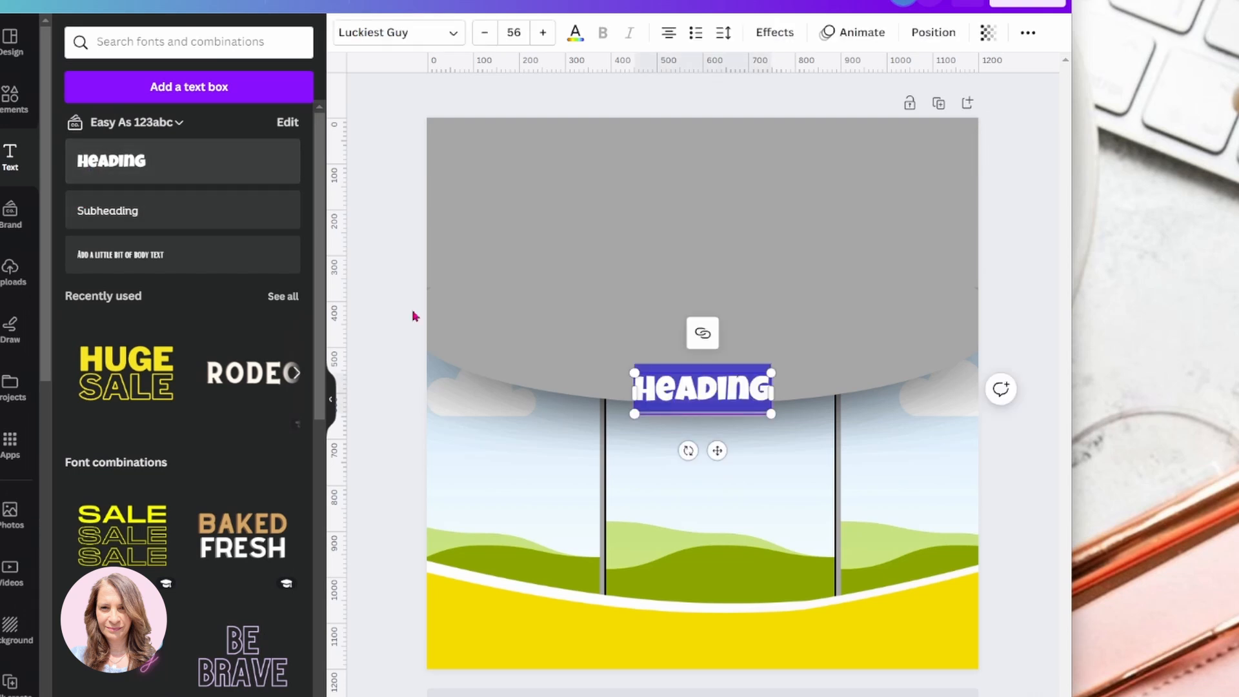
drag(701, 389, 700, 235)
text(Your Business Name Here)
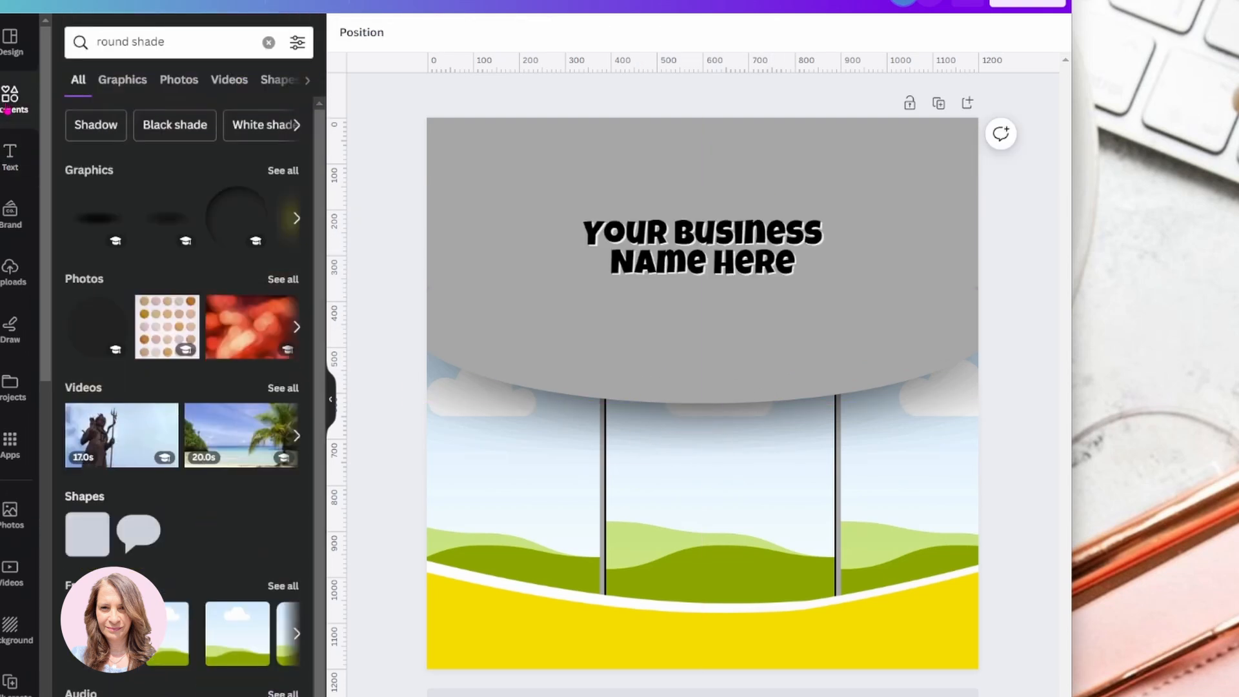
click(269, 41)
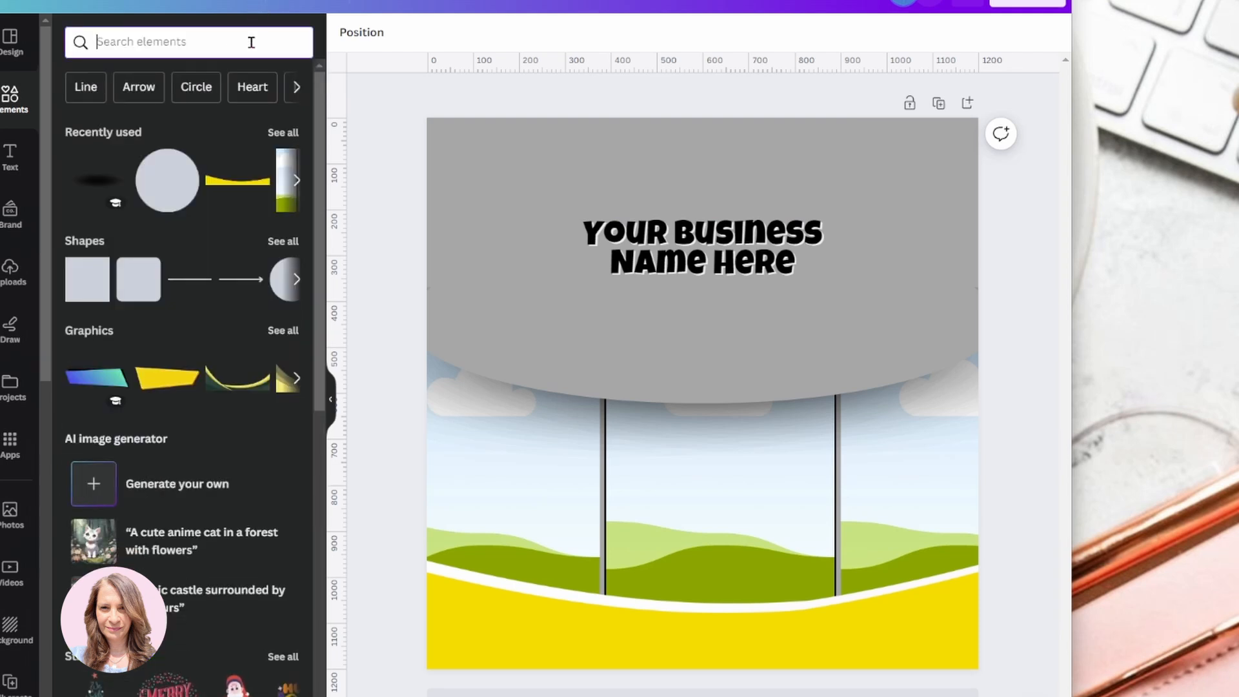
Search Elements for 'city' after checking the uploaded images
click(11, 268)
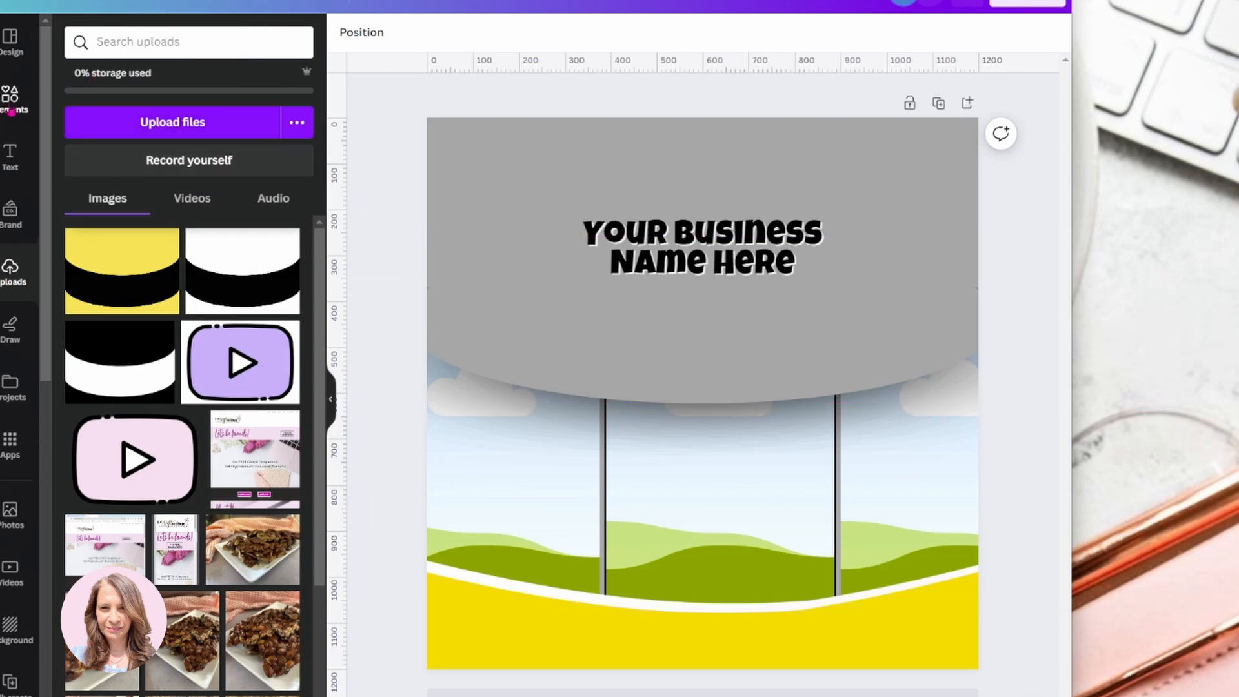
click(10, 97)
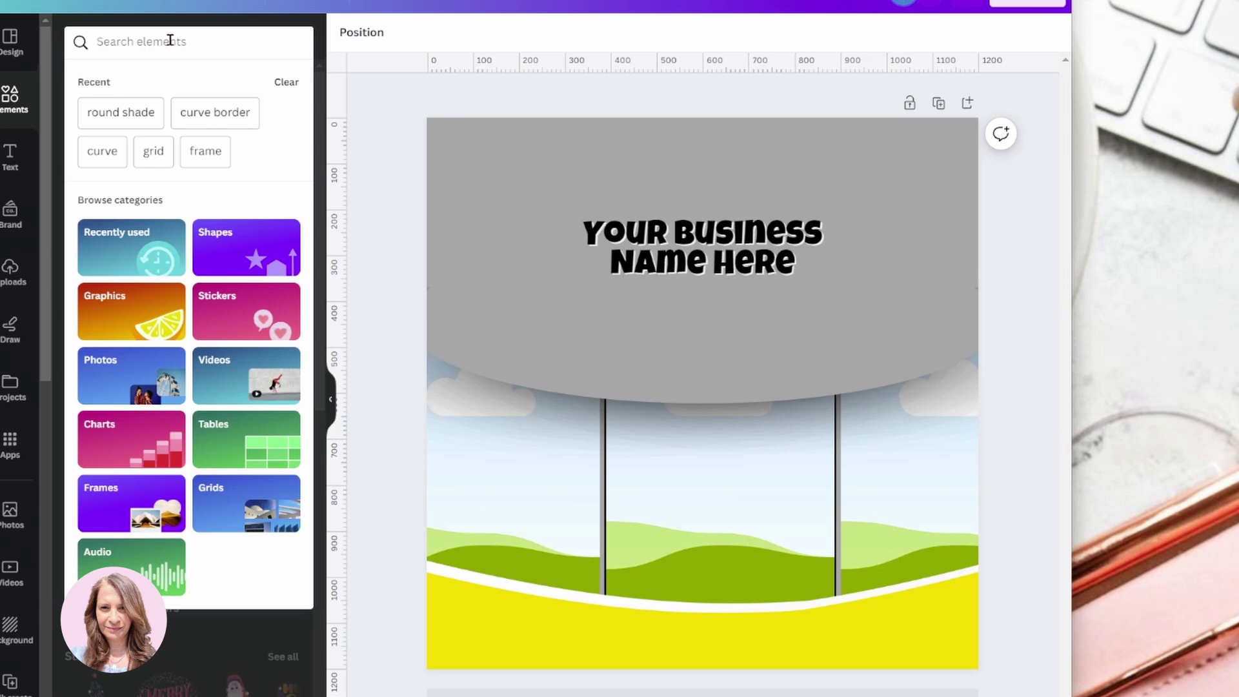
text(c)
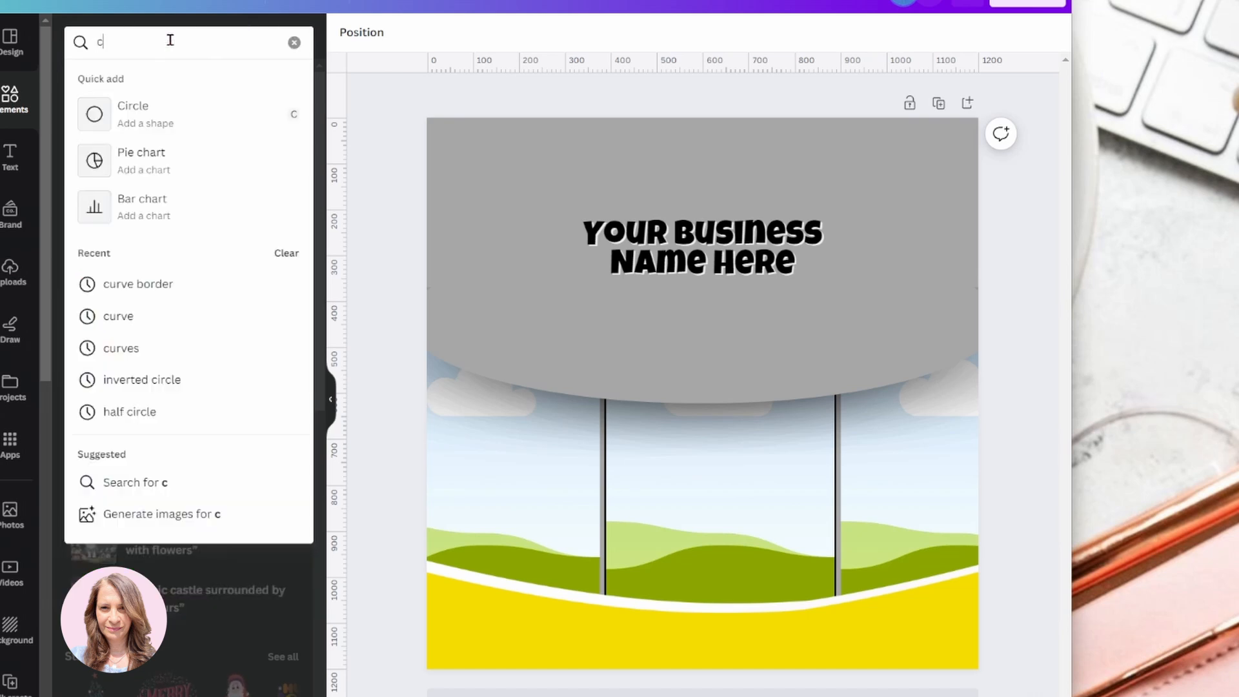
text(iti)
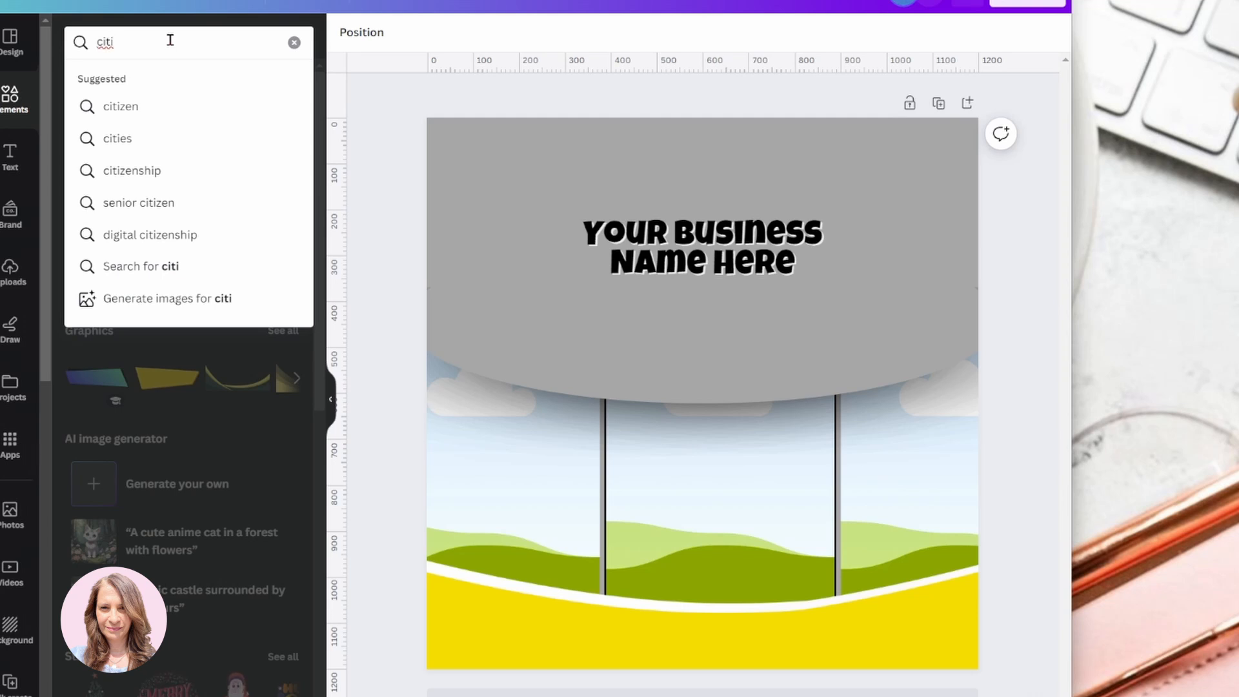
text(city)
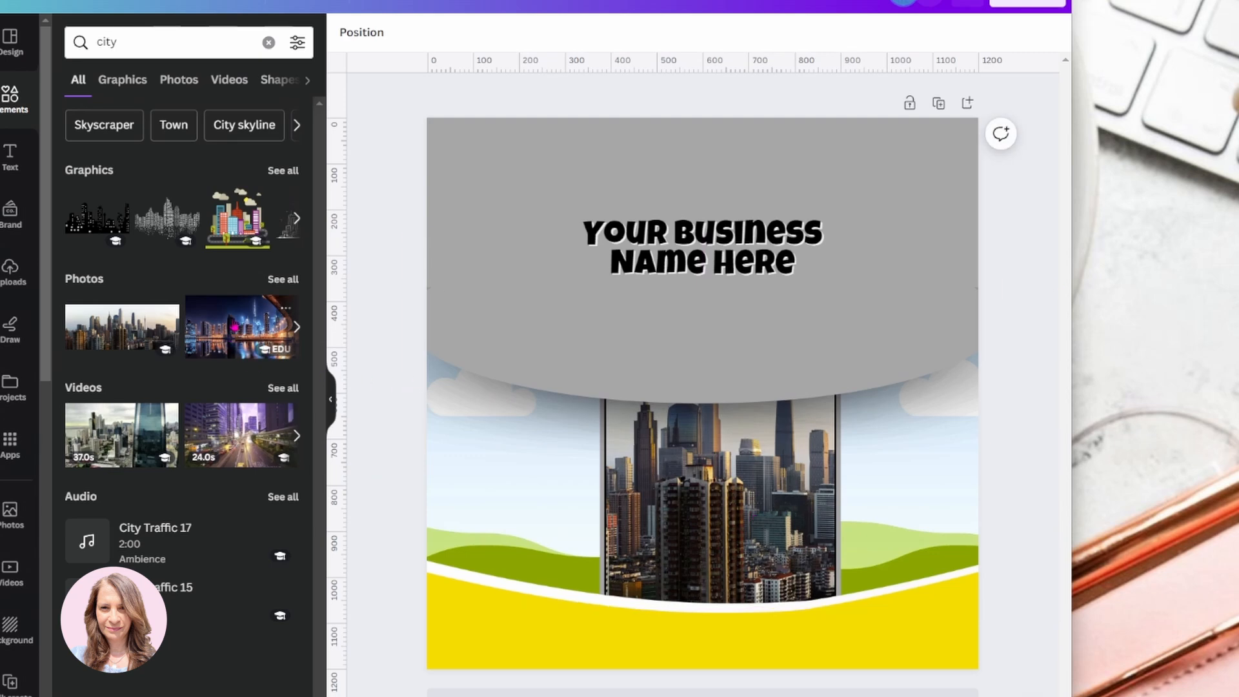
Filter to Photos and add city skyline photos into the grid cells
click(178, 80)
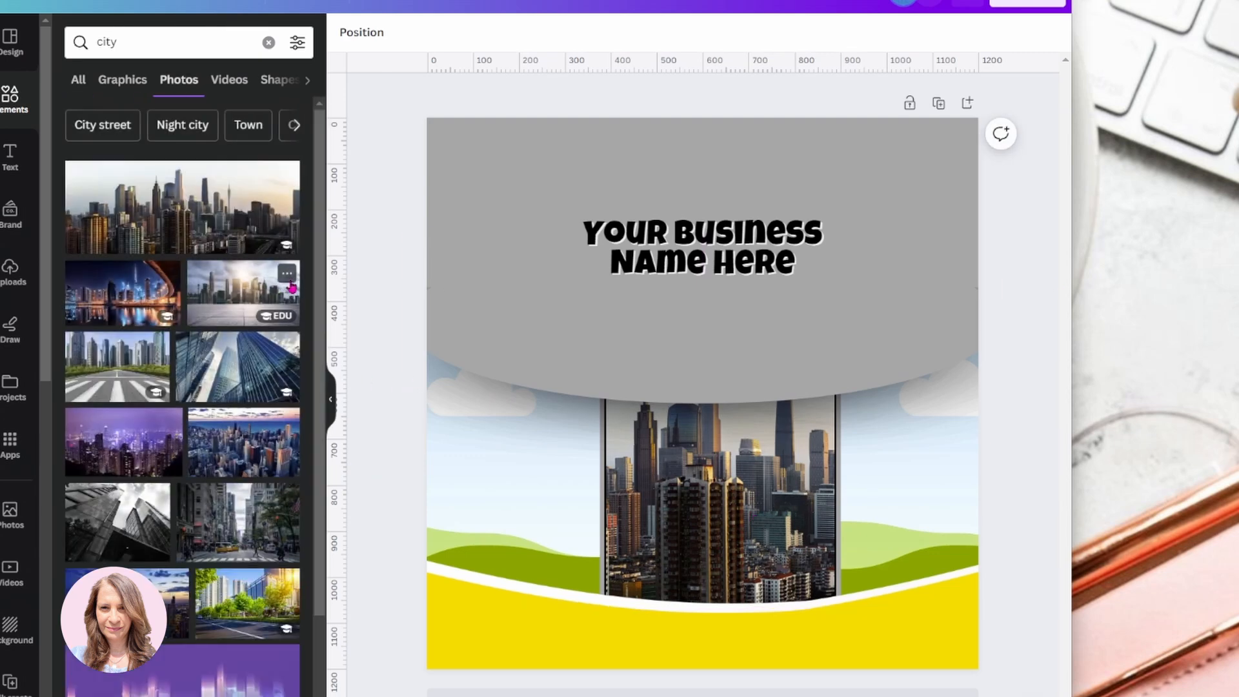
click(242, 366)
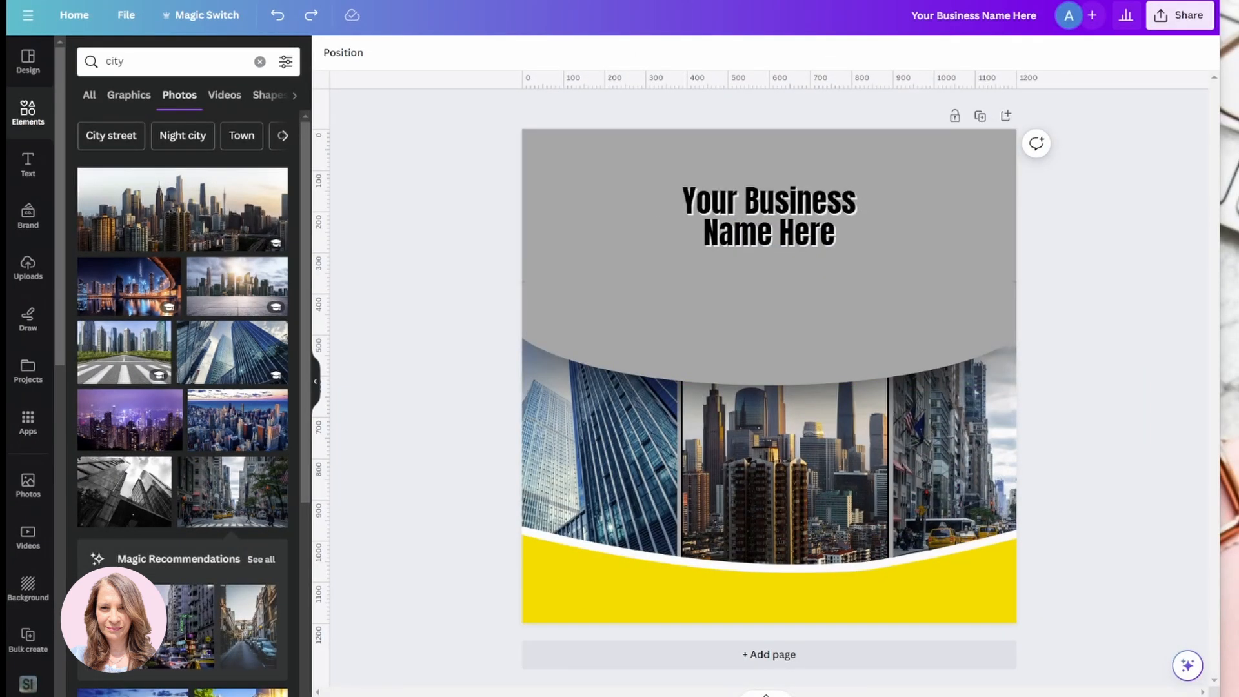
Show the finished version with tagline, text block, blue border and price badge, returning to Elements
click(27, 165)
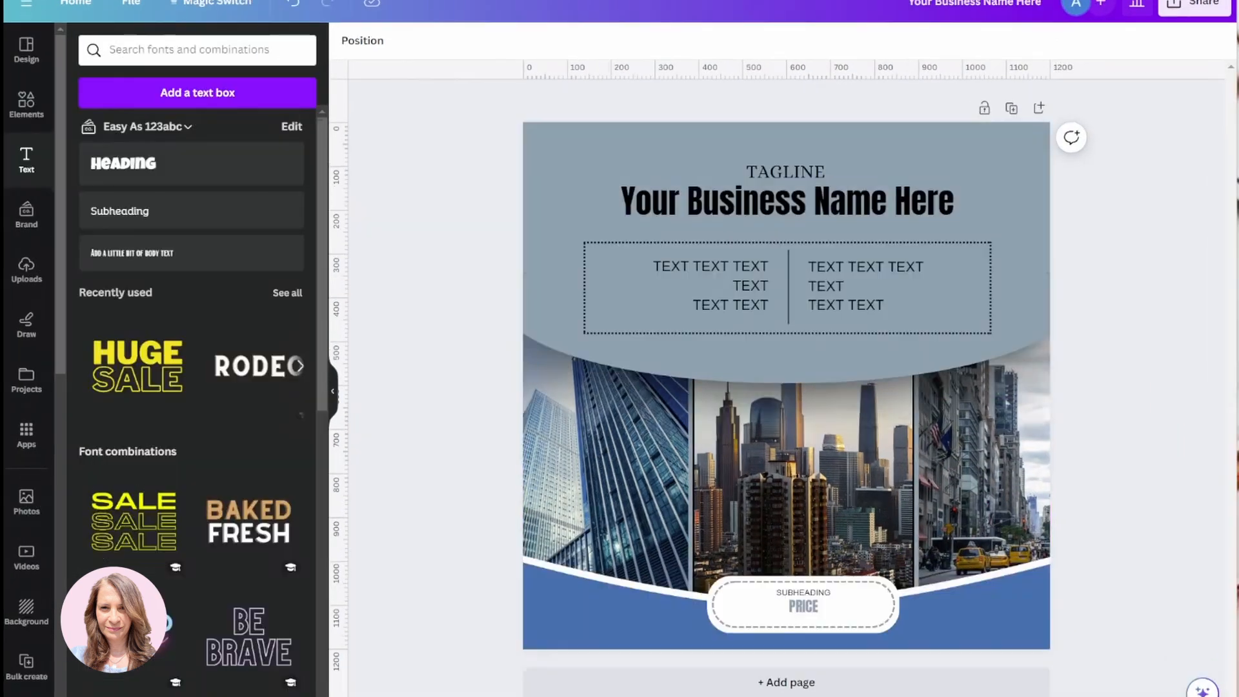
mouse_move(1156, 478)
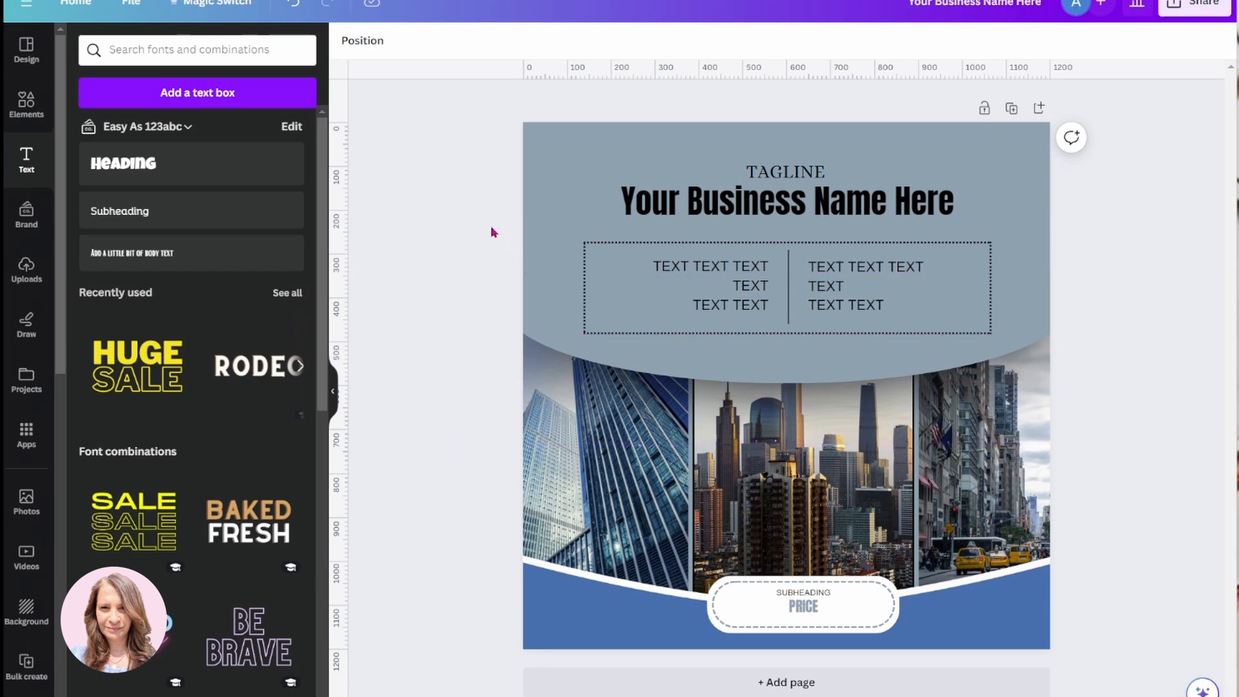
mouse_move(279, 194)
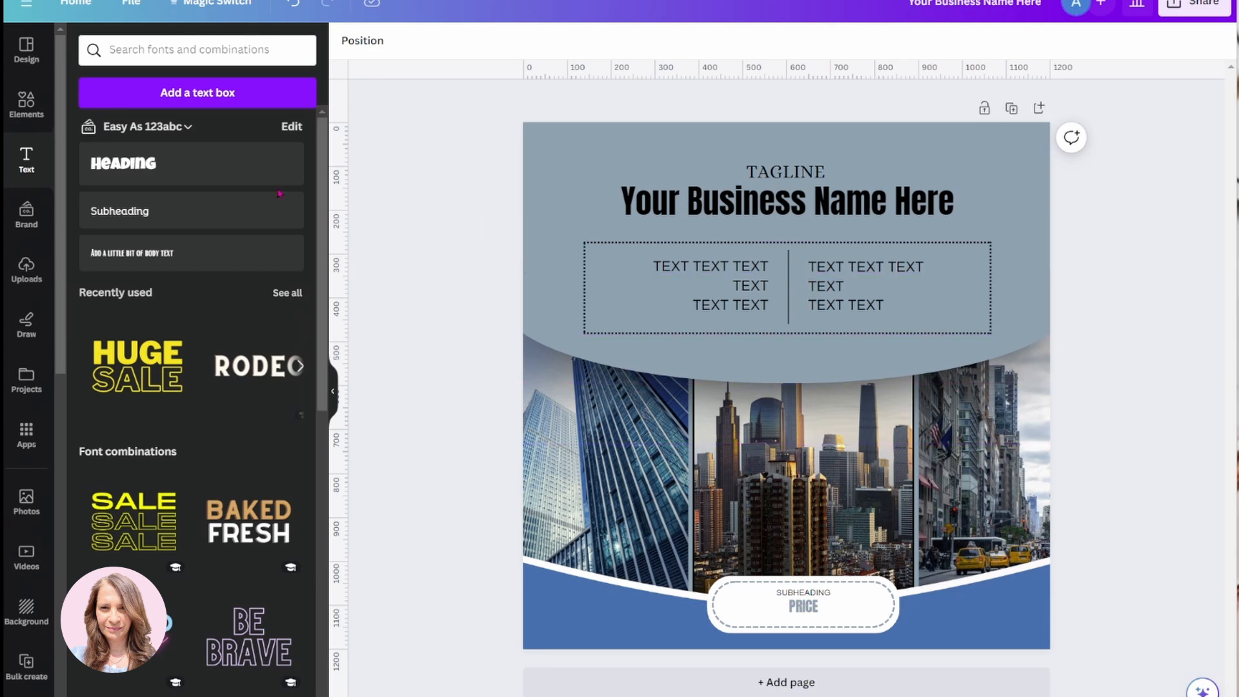
click(26, 100)
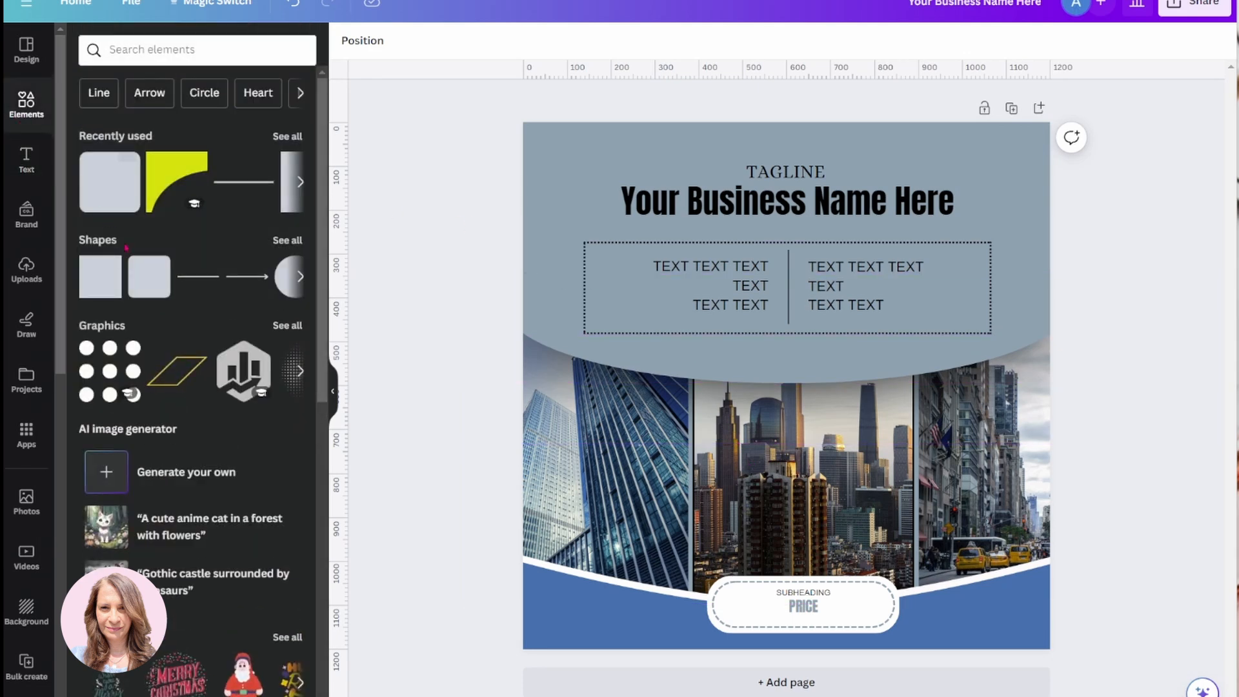
click(712, 375)
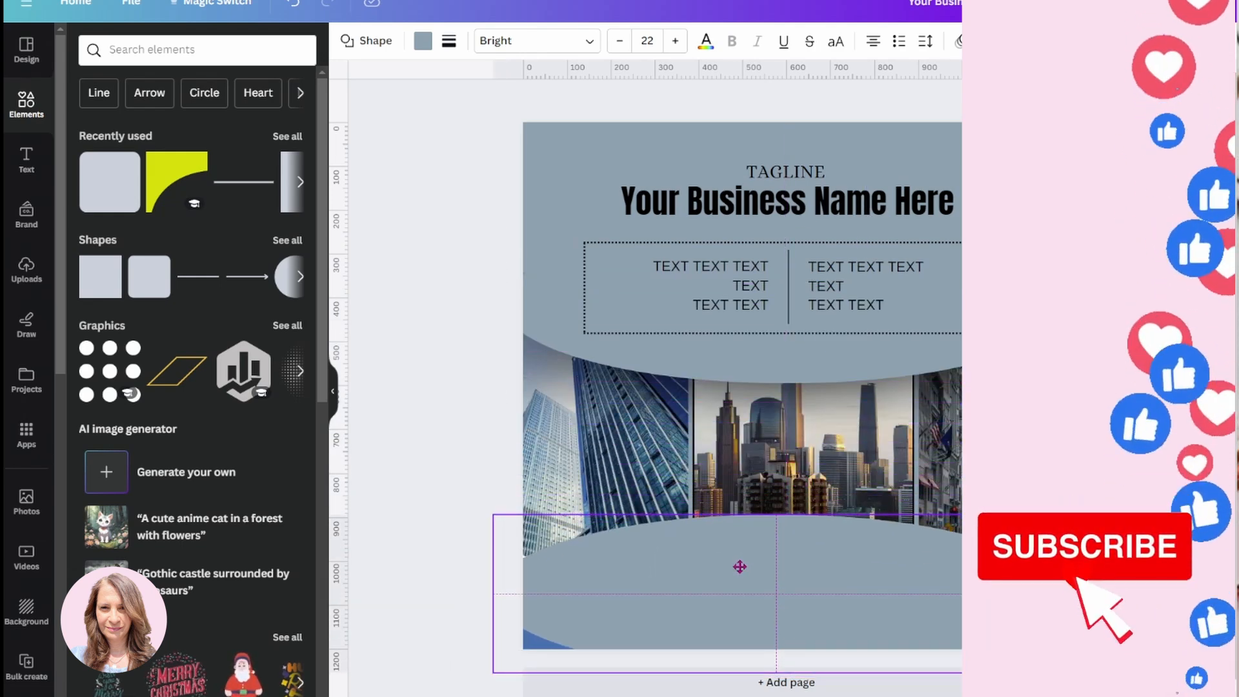
click(738, 568)
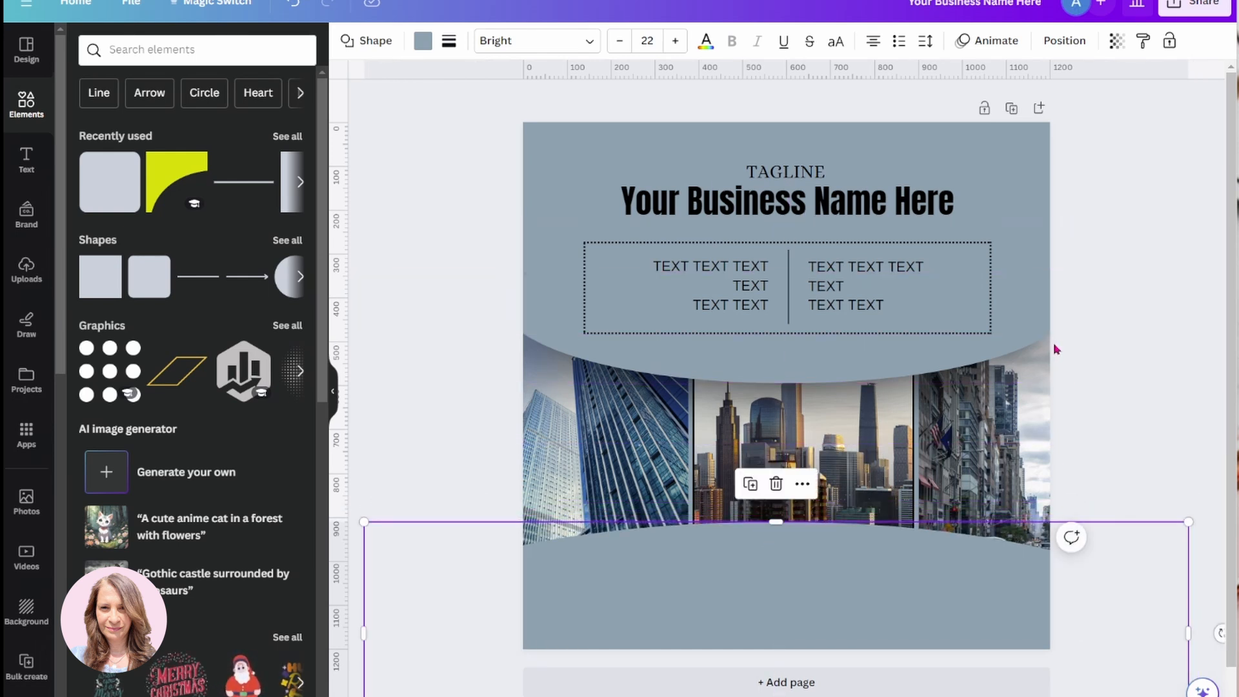
mouse_move(586, 593)
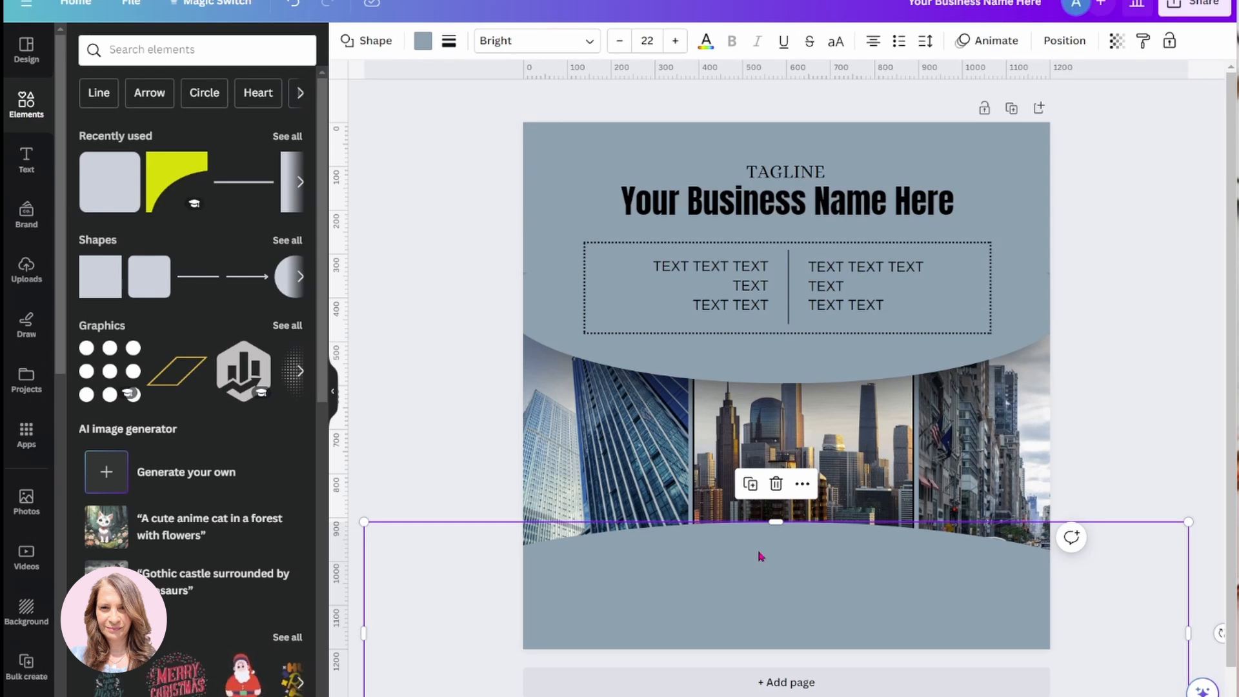
mouse_move(939, 571)
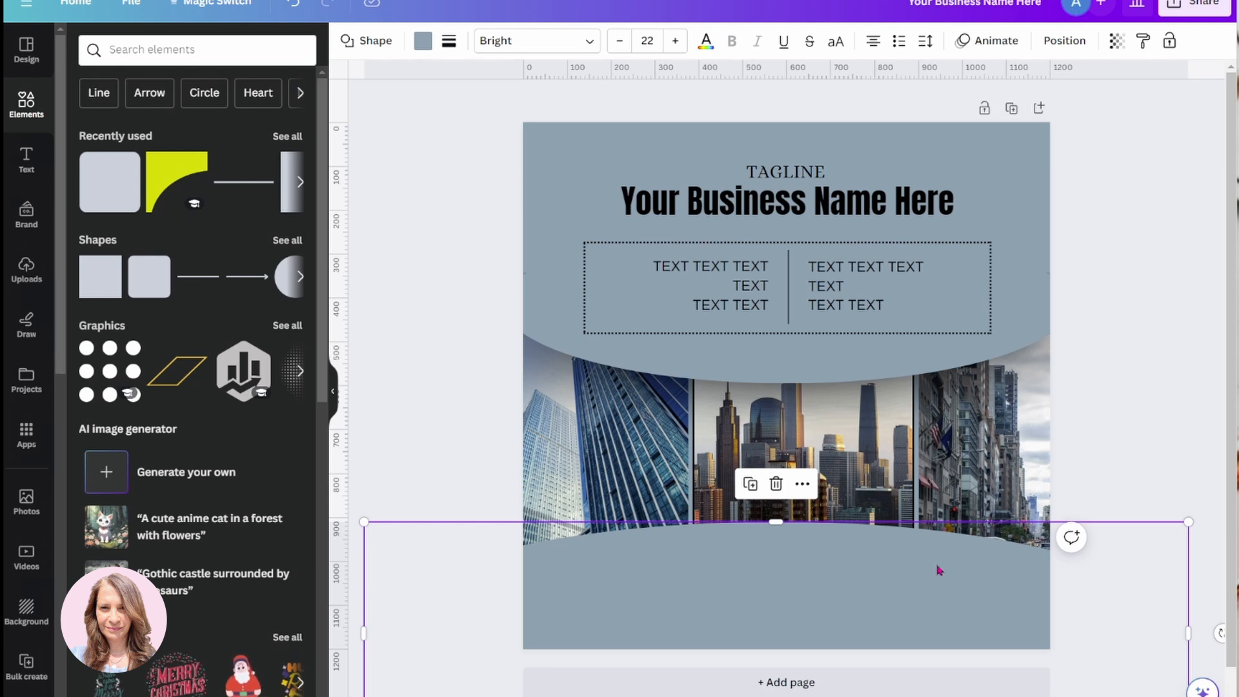
mouse_move(899, 582)
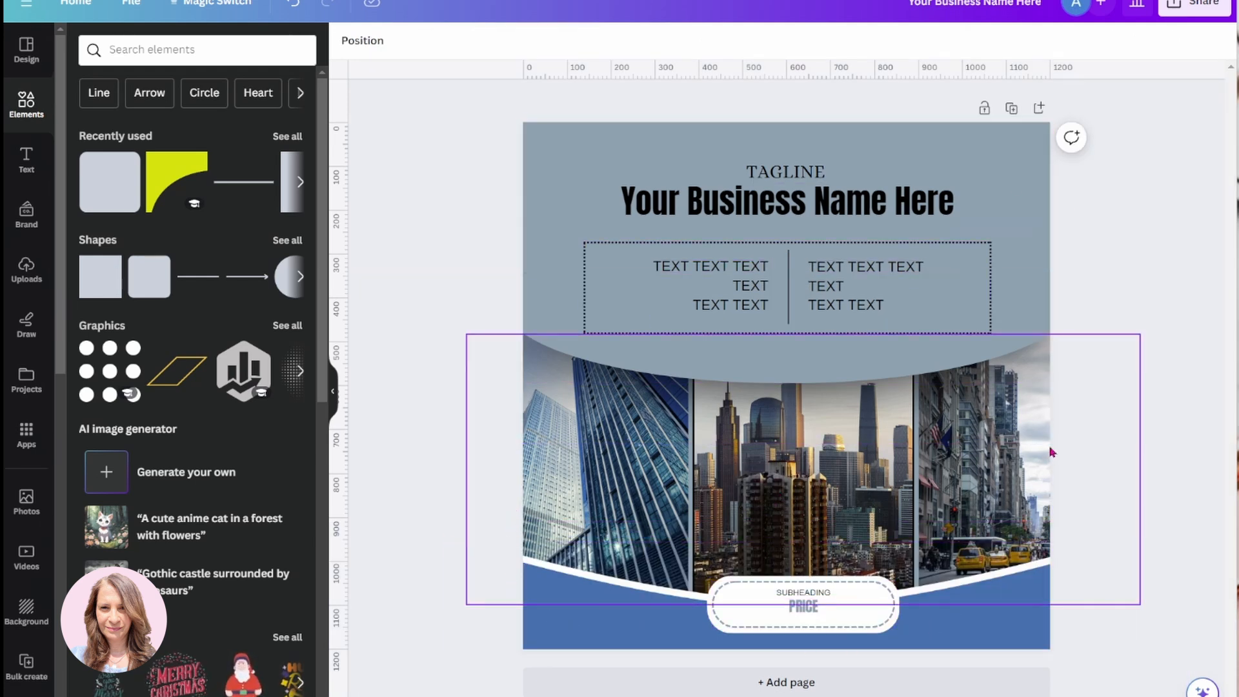
click(1115, 301)
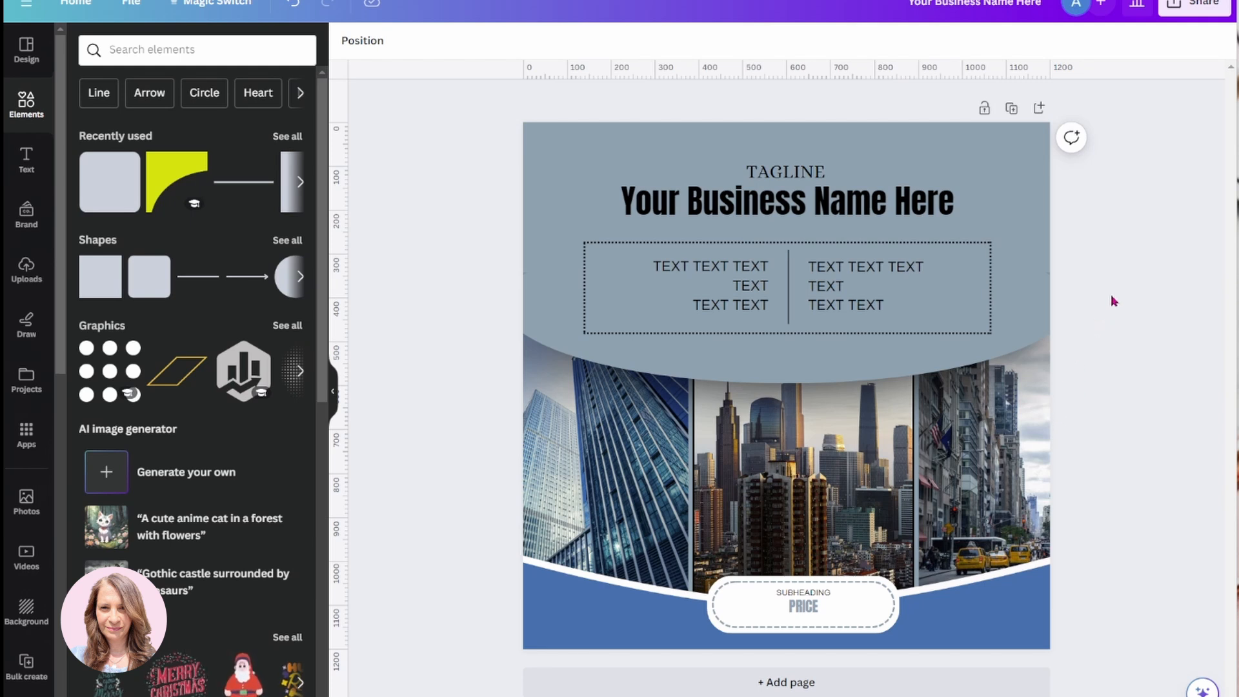
mouse_move(1107, 302)
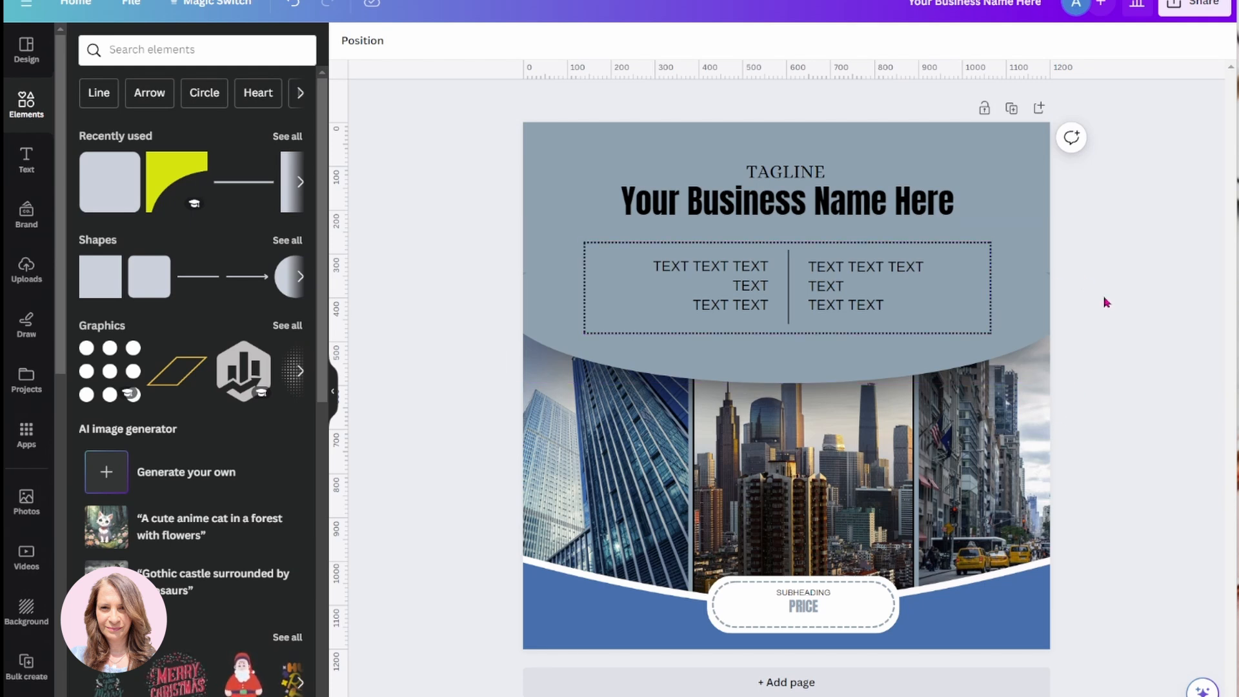